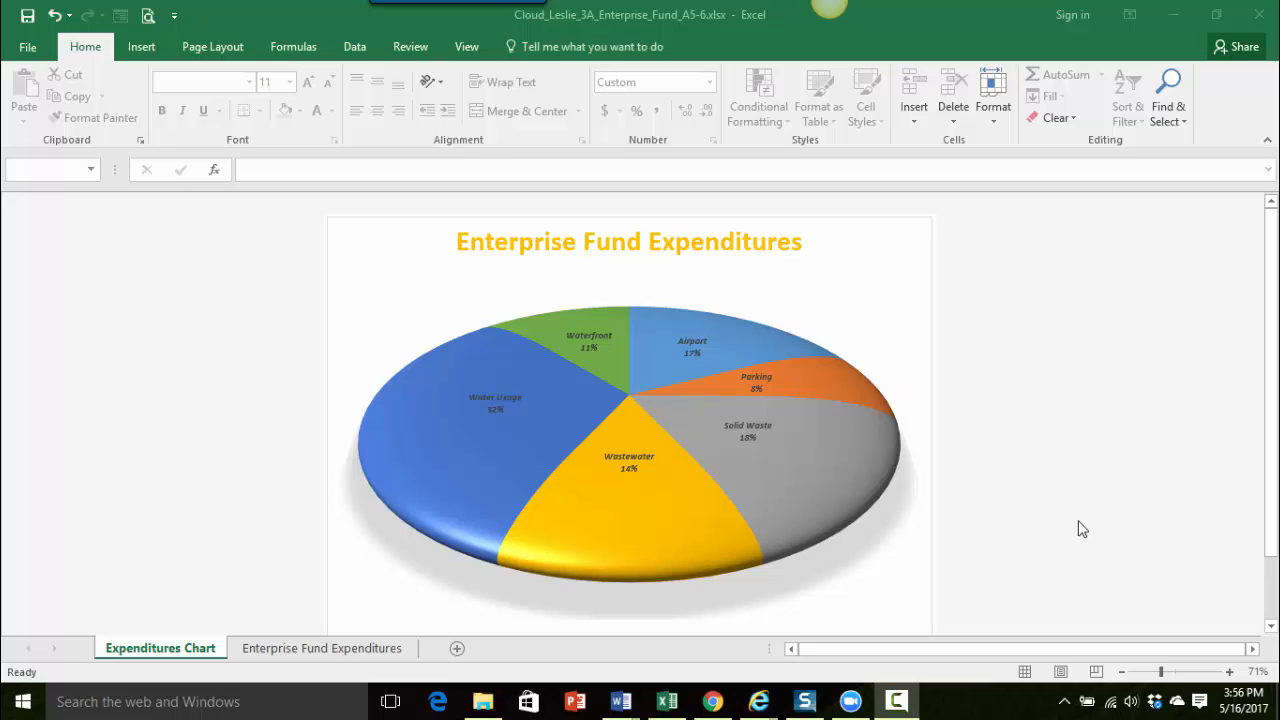
pyautogui.moveTo(896, 529)
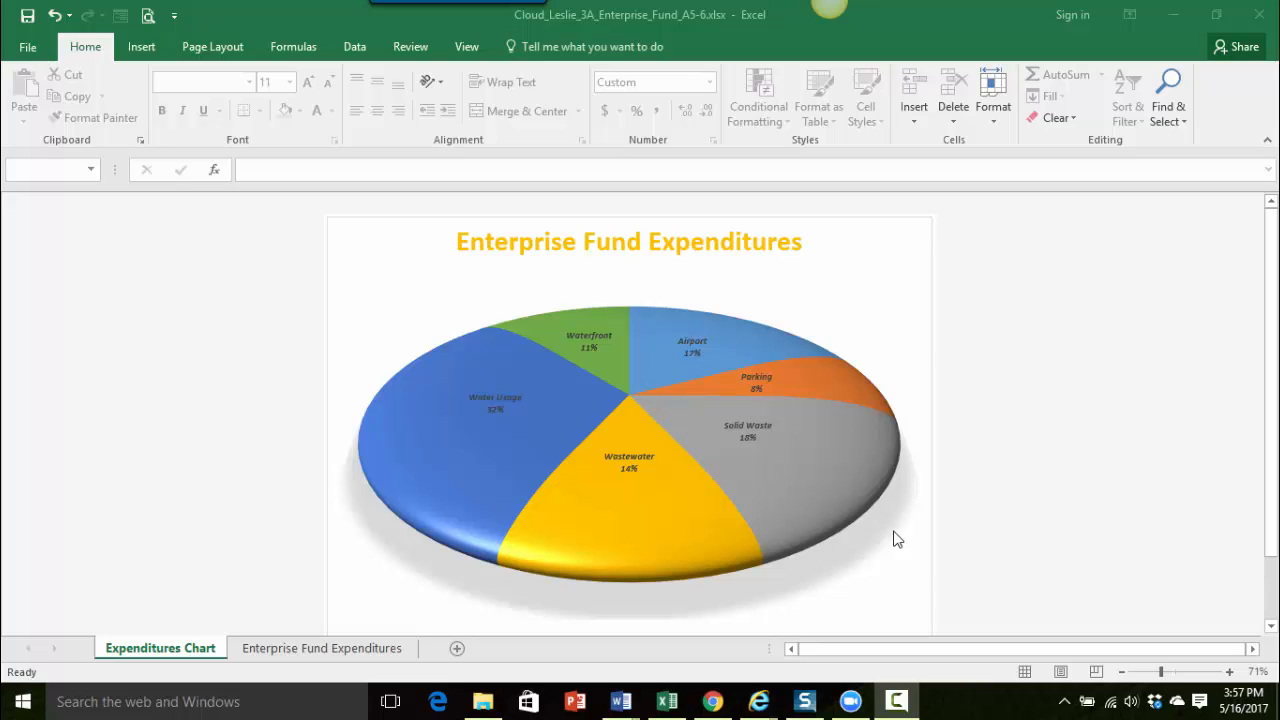
pyautogui.moveTo(886, 548)
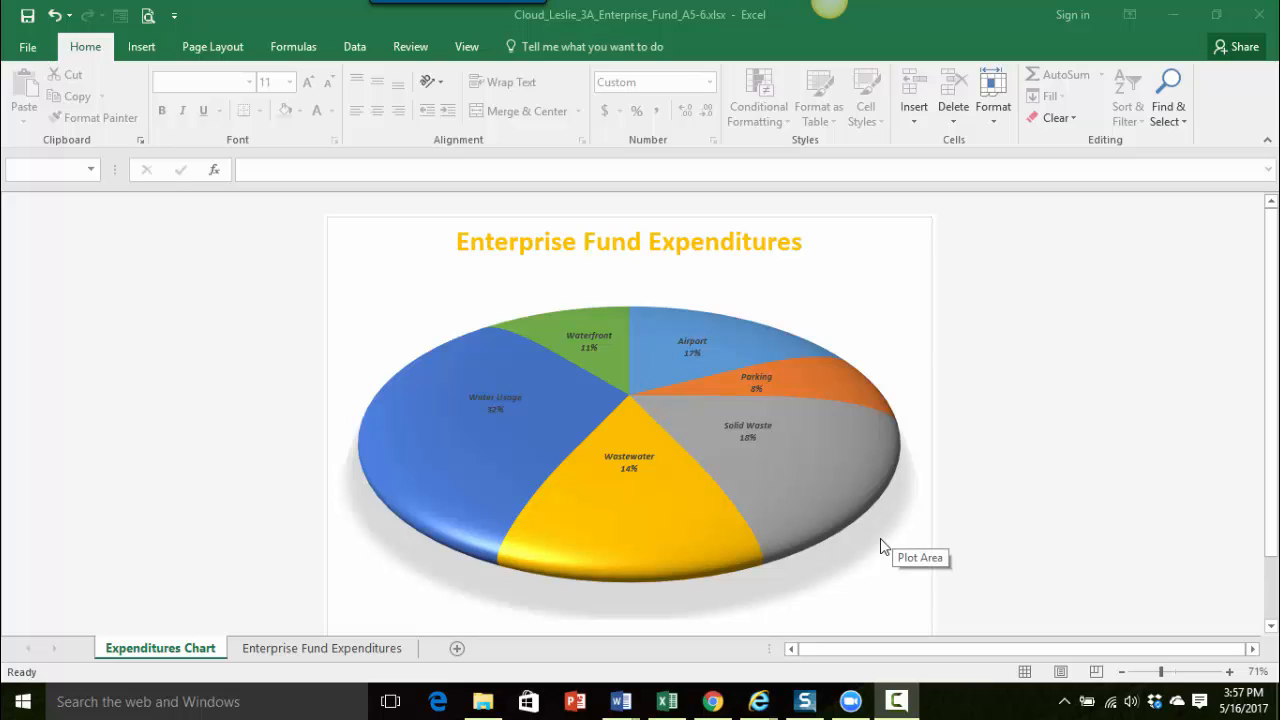
pyautogui.moveTo(678, 349)
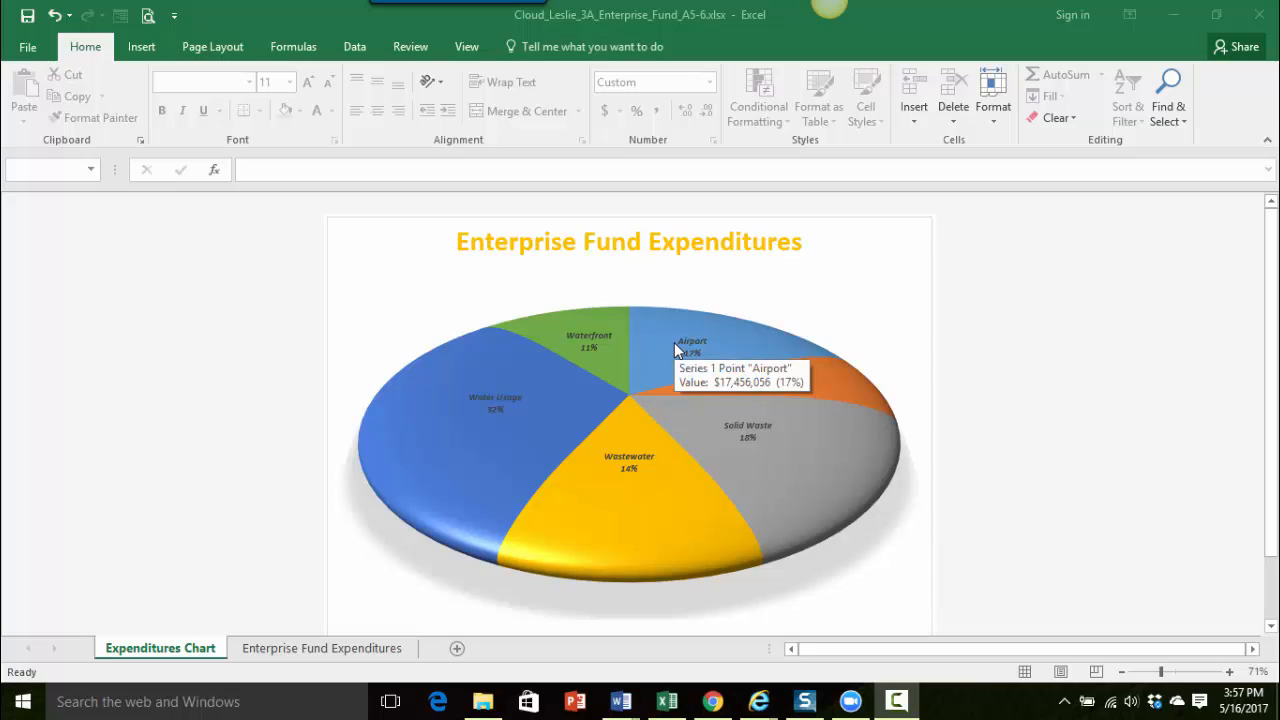
pyautogui.moveTo(785, 513)
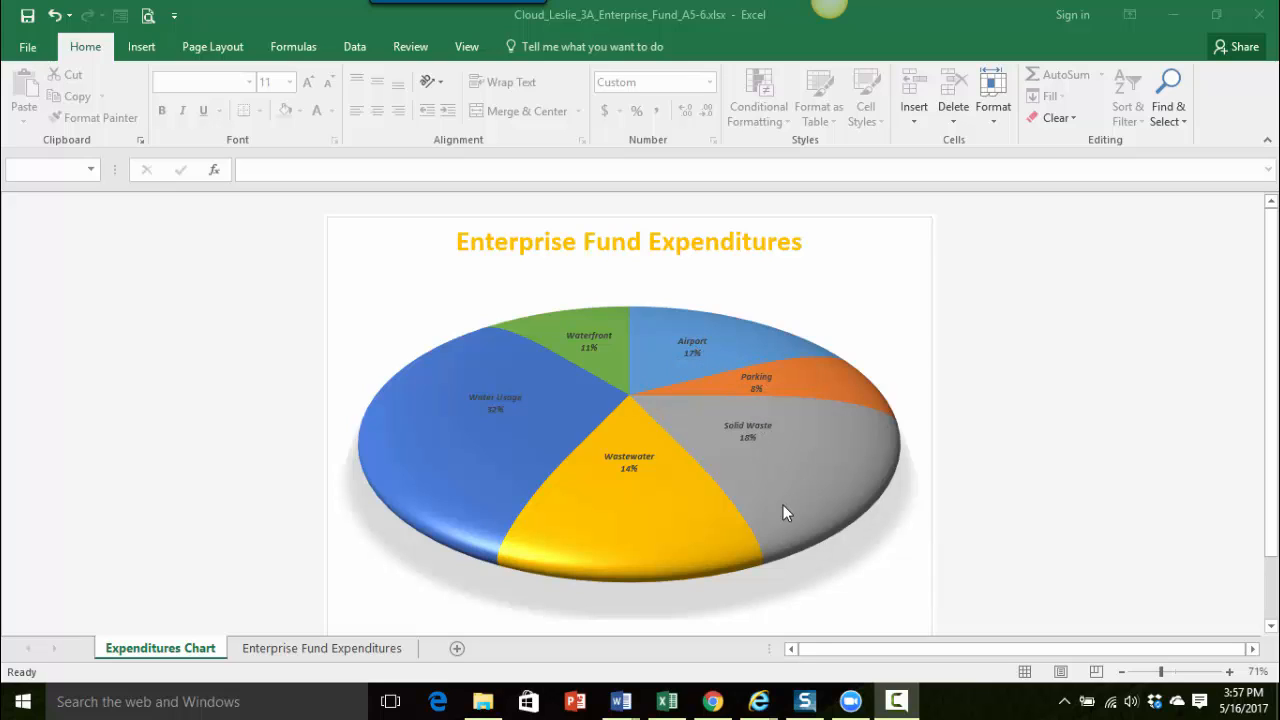
pyautogui.moveTo(663, 549)
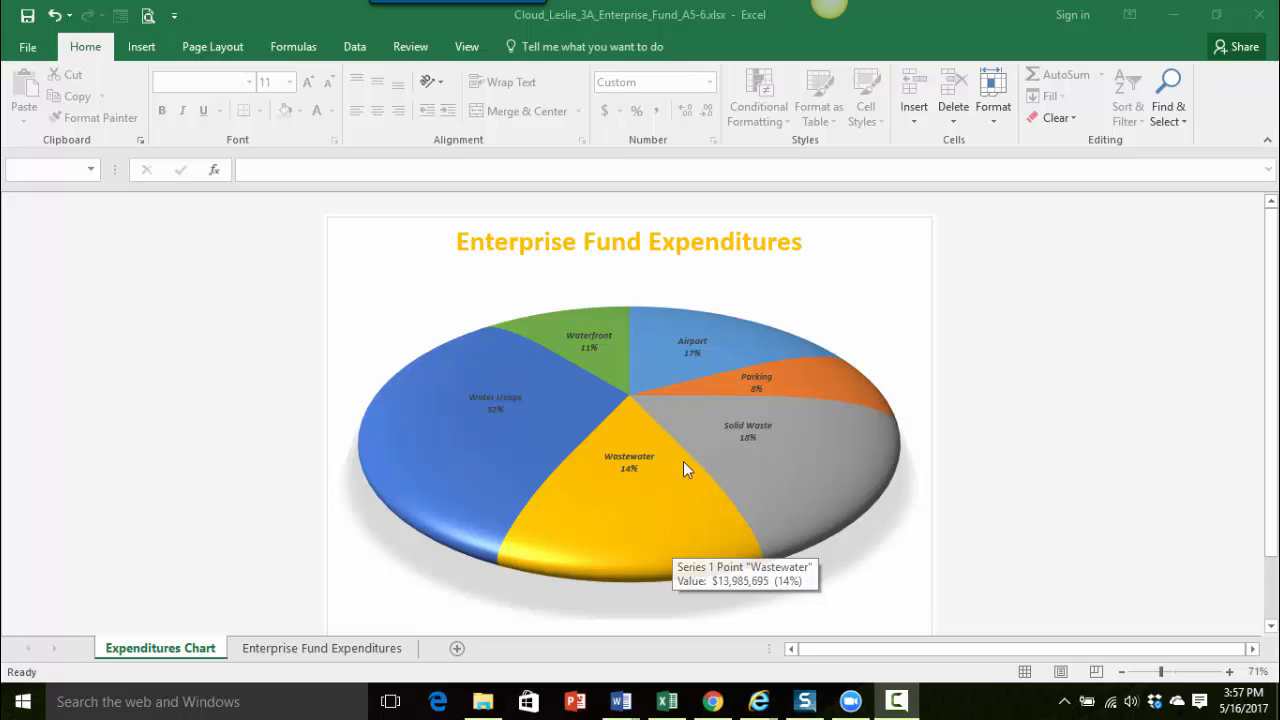
pyautogui.moveTo(635, 502)
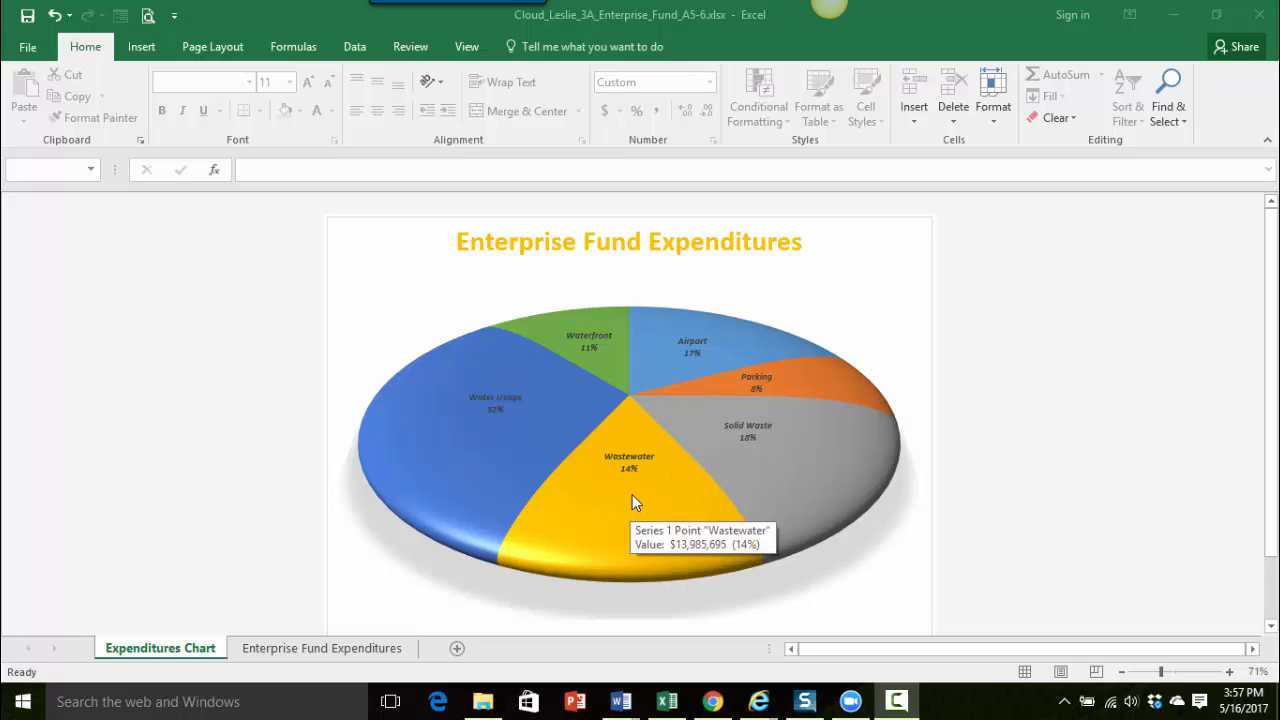
pyautogui.moveTo(597, 352)
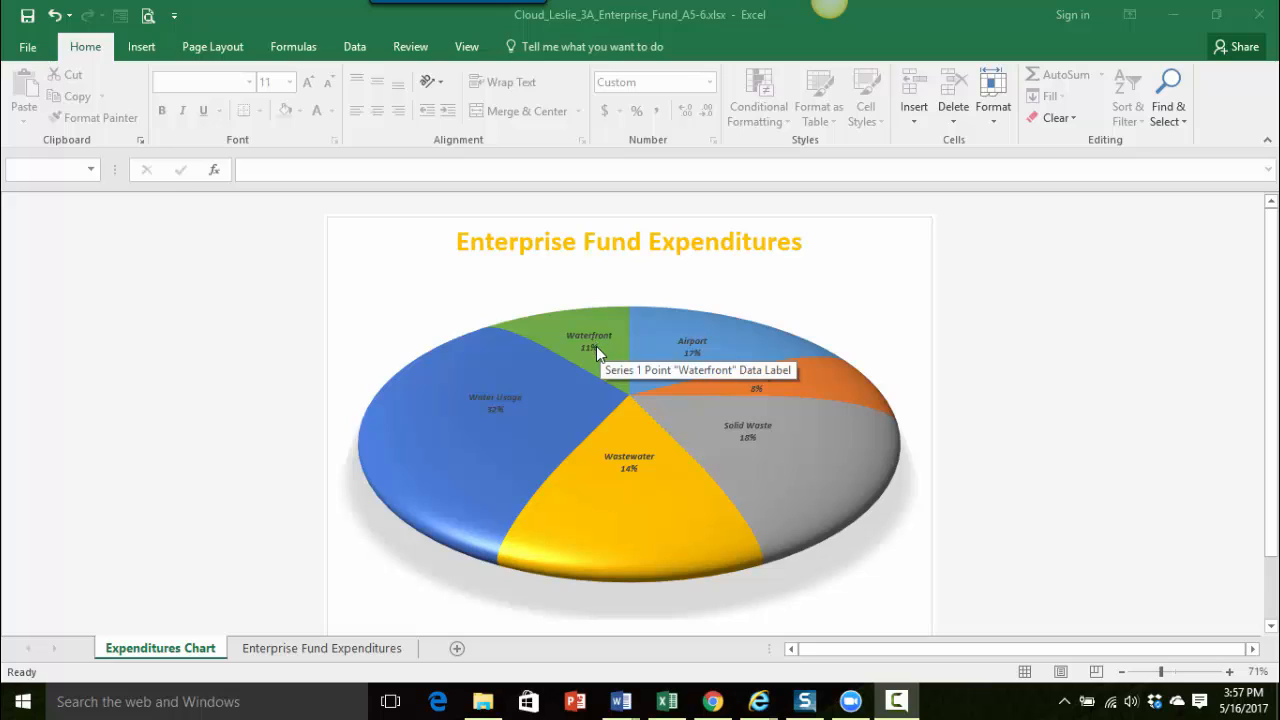
pyautogui.moveTo(728, 460)
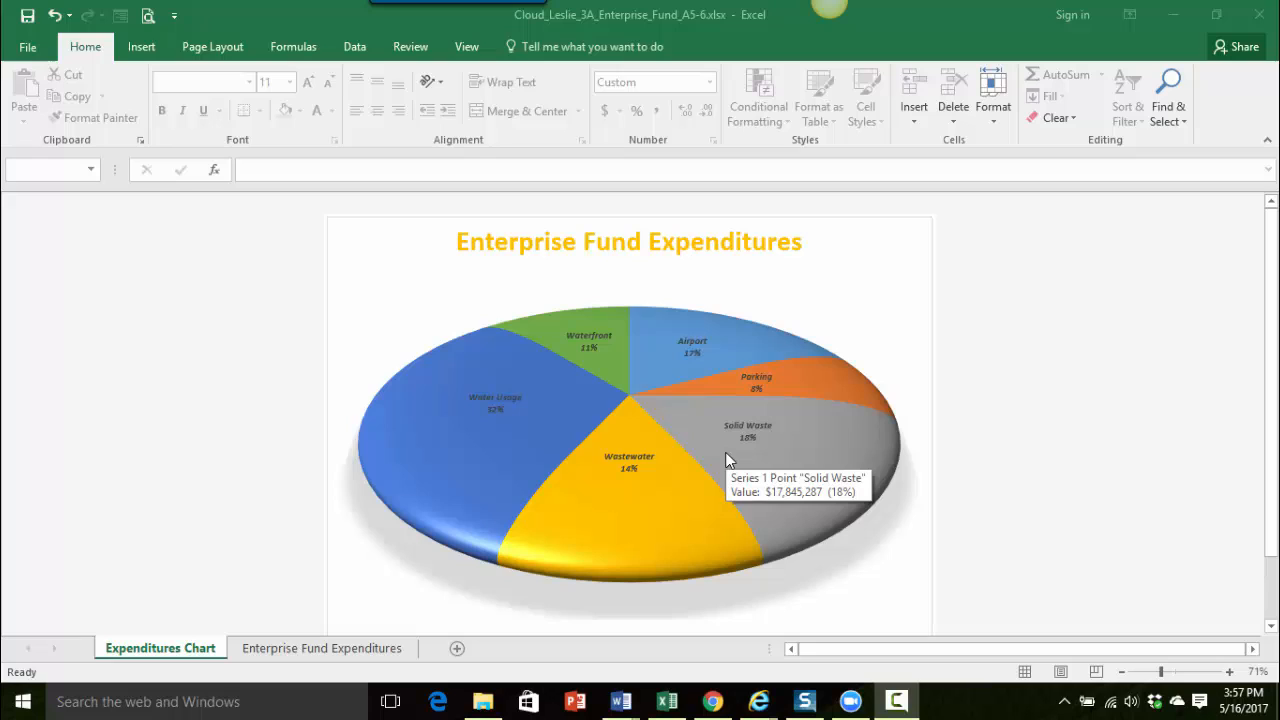
pyautogui.moveTo(690, 428)
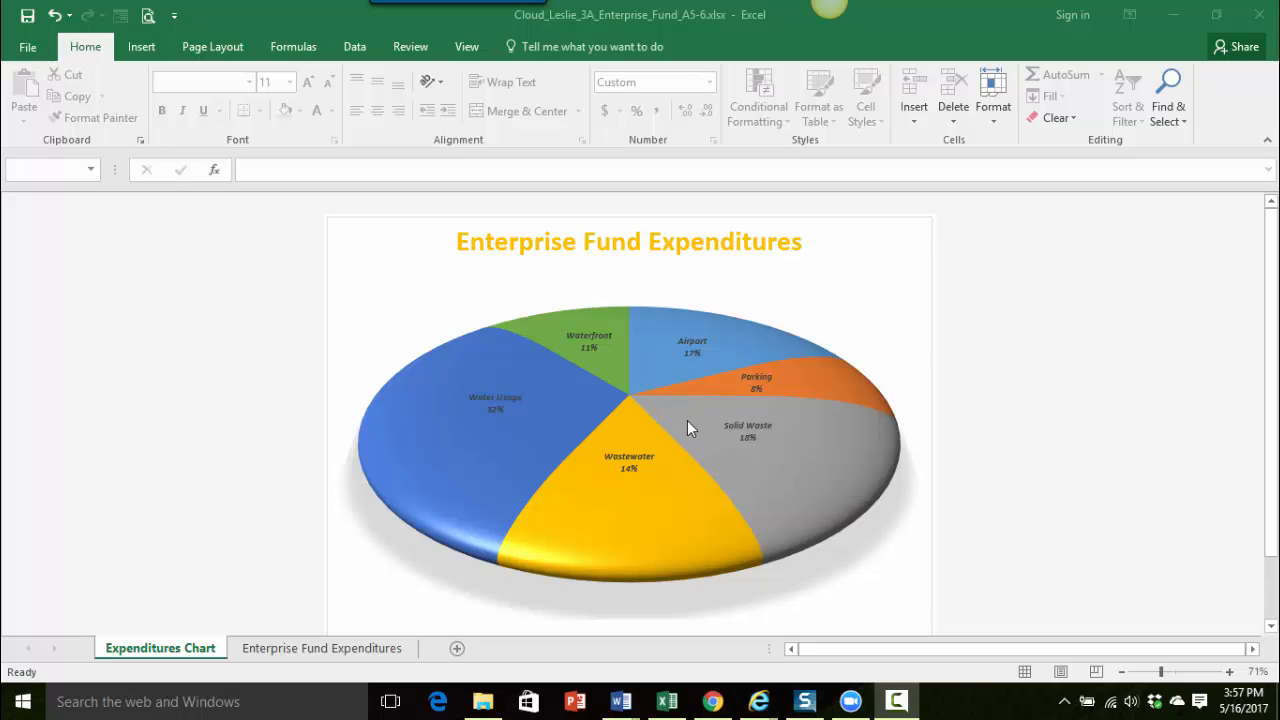
pyautogui.moveTo(685, 425)
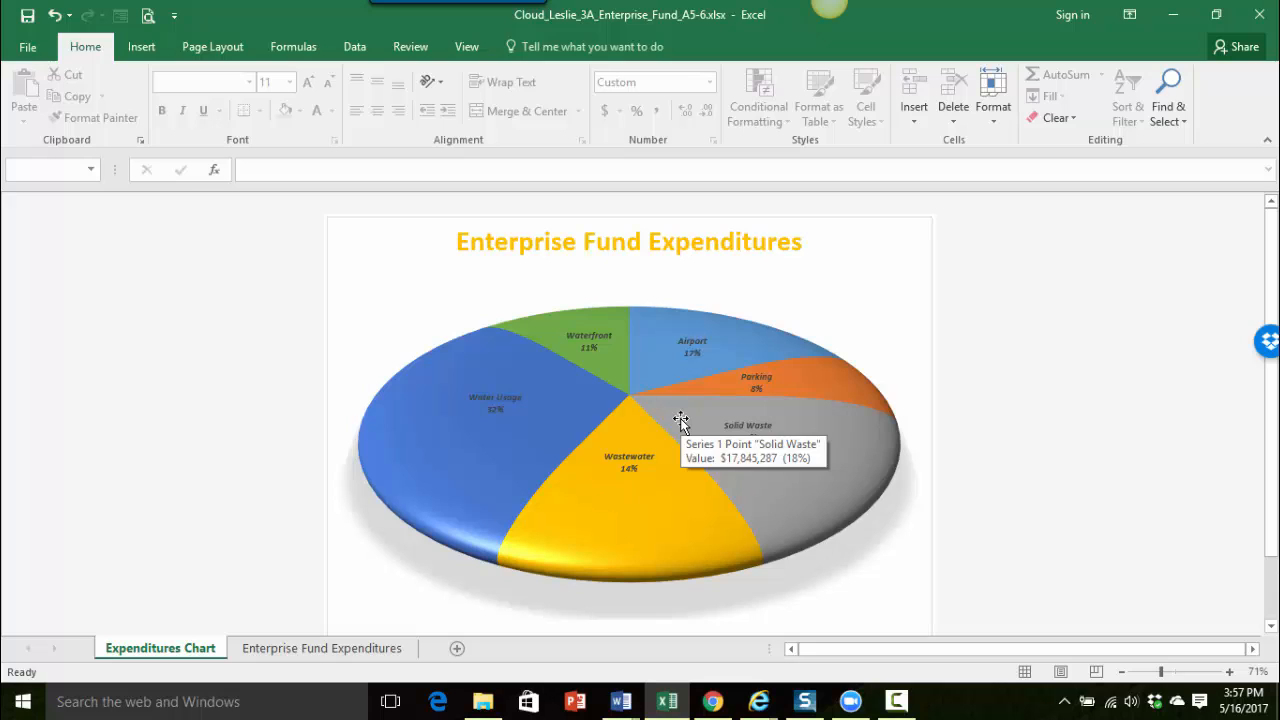
# Select the pie's data series and right-click it for its context menu
pyautogui.click(680, 420)
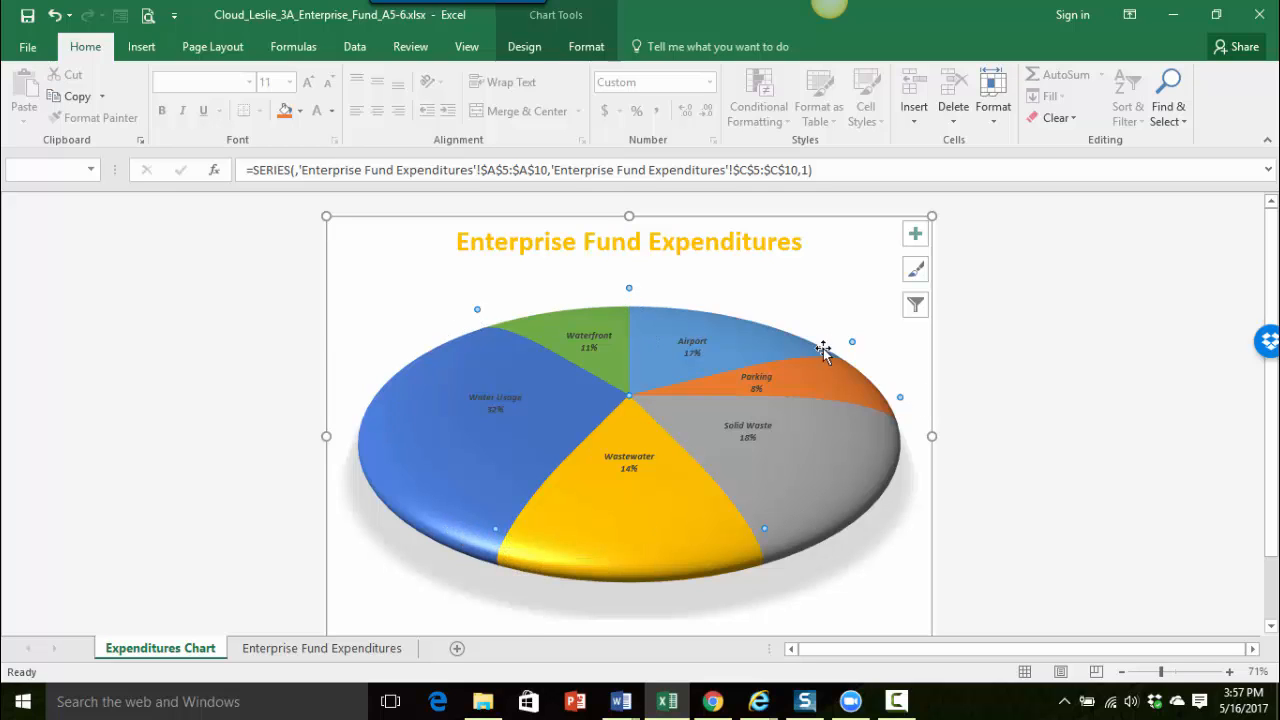
pyautogui.moveTo(629, 390)
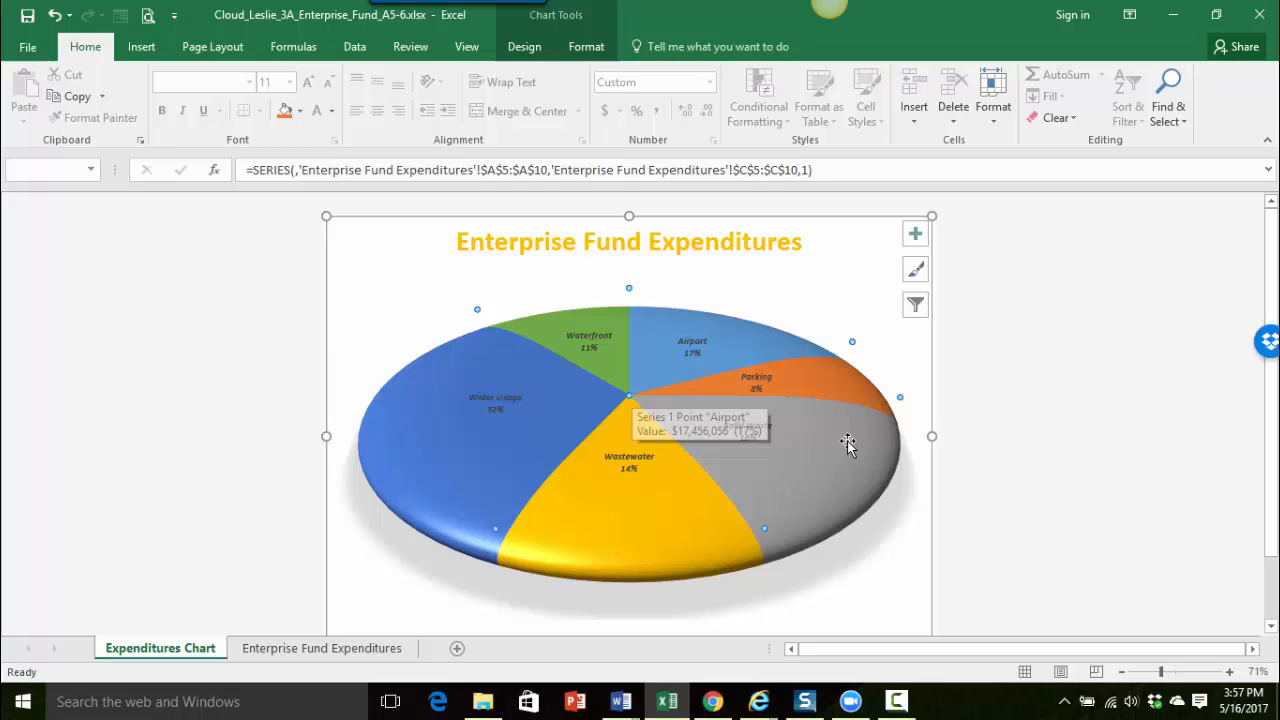
pyautogui.moveTo(843, 442)
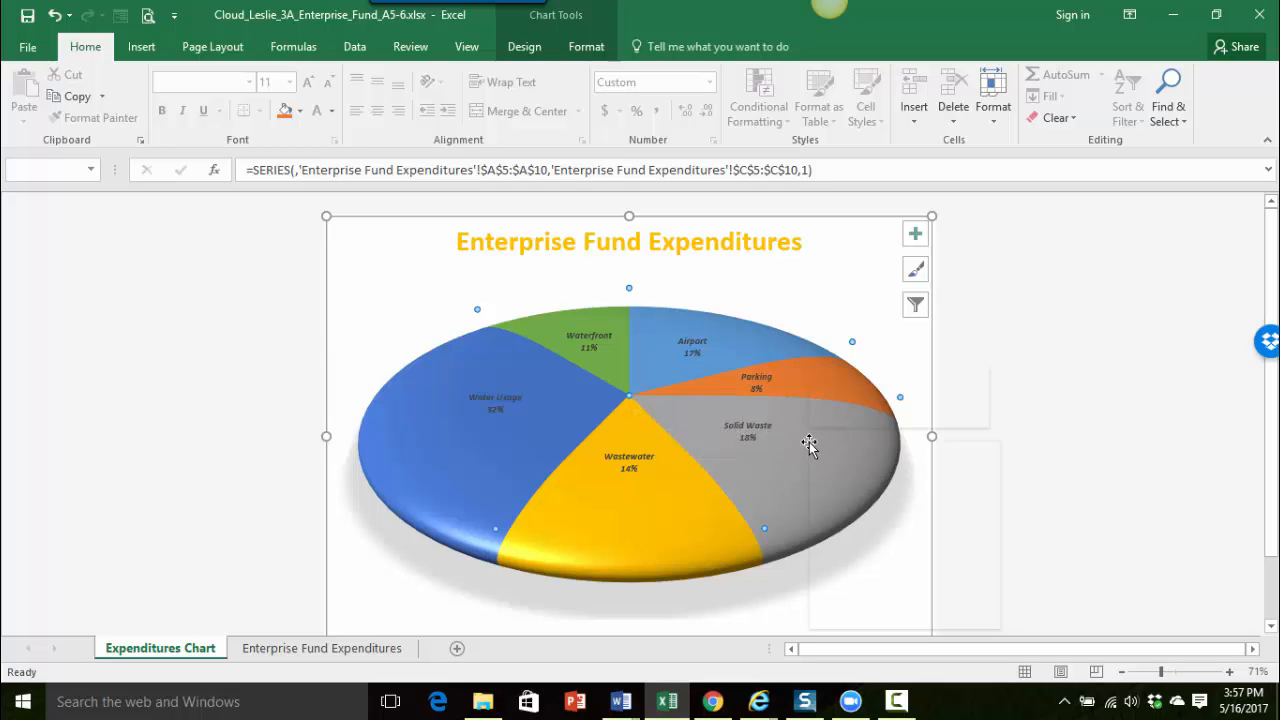
pyautogui.rightClick(810, 445)
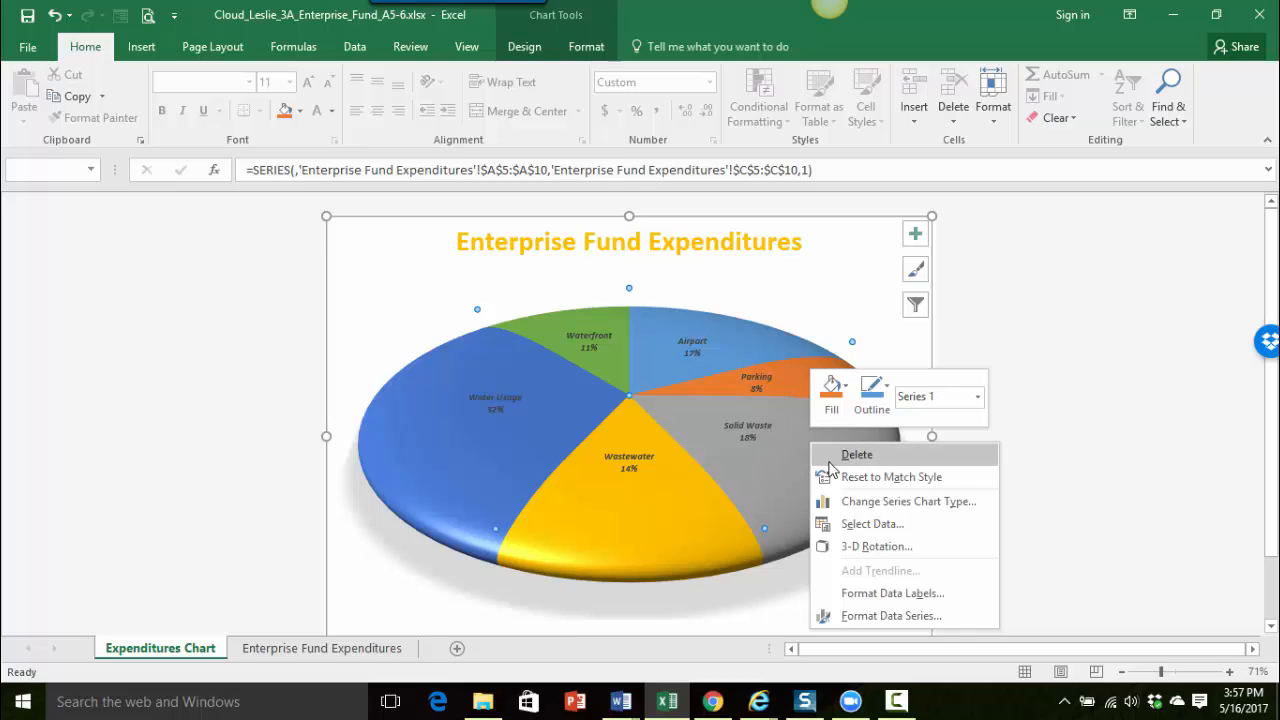
pyautogui.moveTo(865, 615)
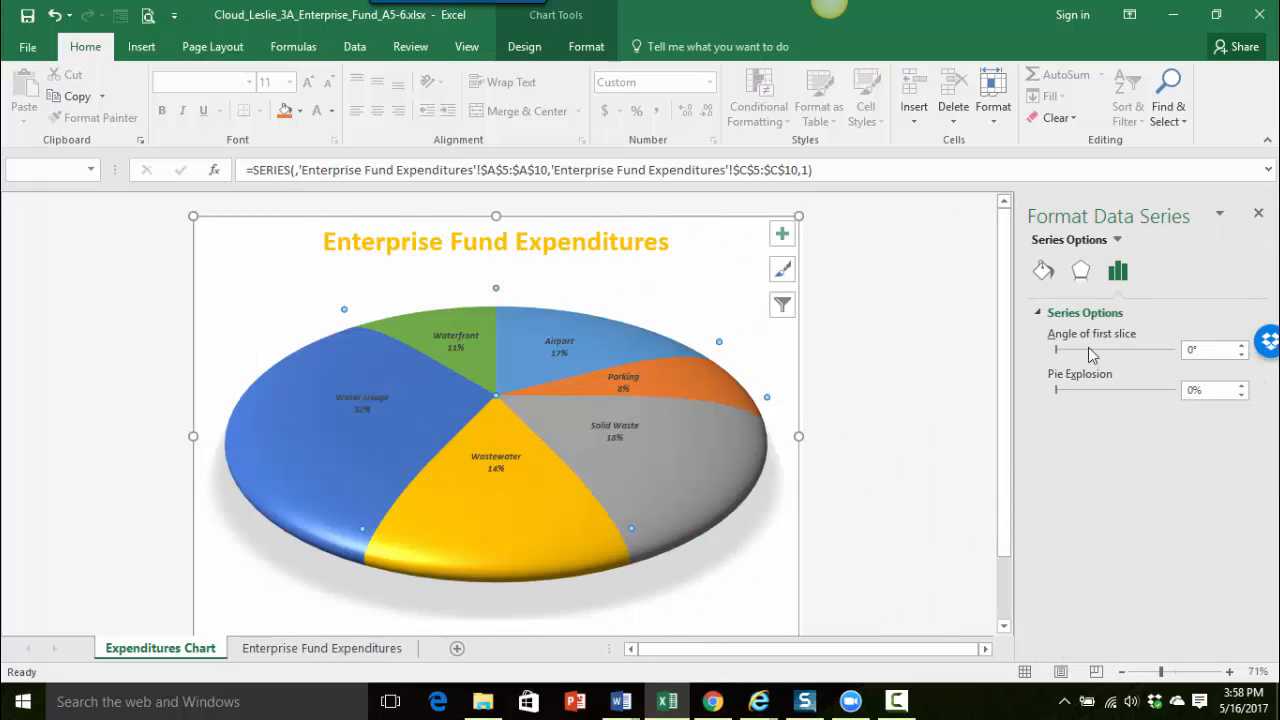
pyautogui.moveTo(1118, 271)
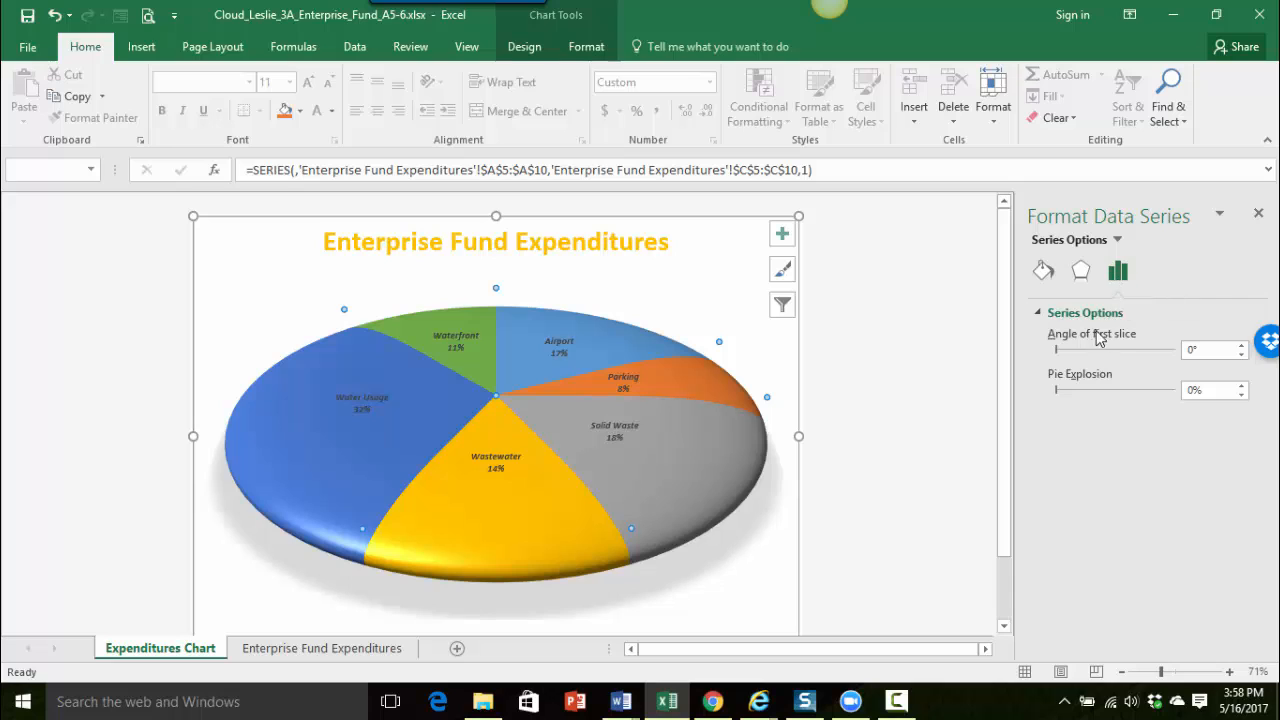
# Show Series Options in Format Data Series and select the Angle of first slice value
pyautogui.click(1080, 271)
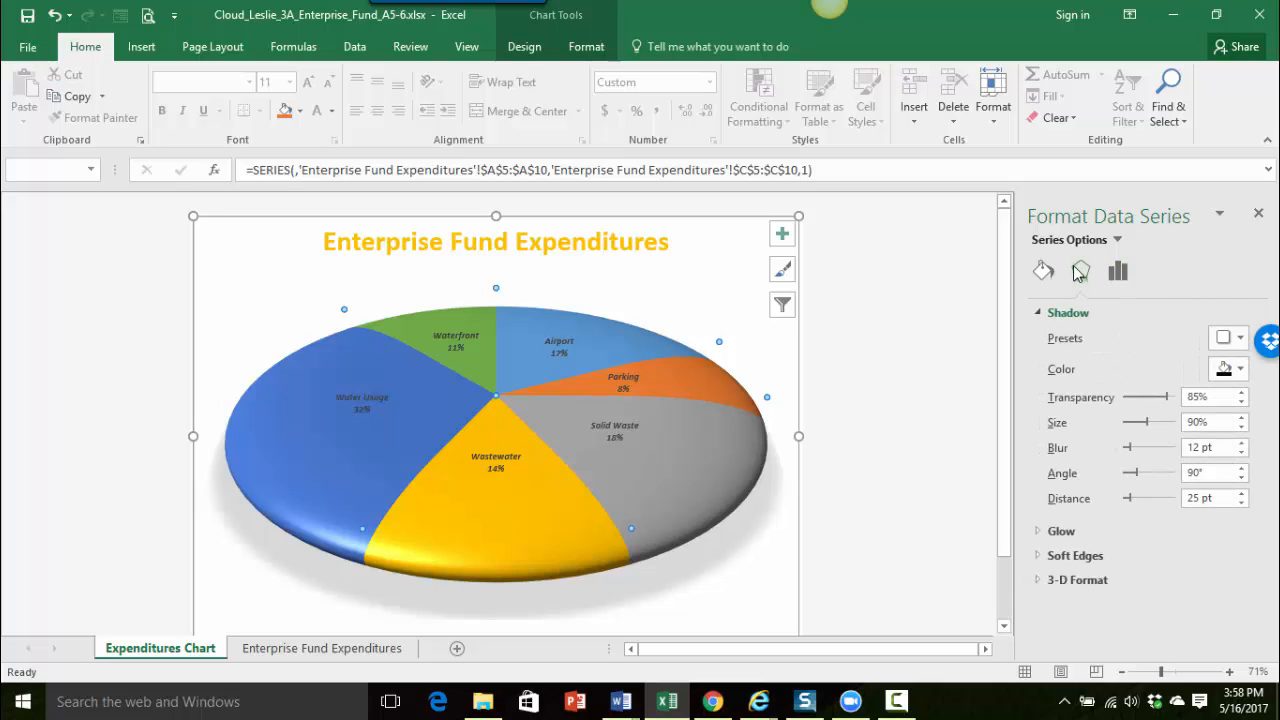
pyautogui.moveTo(1117, 272)
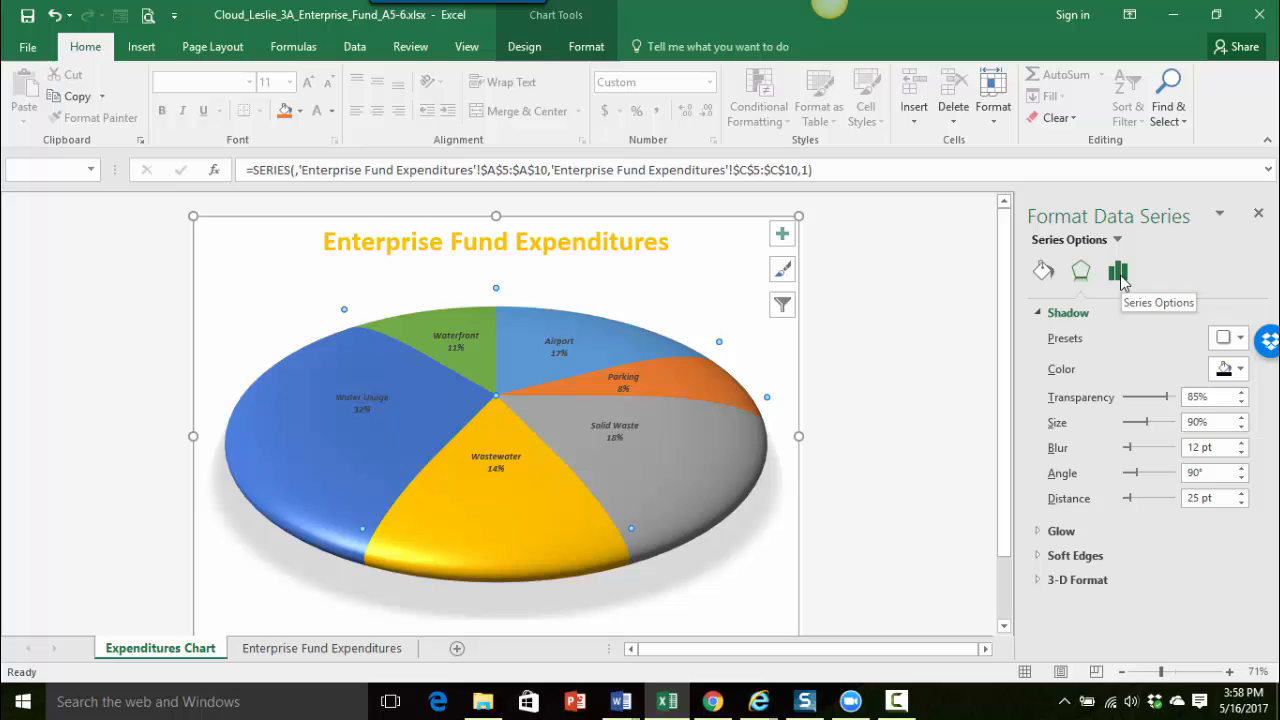
pyautogui.click(1117, 271)
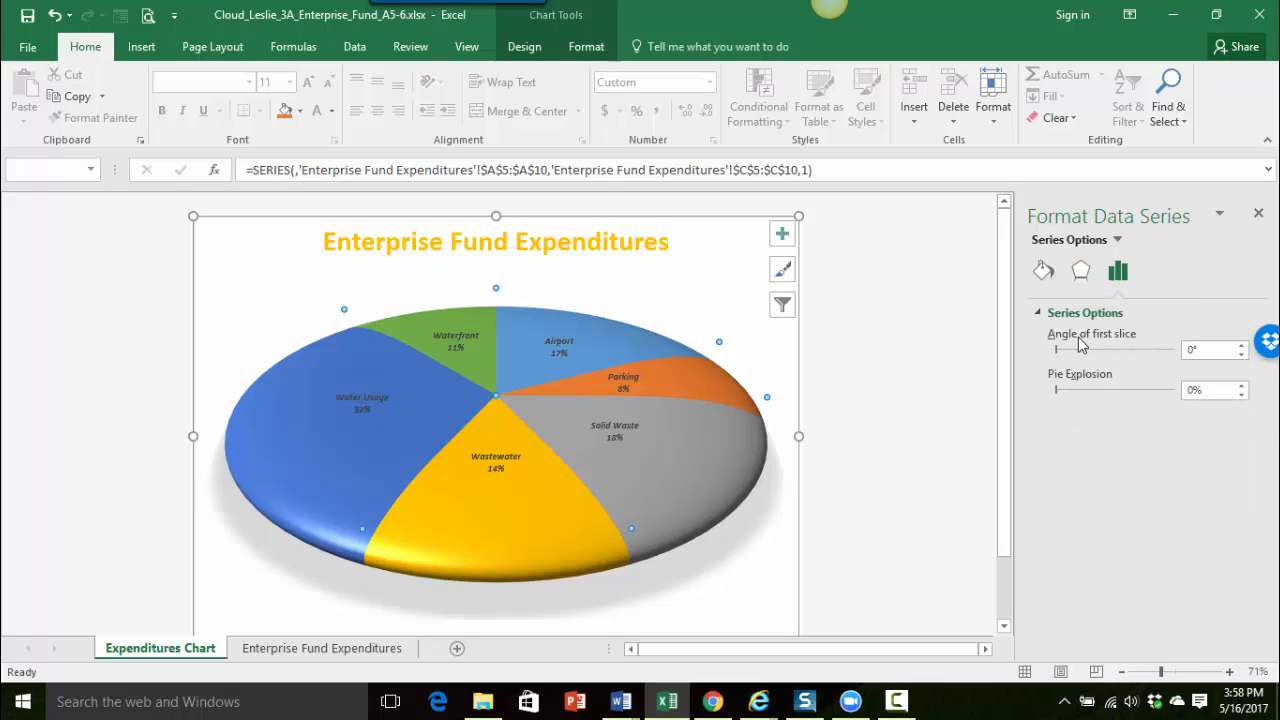
pyautogui.moveTo(1075, 389)
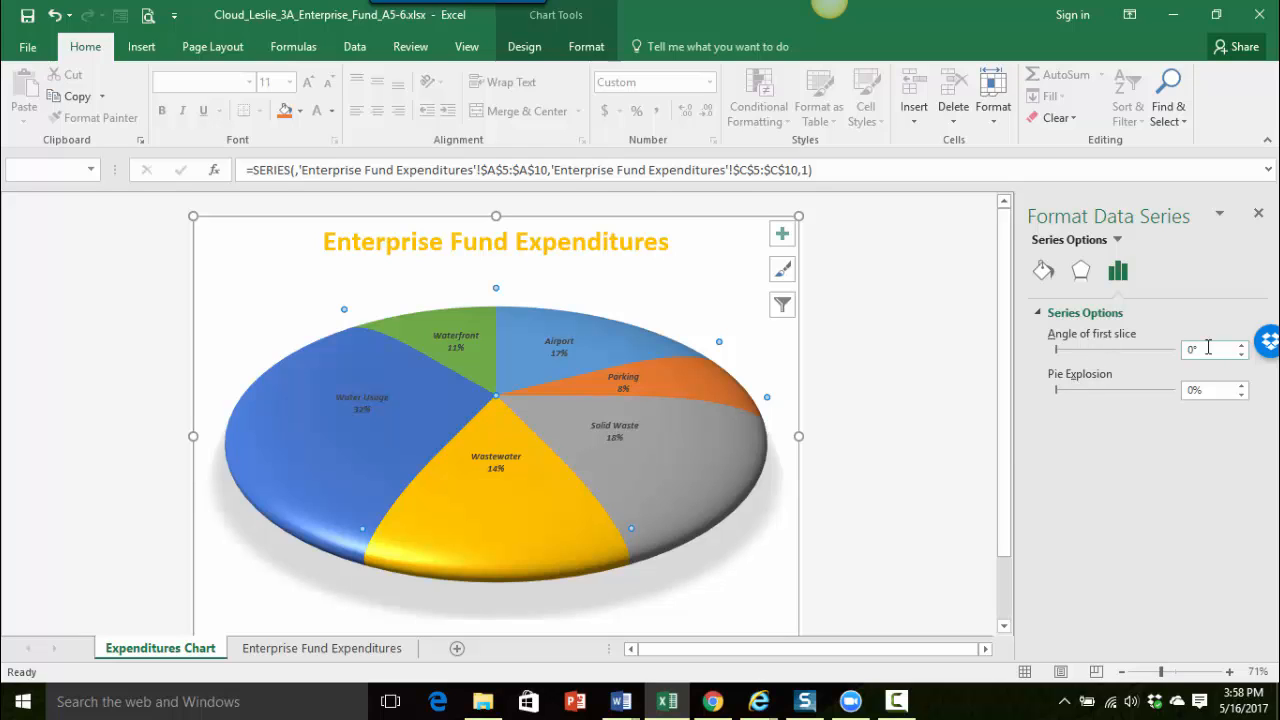
pyautogui.moveTo(1210, 348)
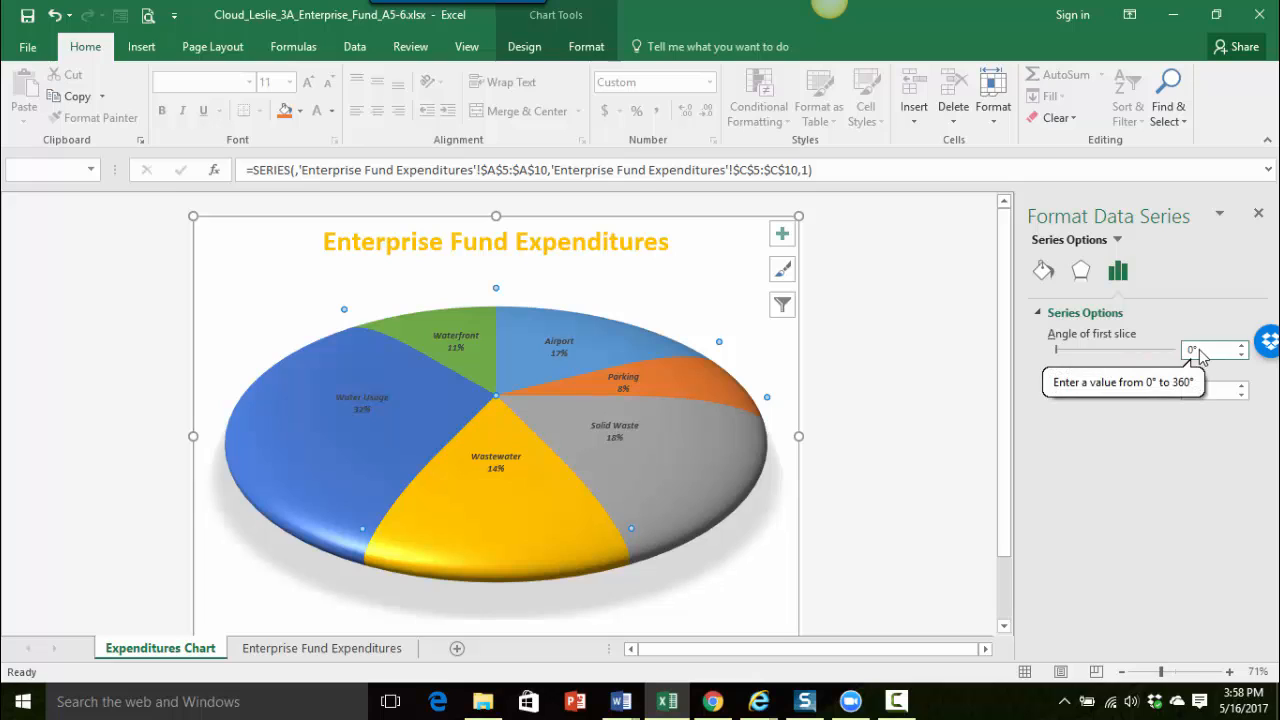
pyautogui.click(1210, 349)
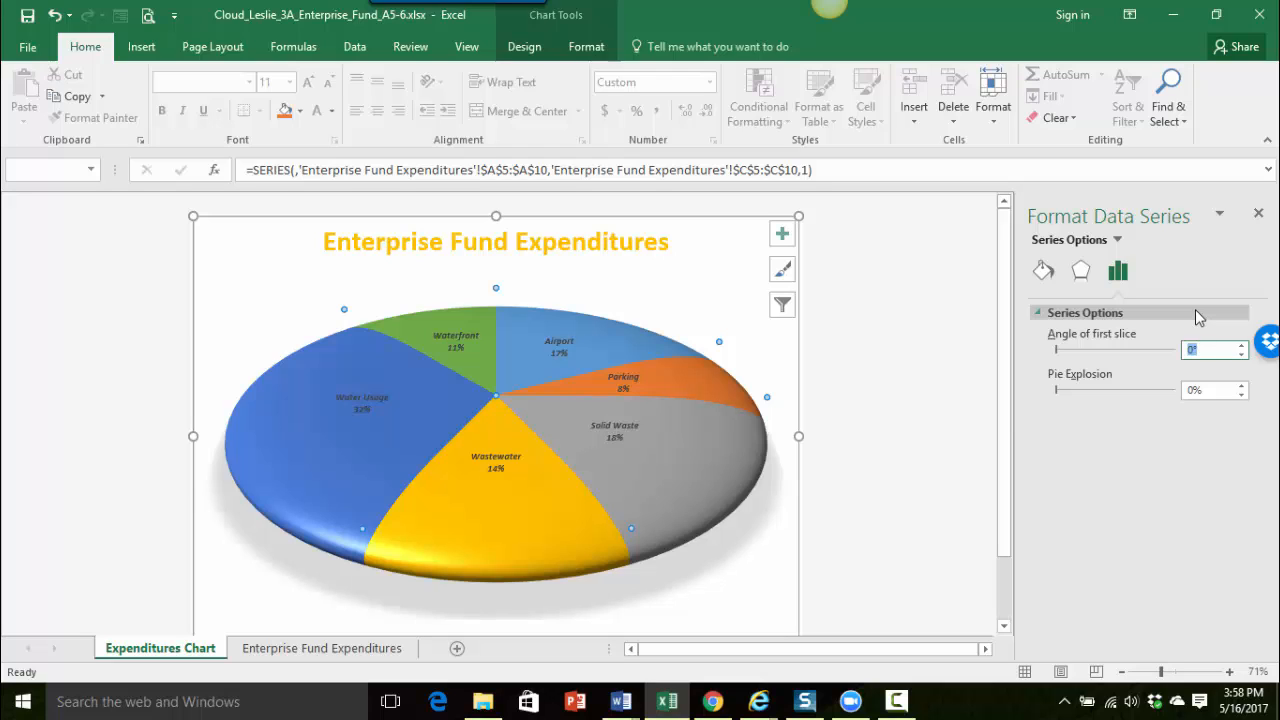
# Enter 250° as the angle of the first slice
pyautogui.write('250')
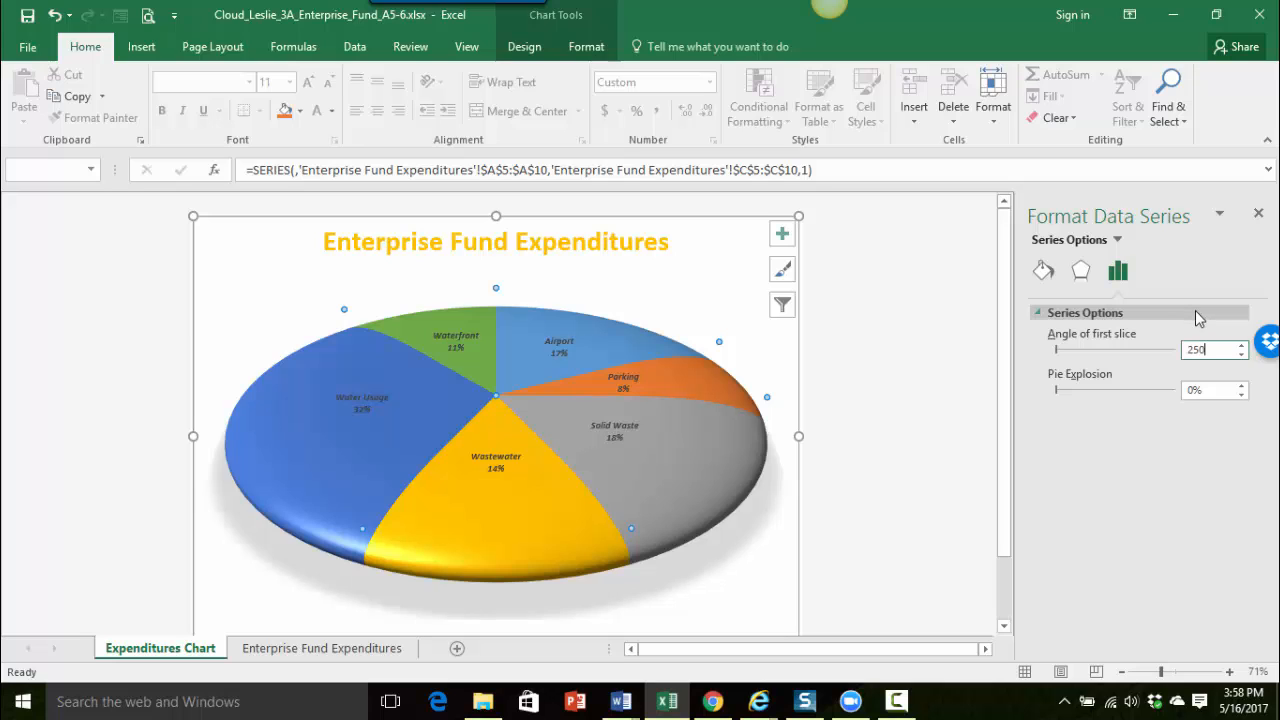
pyautogui.moveTo(475, 350)
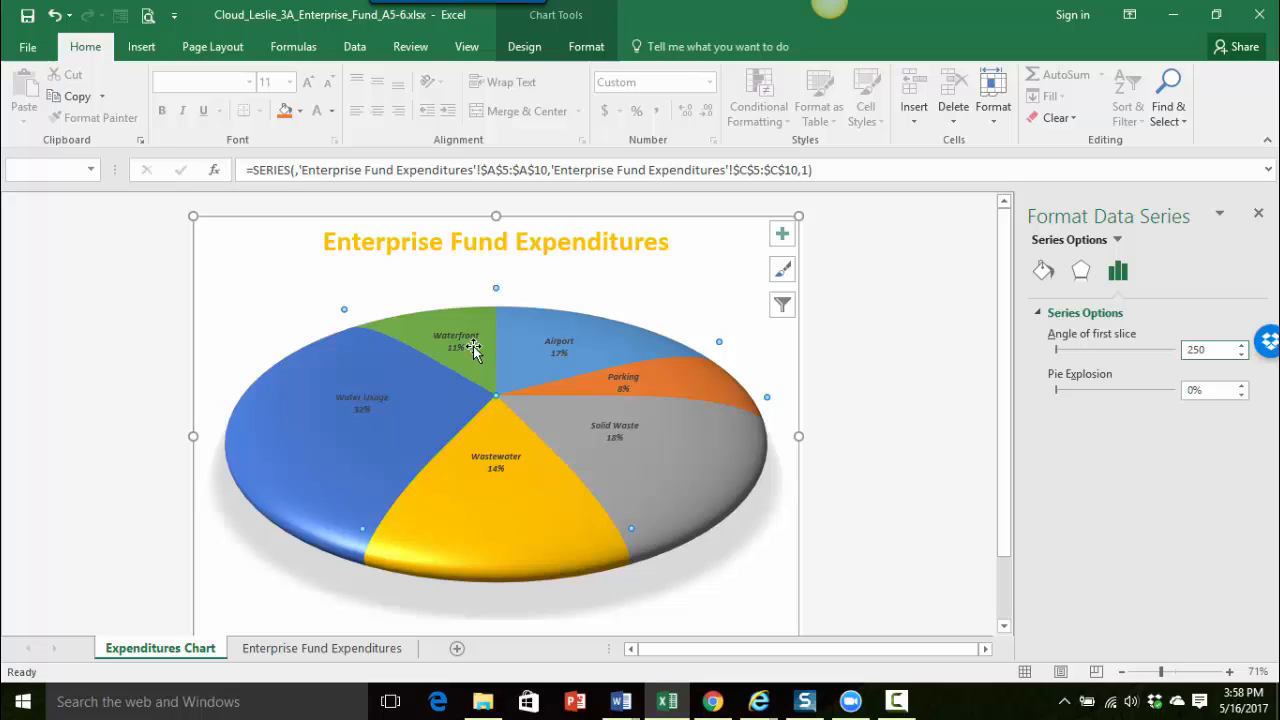
pyautogui.moveTo(508, 456)
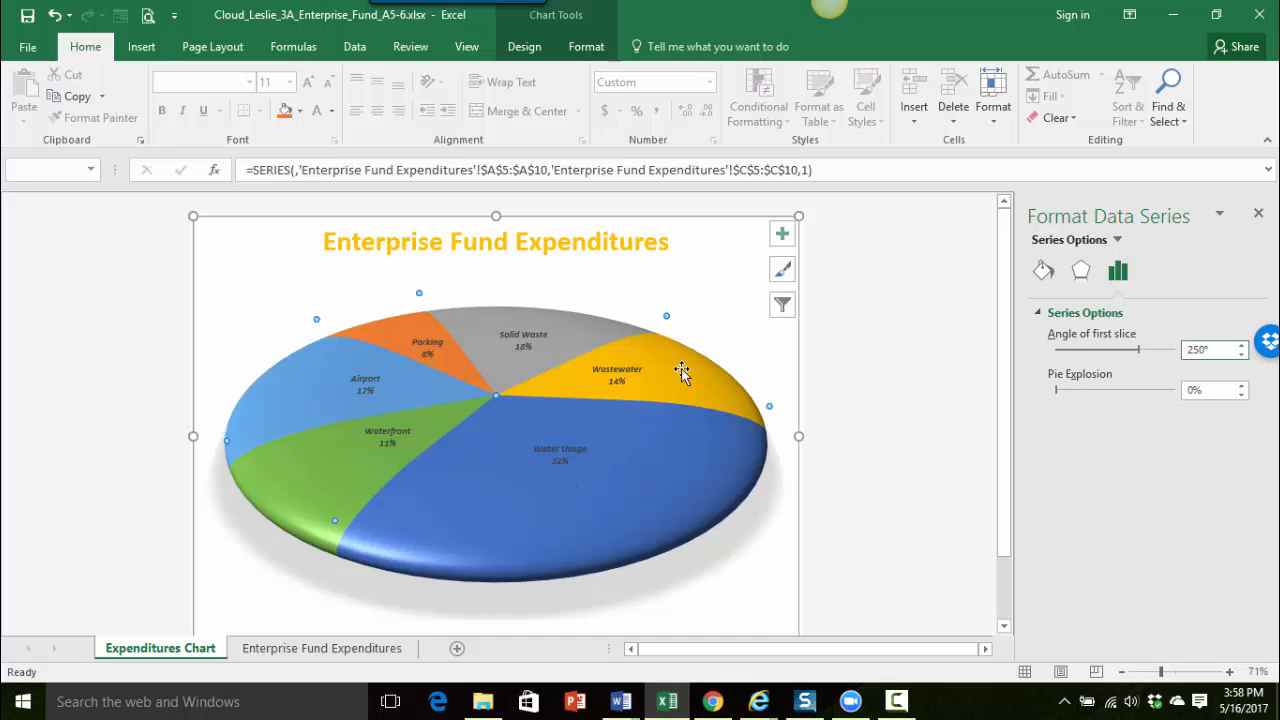
pyautogui.moveTo(296, 527)
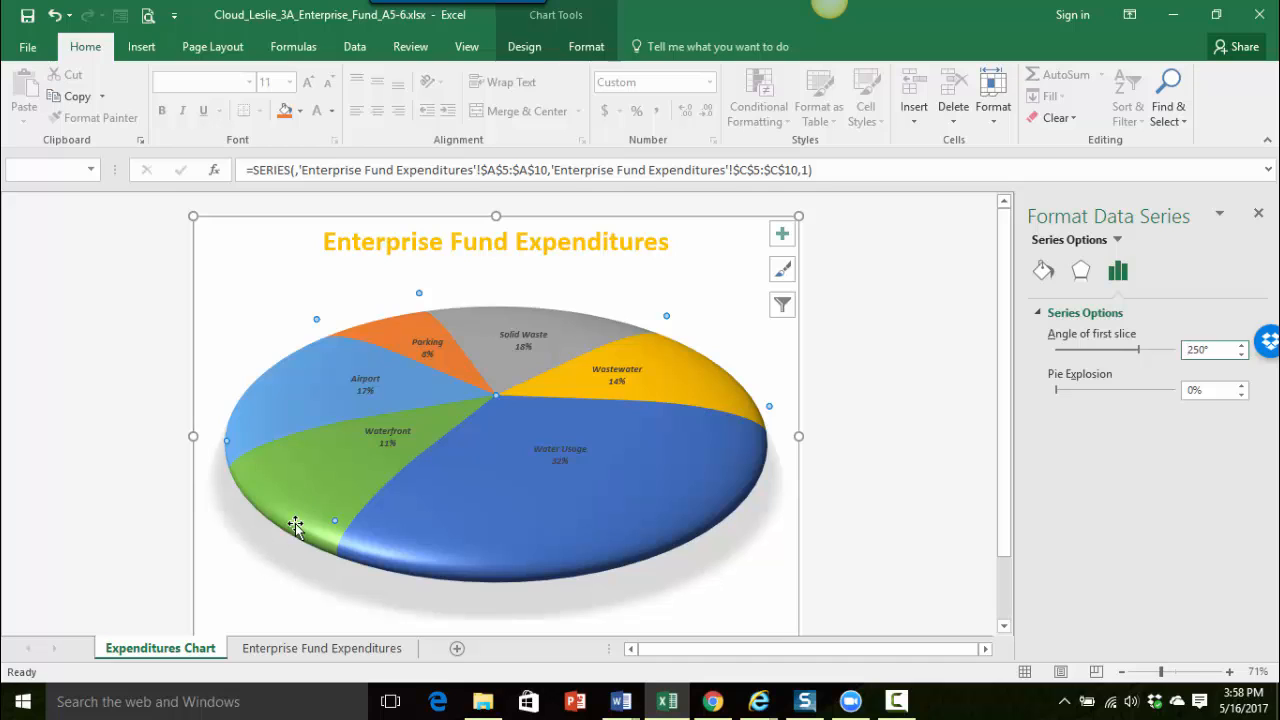
pyautogui.moveTo(567, 550)
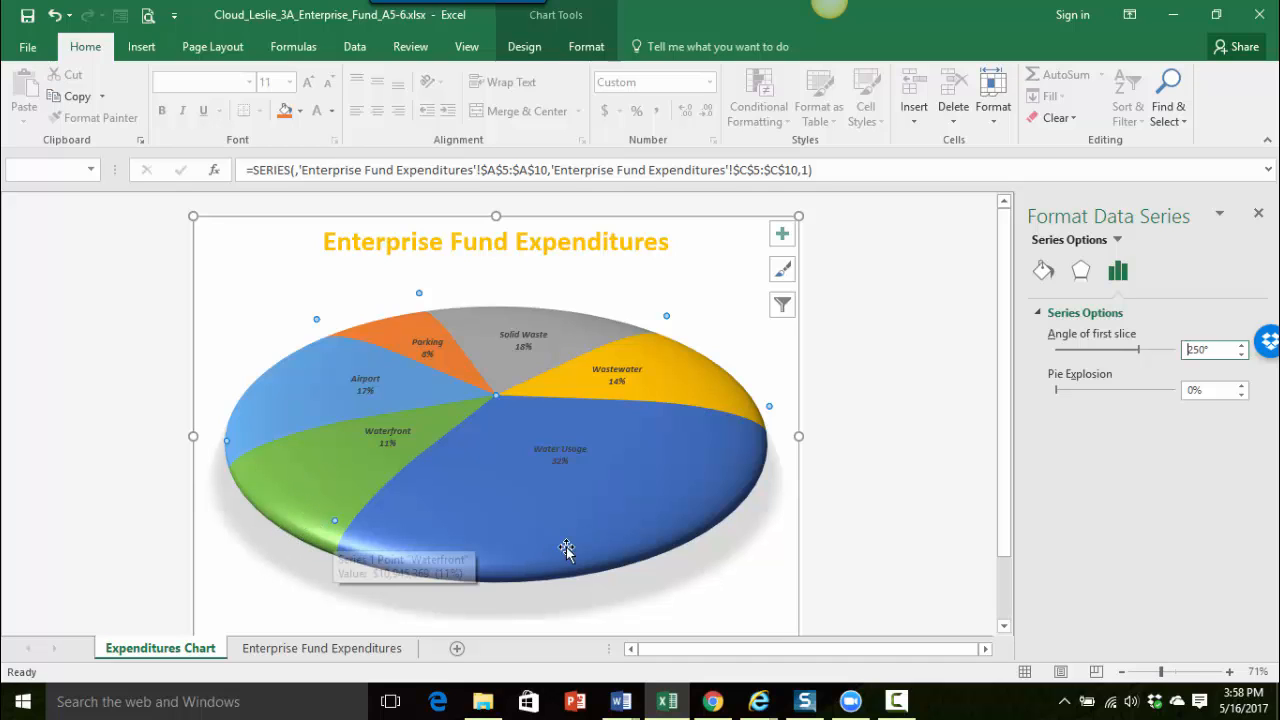
pyautogui.moveTo(428, 513)
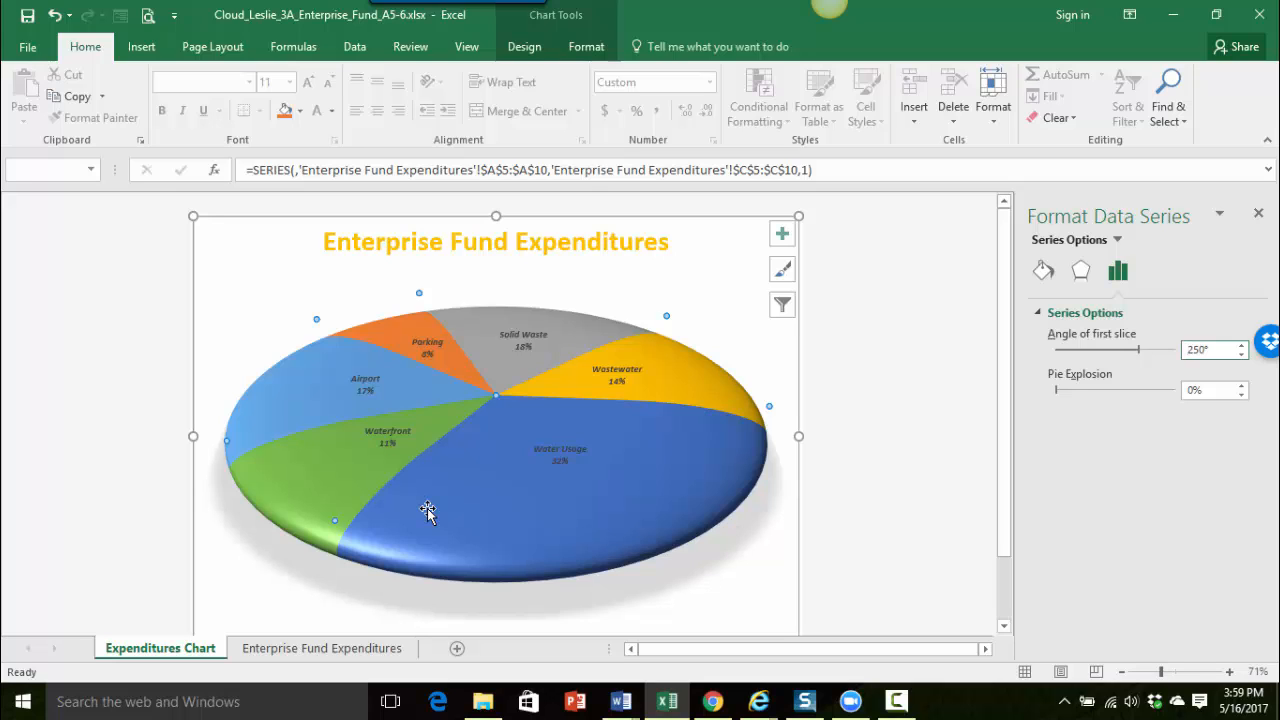
pyautogui.moveTo(507, 490)
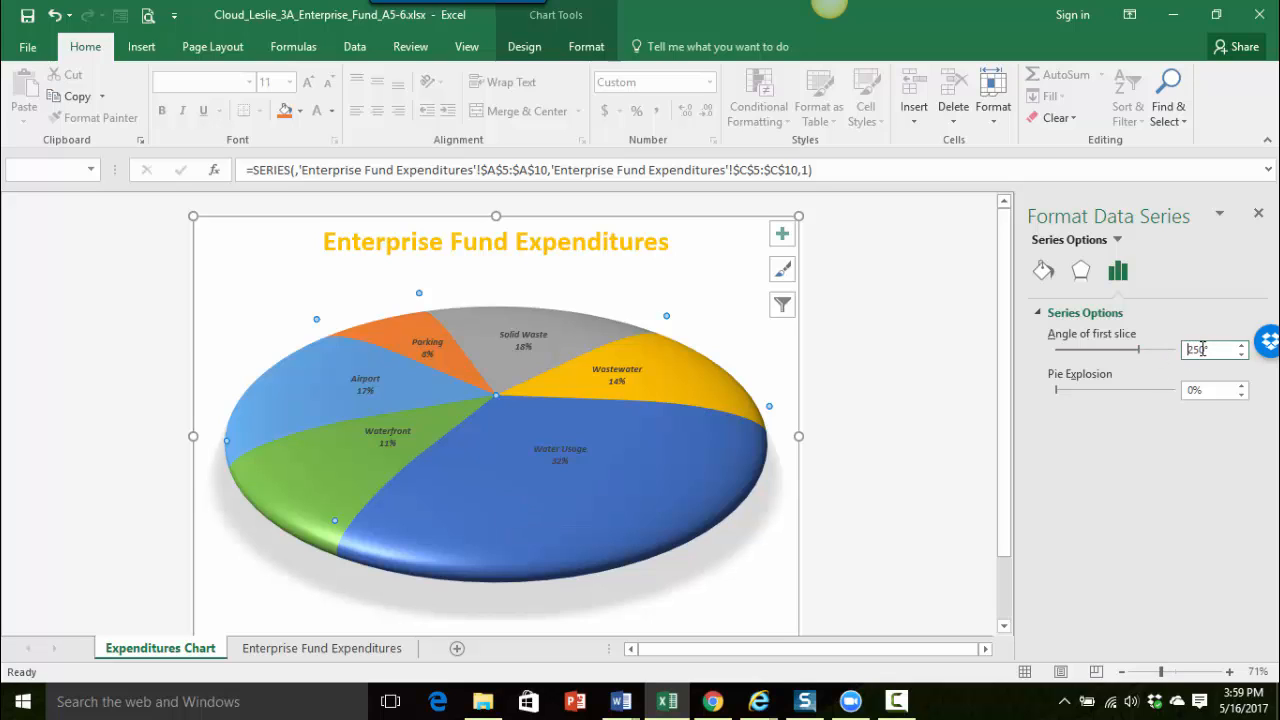
pyautogui.write('250')
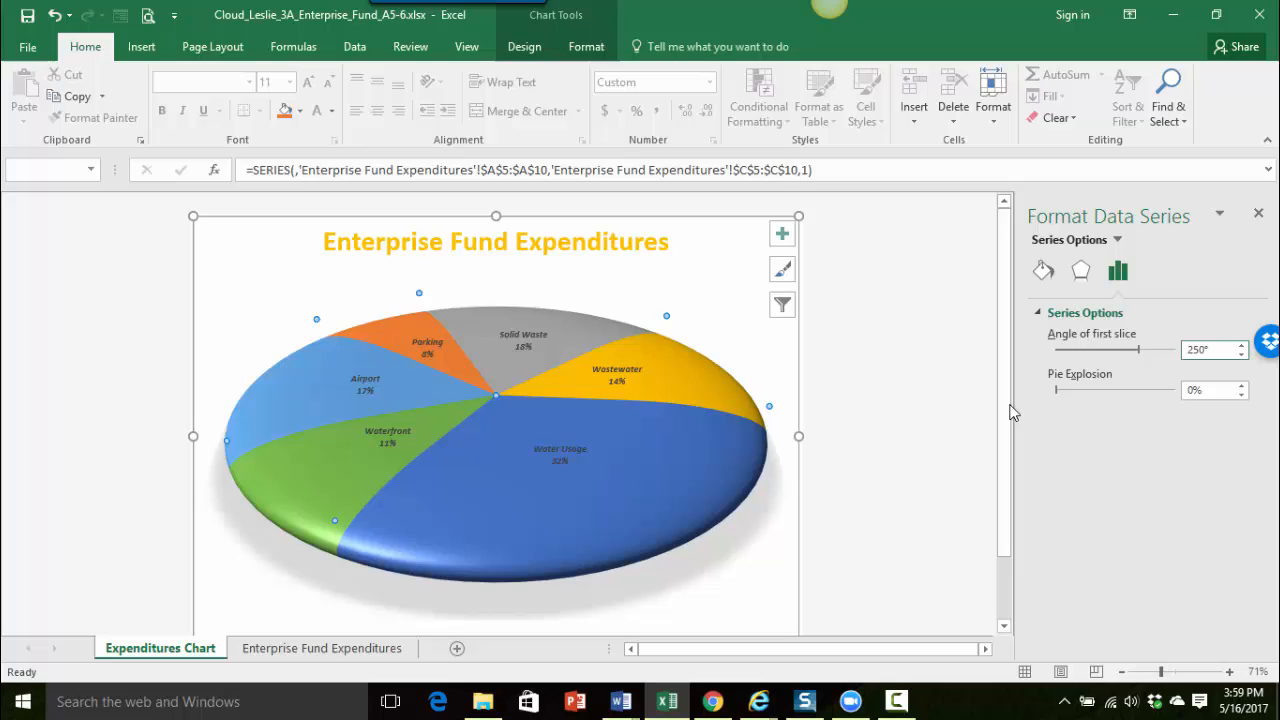
pyautogui.moveTo(950, 433)
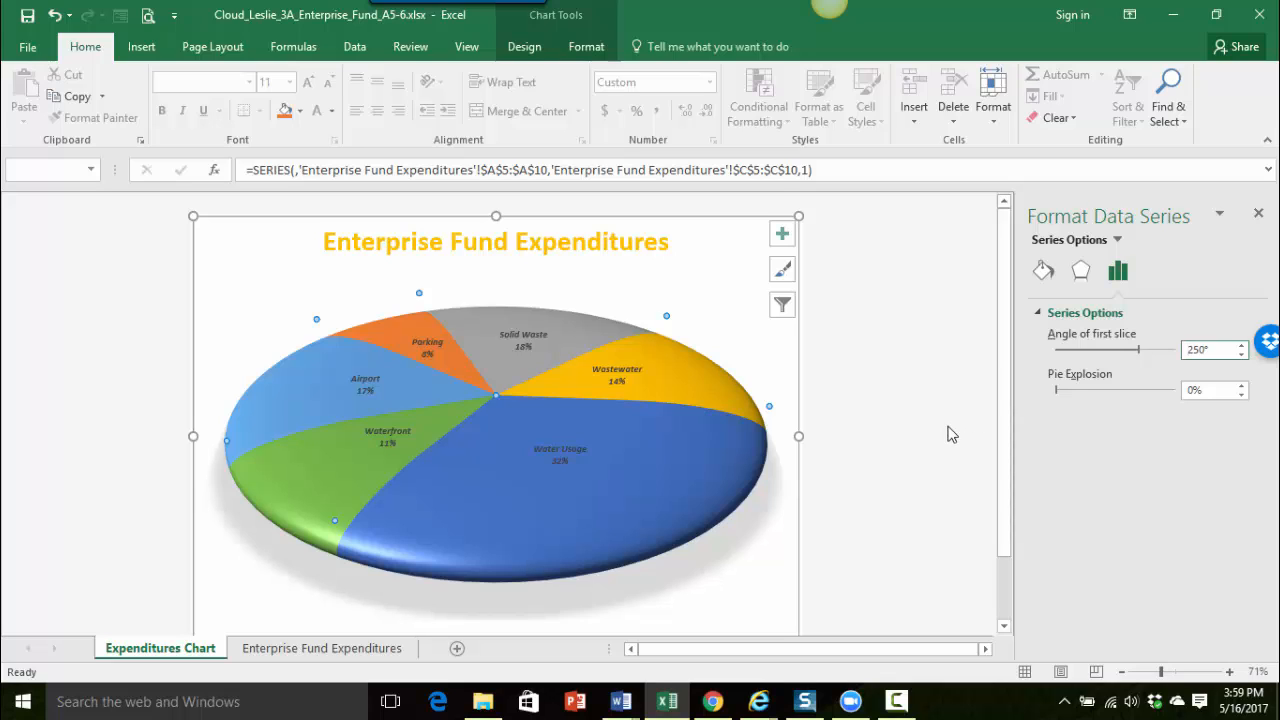
pyautogui.moveTo(592, 515)
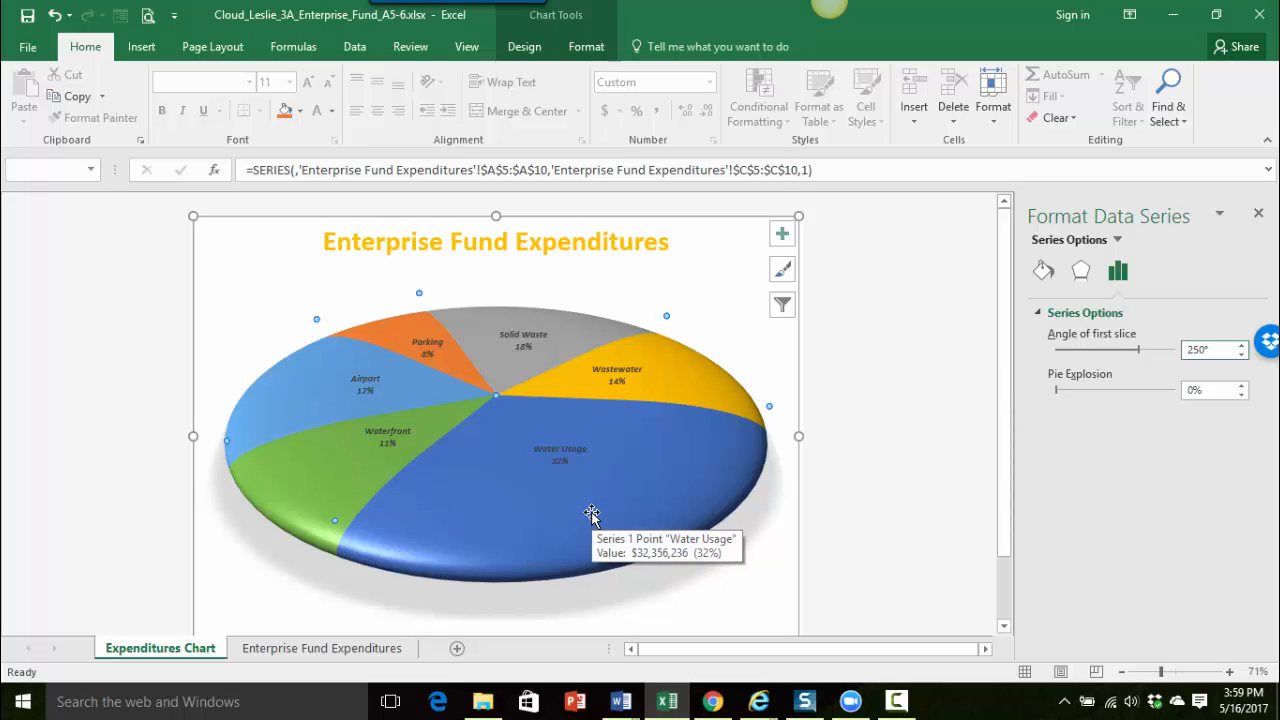
pyautogui.moveTo(358, 482)
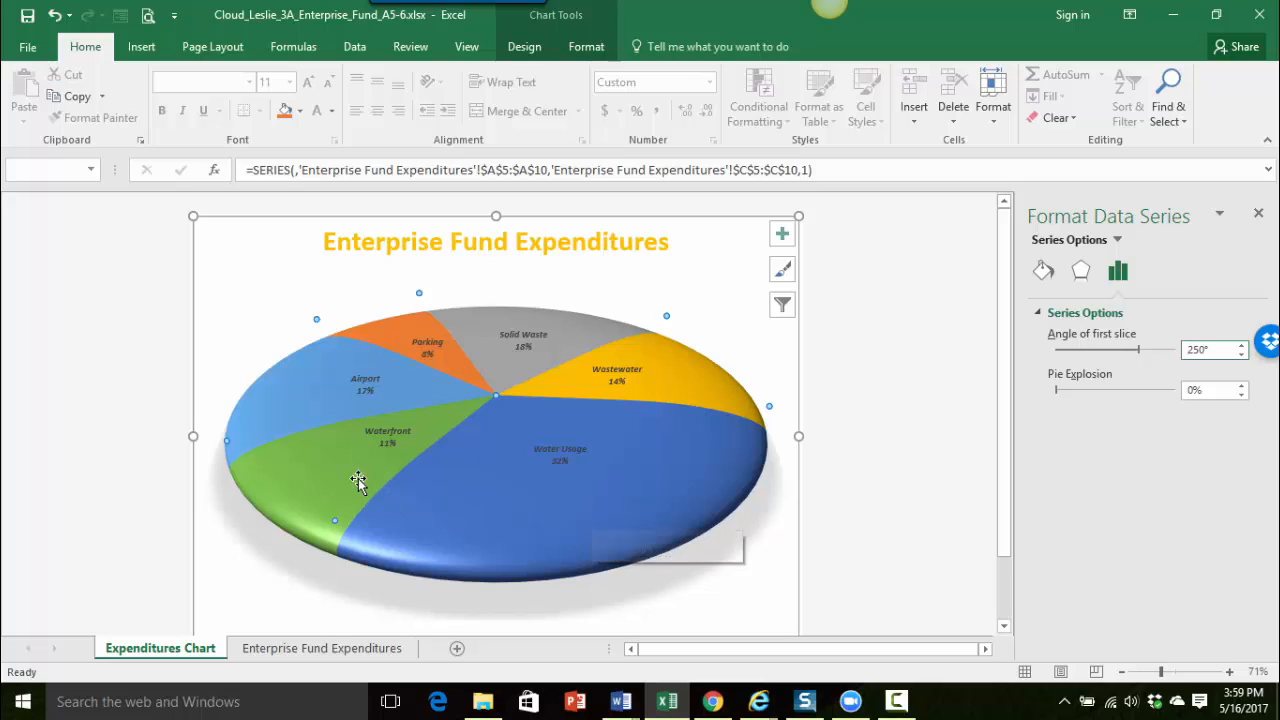
pyautogui.moveTo(370, 471)
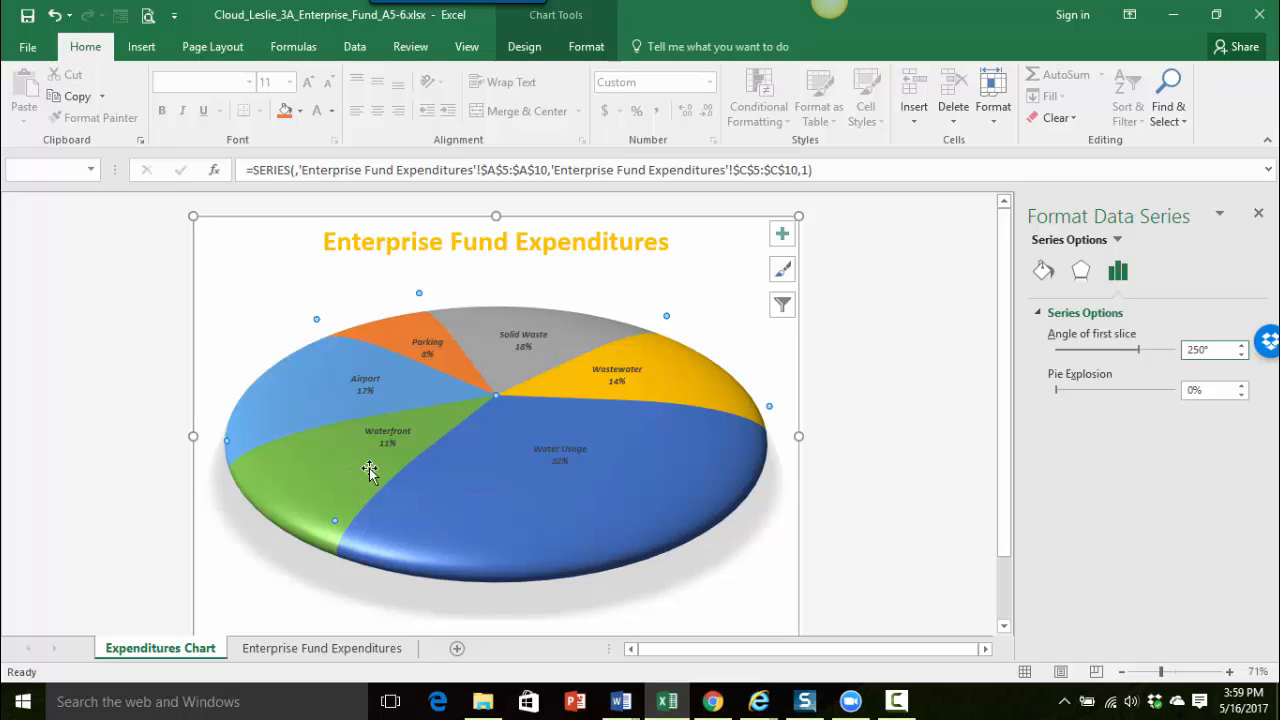
pyautogui.moveTo(367, 470)
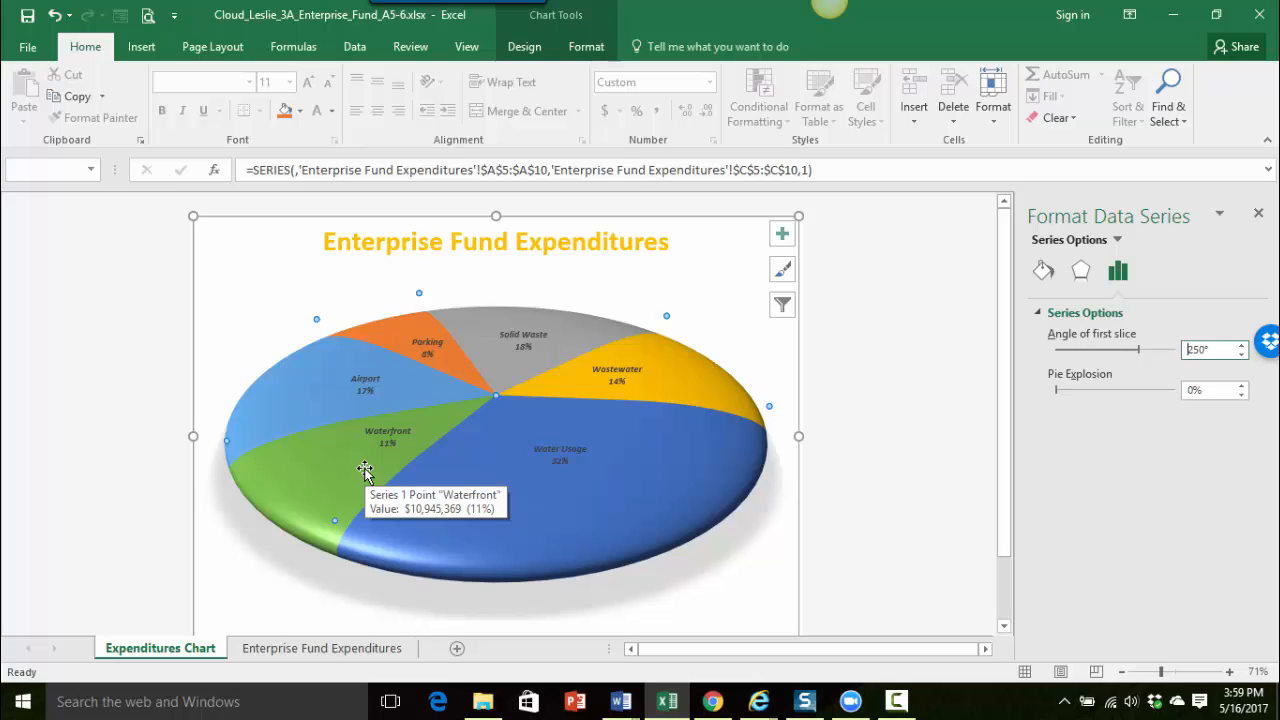
pyautogui.moveTo(1162, 218)
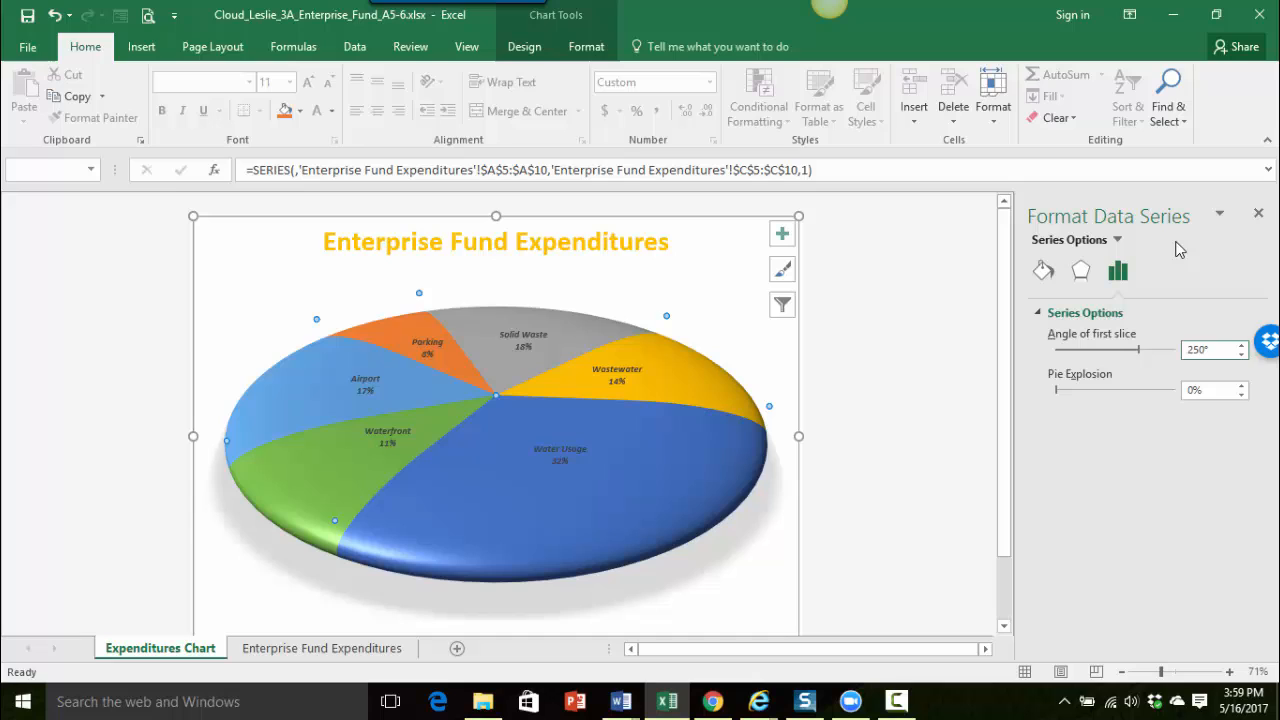
pyautogui.moveTo(1113, 360)
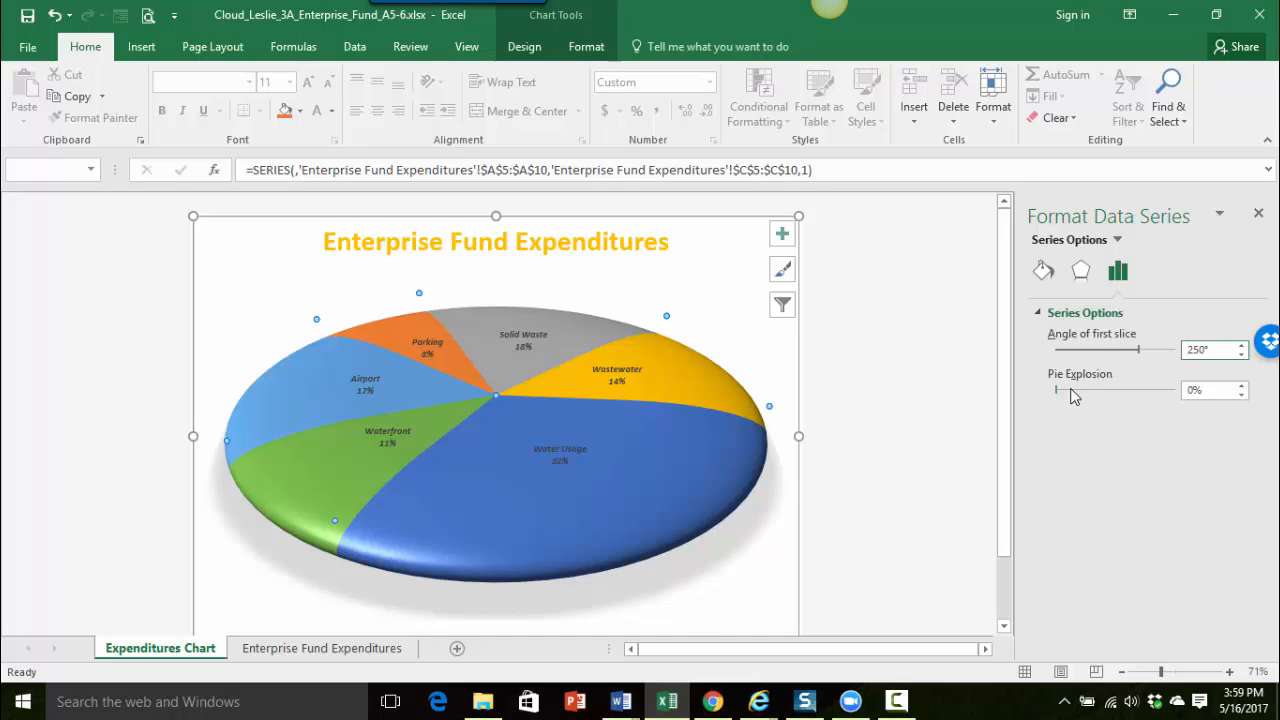
pyautogui.moveTo(1067, 402)
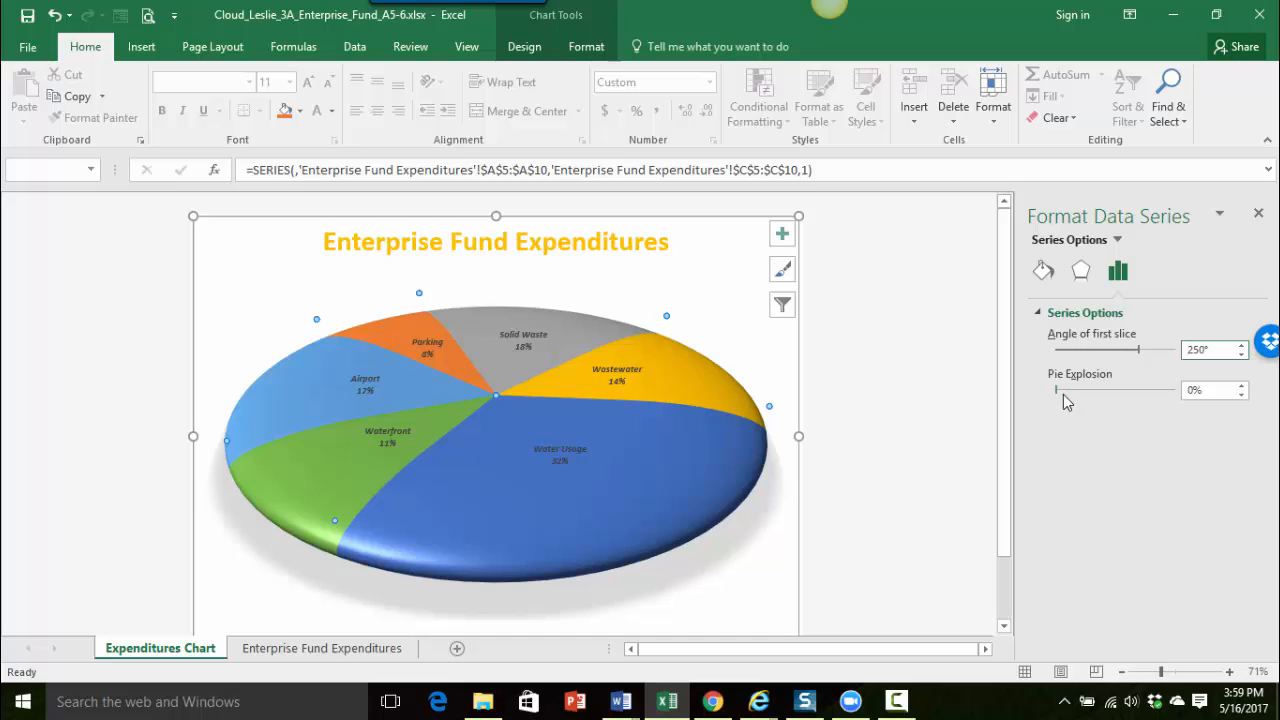
pyautogui.click(1207, 390)
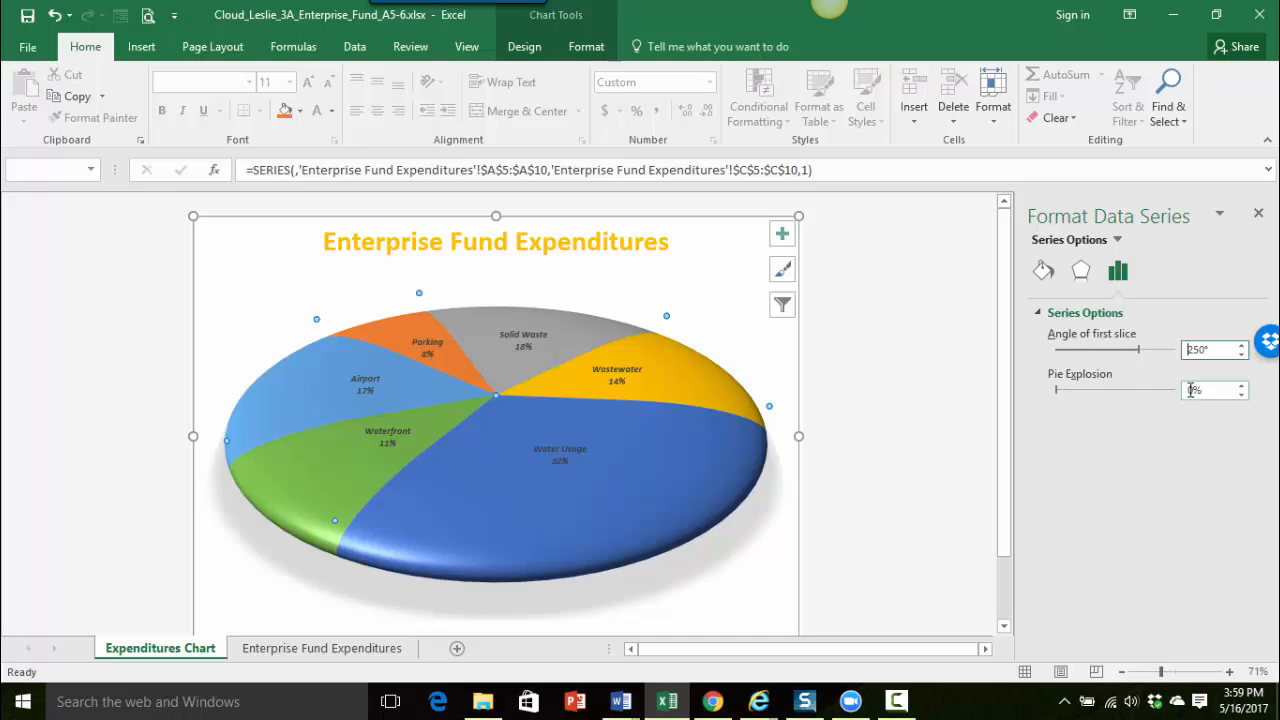
pyautogui.click(1210, 390)
pyautogui.write('20')
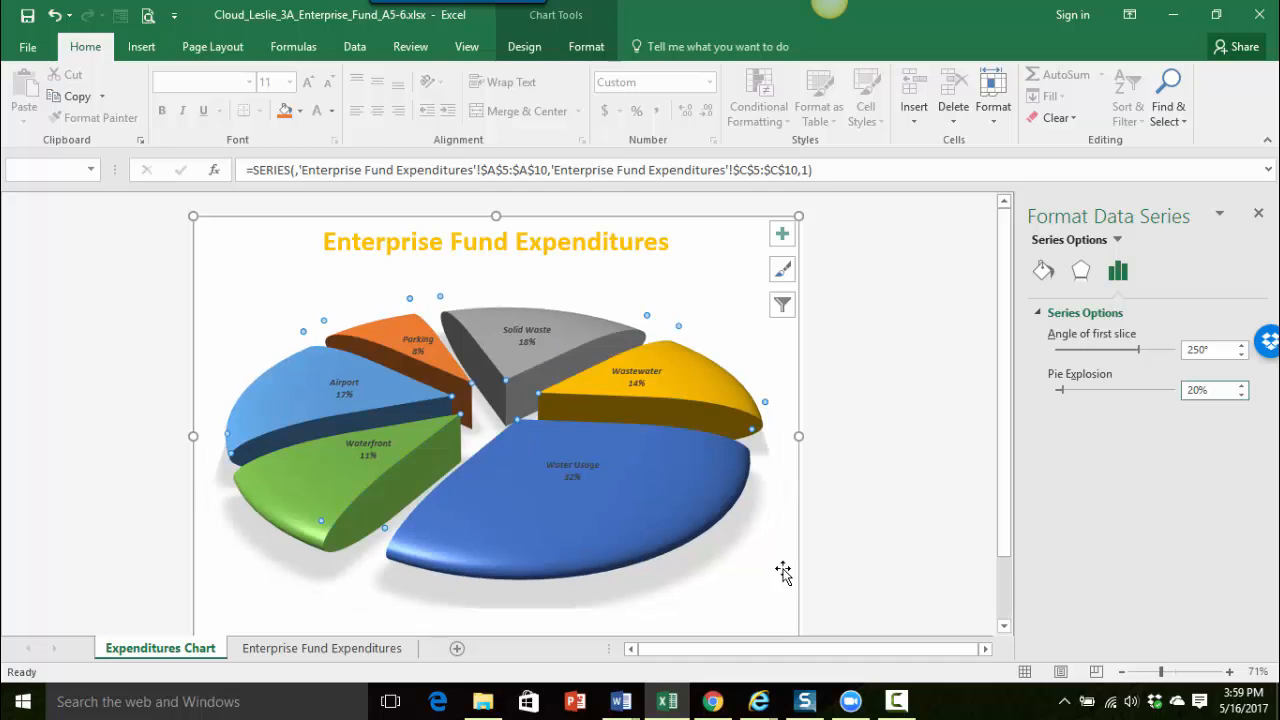
pyautogui.moveTo(549, 503)
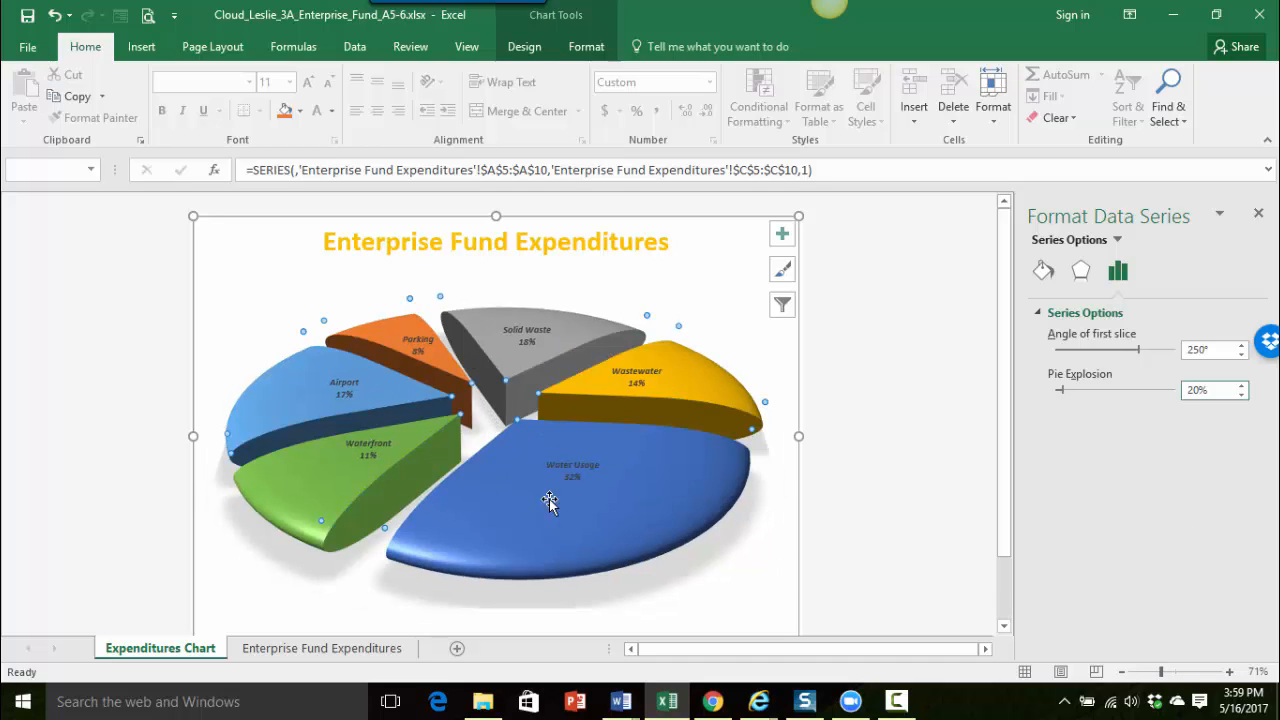
pyautogui.moveTo(400, 478)
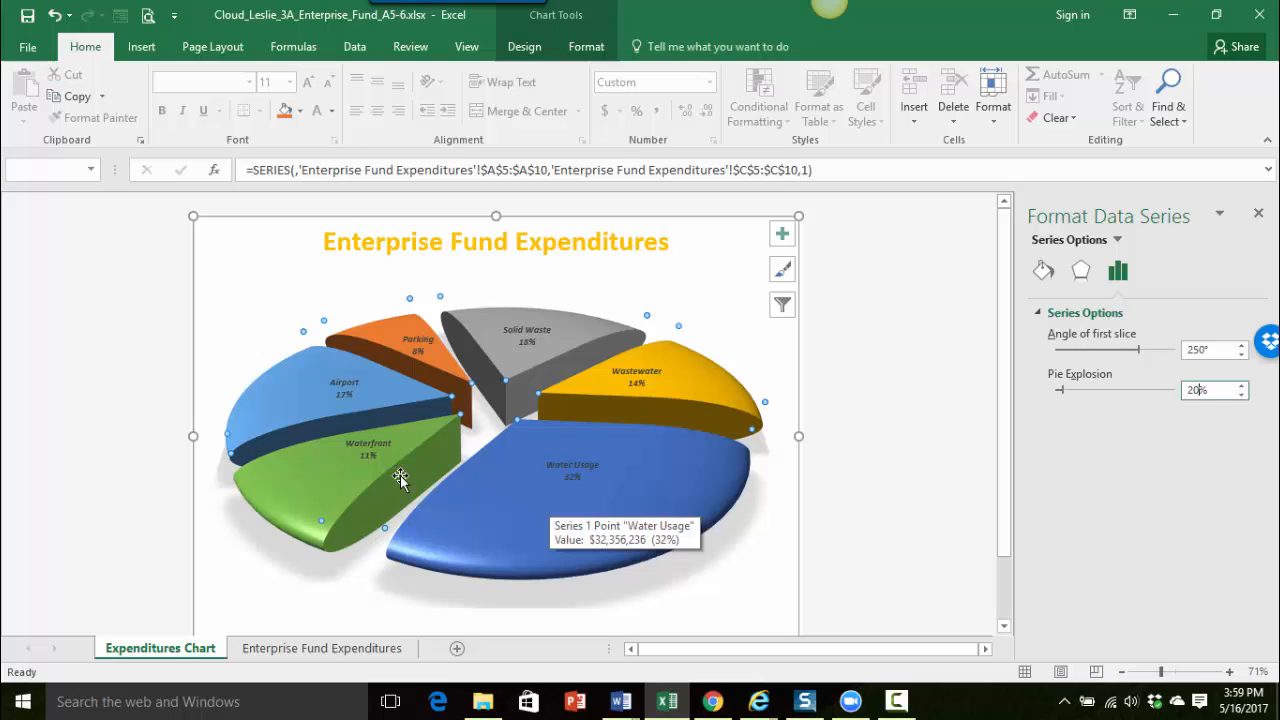
pyautogui.moveTo(343, 475)
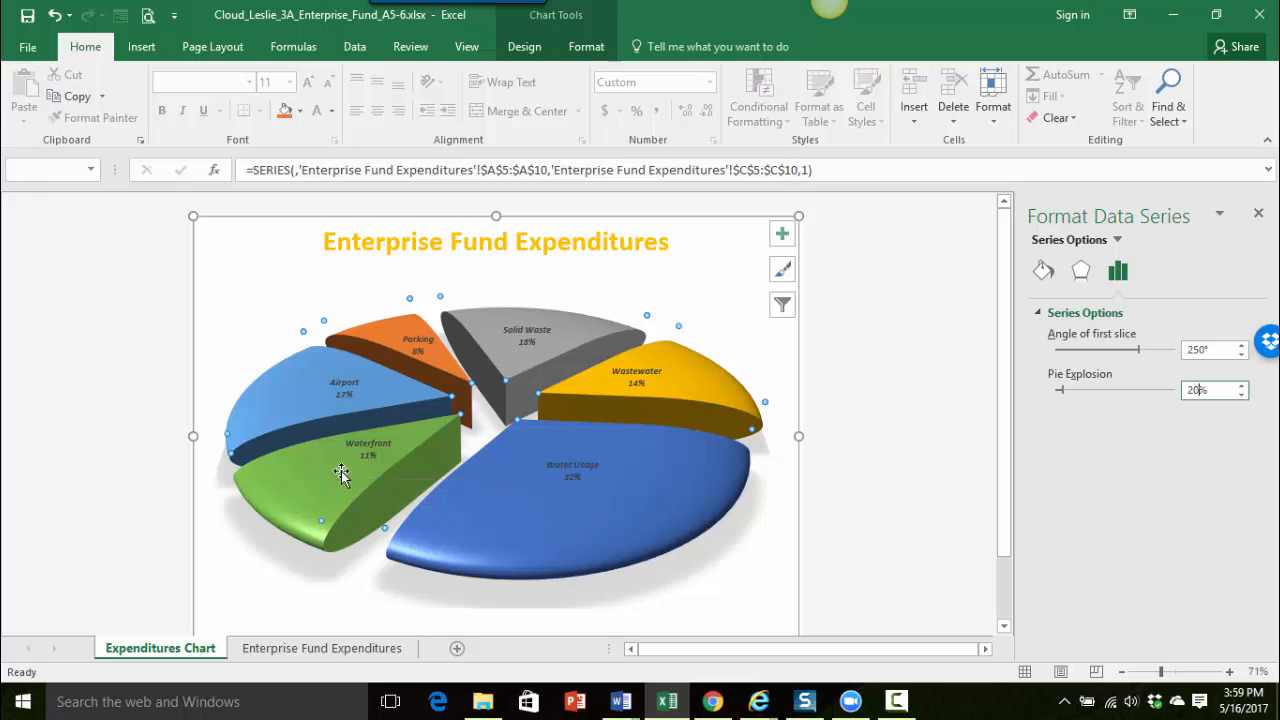
pyautogui.moveTo(342, 474)
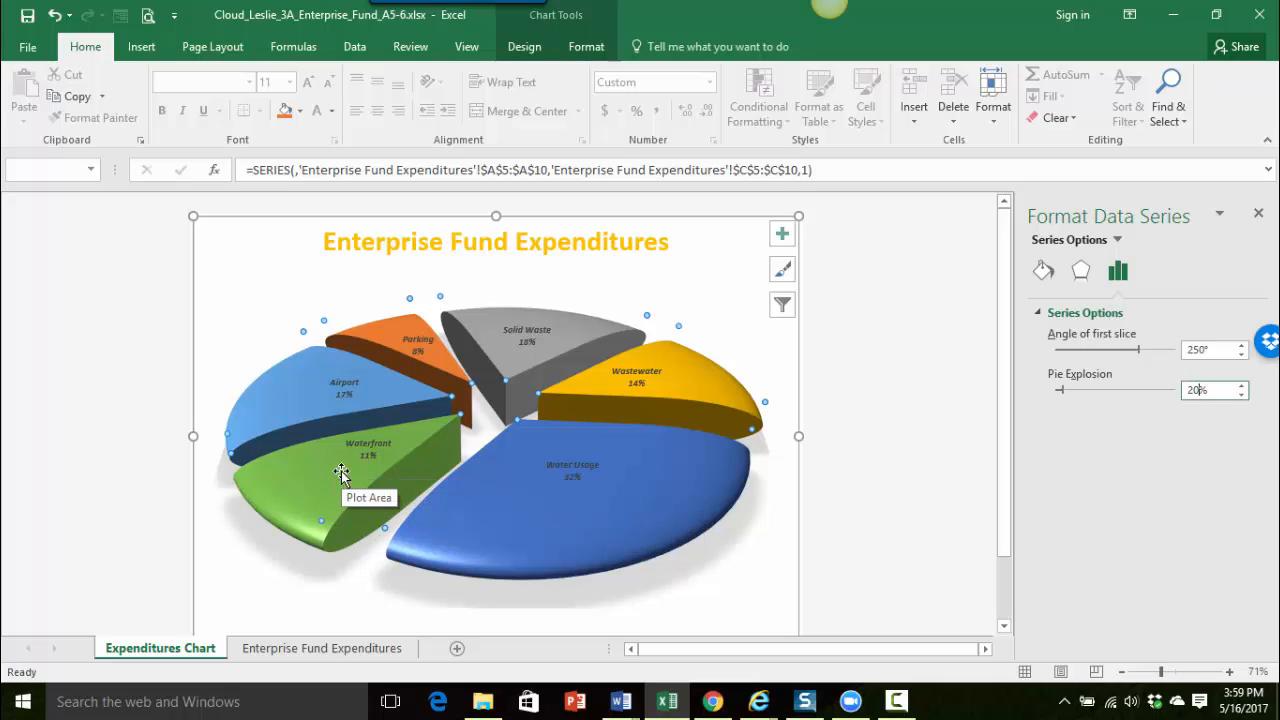
pyautogui.moveTo(482, 453)
pyautogui.write('0')
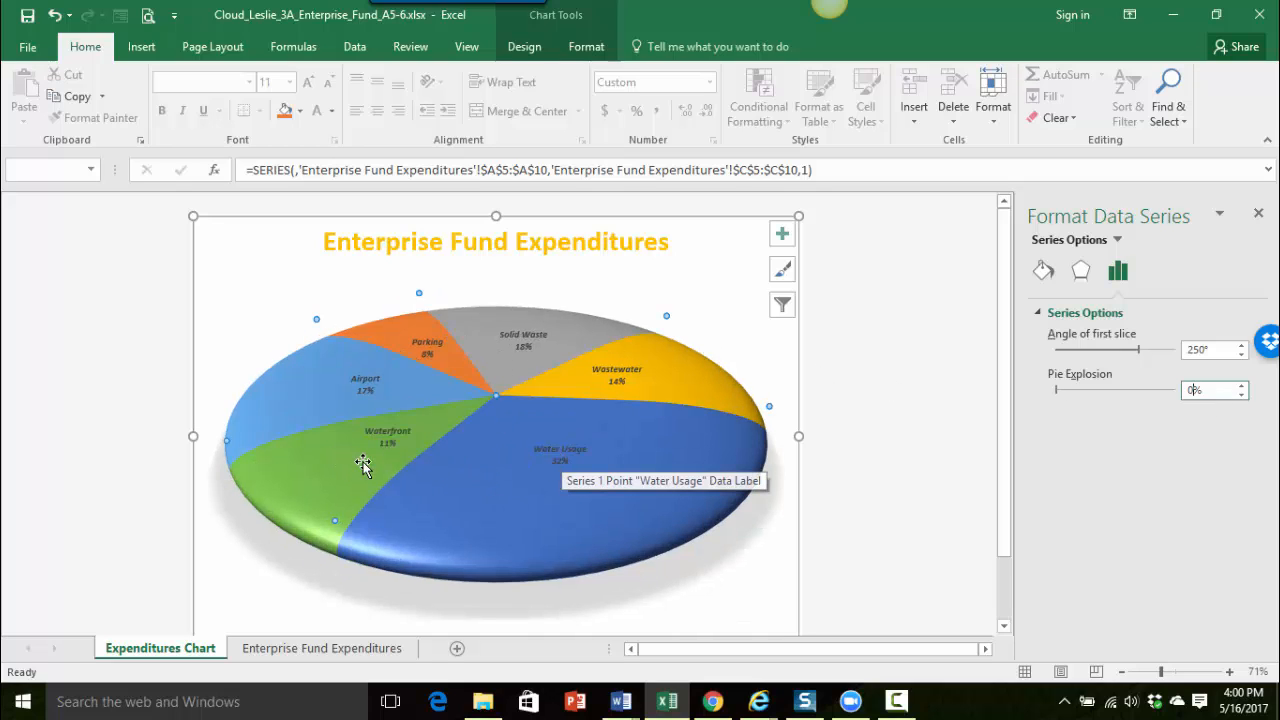
pyautogui.moveTo(380, 455)
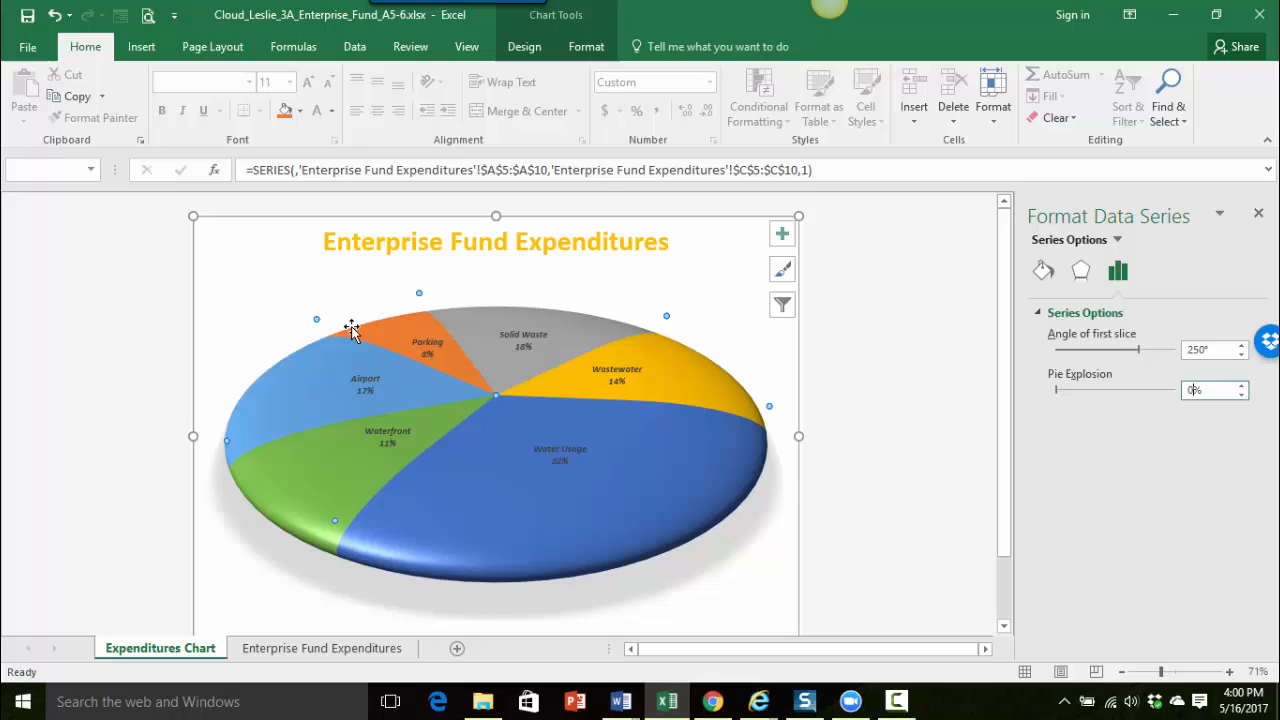
pyautogui.moveTo(355, 460)
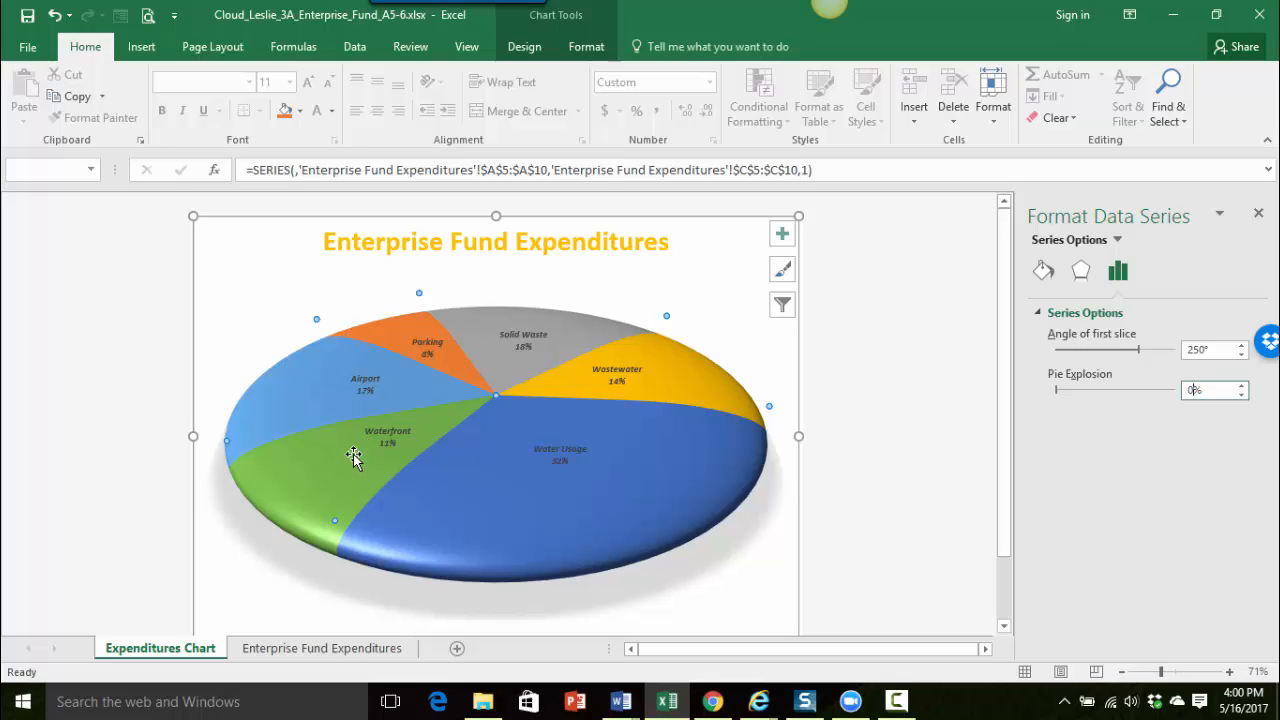
# Select only the Waterfront slice and set its Point Explosion to 10%
pyautogui.click(354, 454)
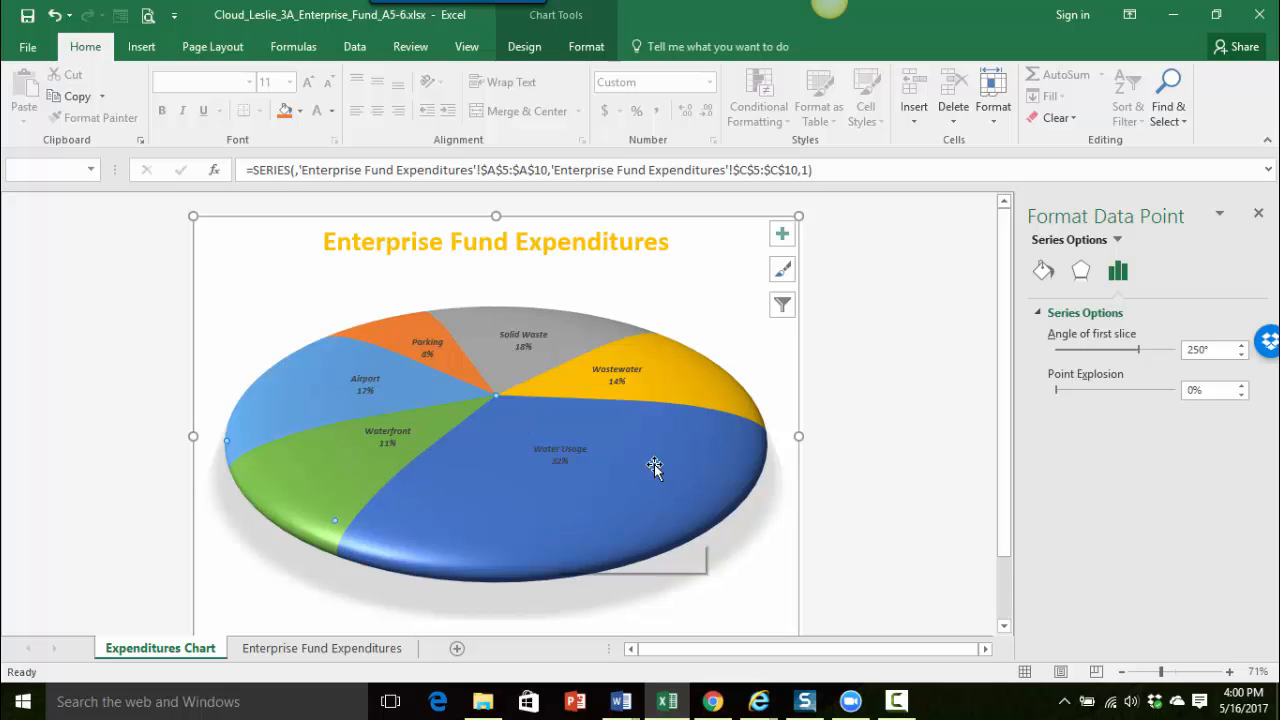
pyautogui.moveTo(278, 495)
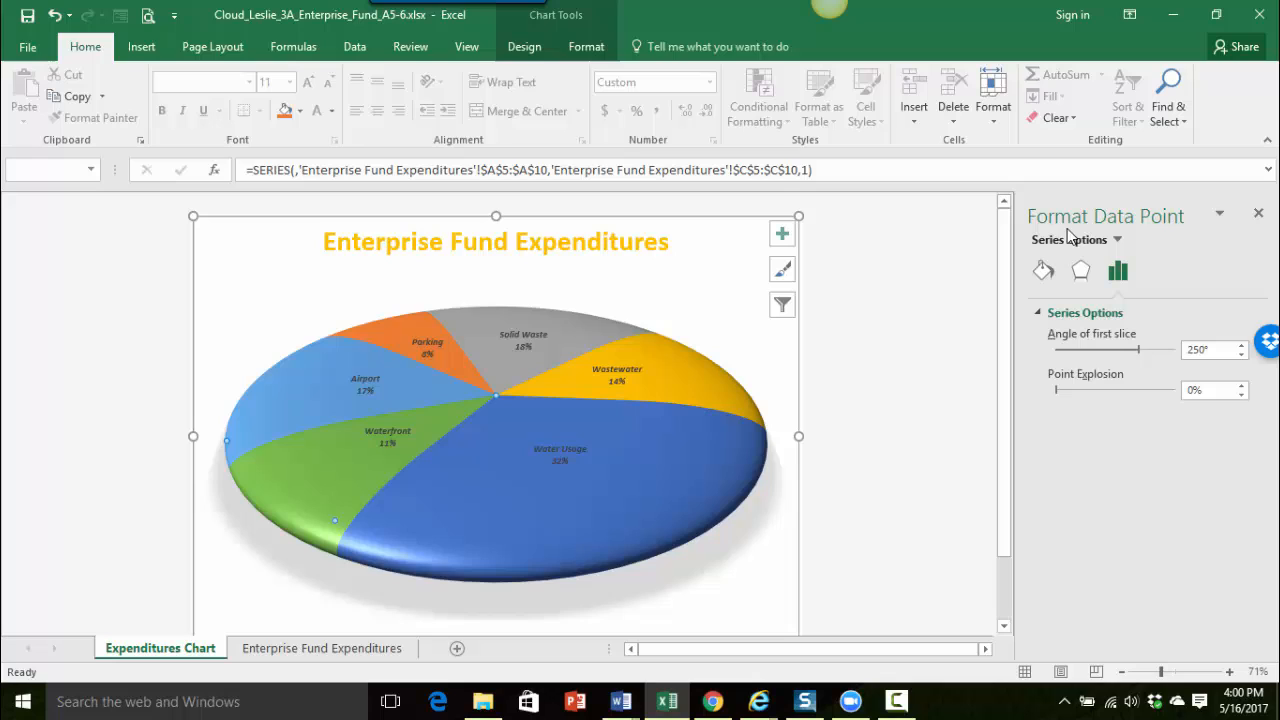
pyautogui.moveTo(1192, 240)
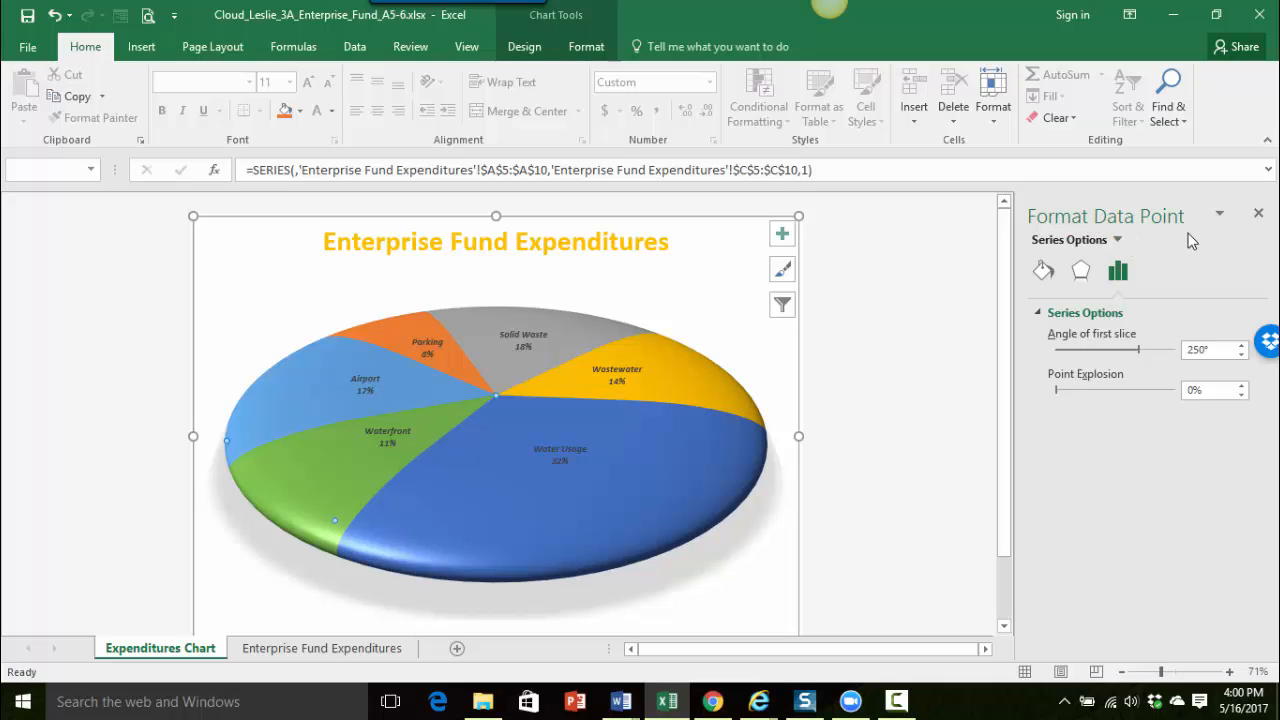
pyautogui.moveTo(728, 517)
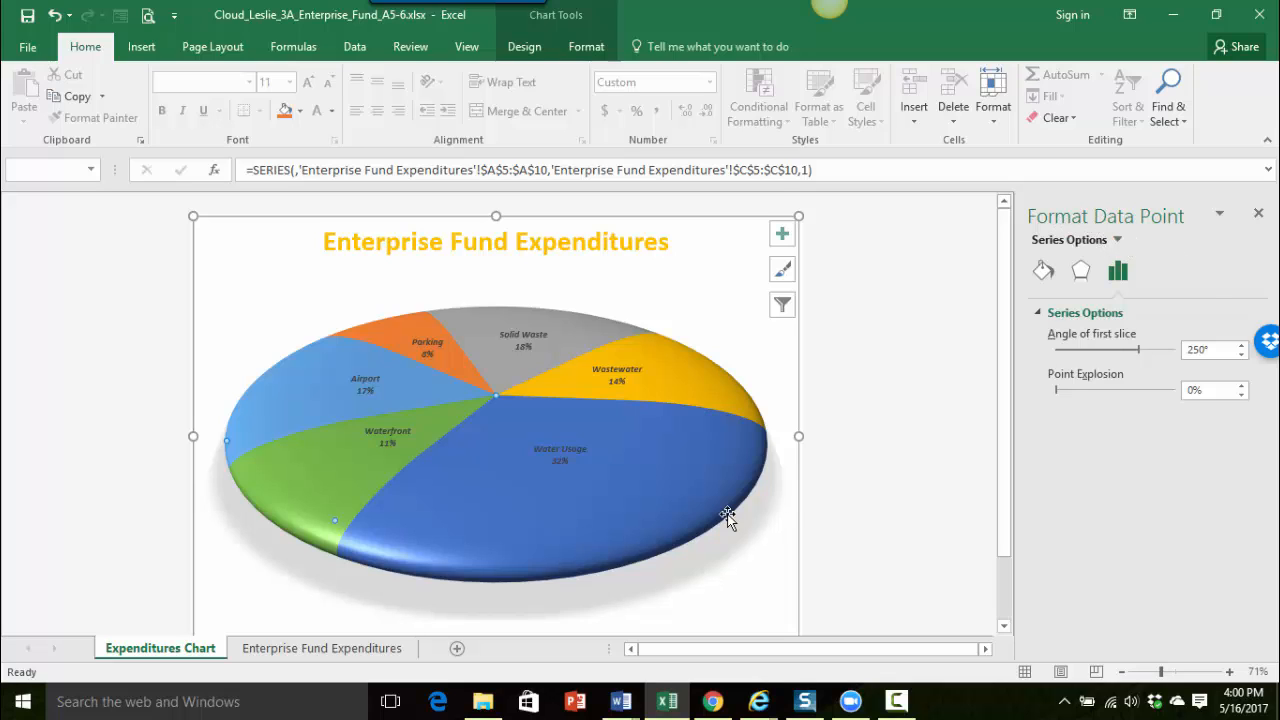
pyautogui.moveTo(318, 475)
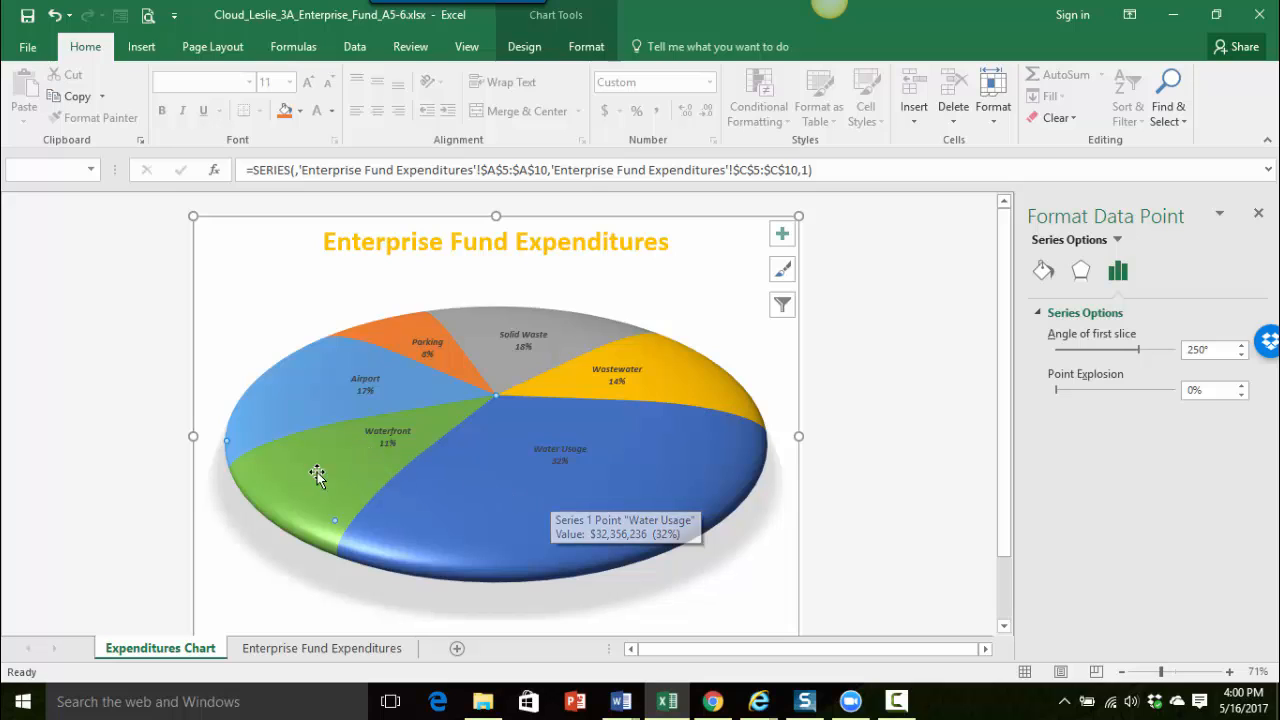
pyautogui.moveTo(1213, 490)
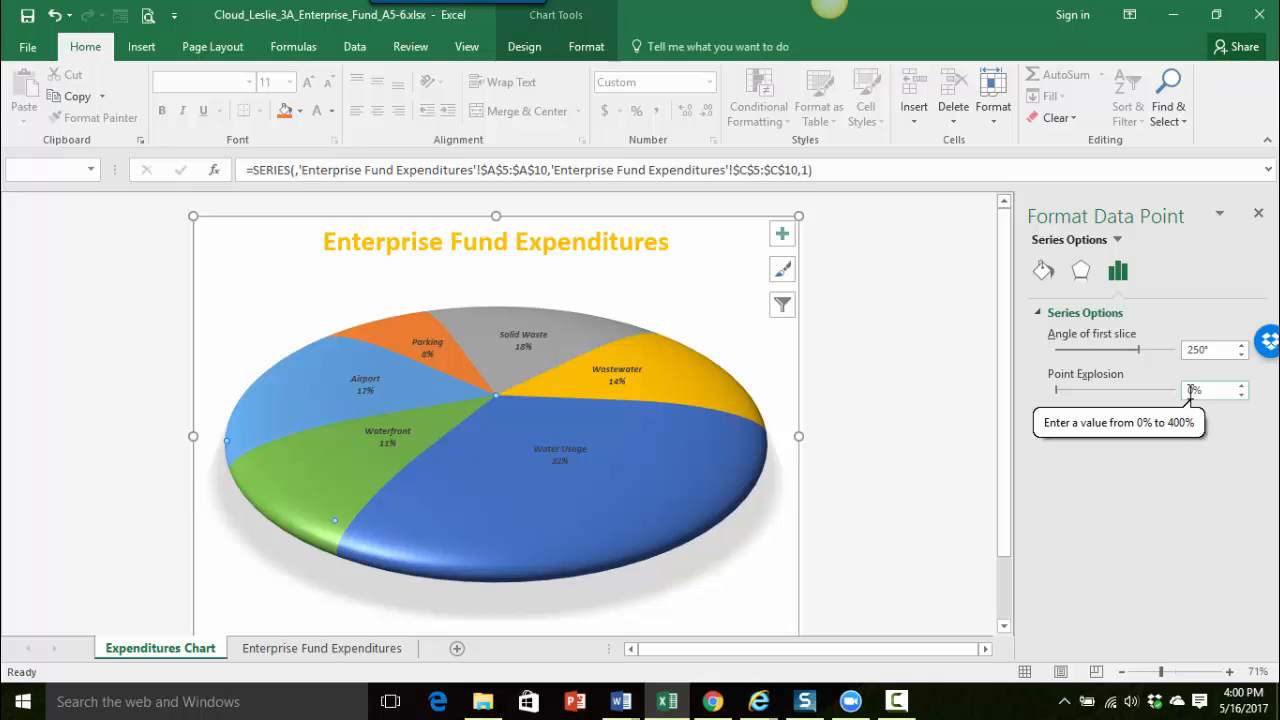
pyautogui.write('10')
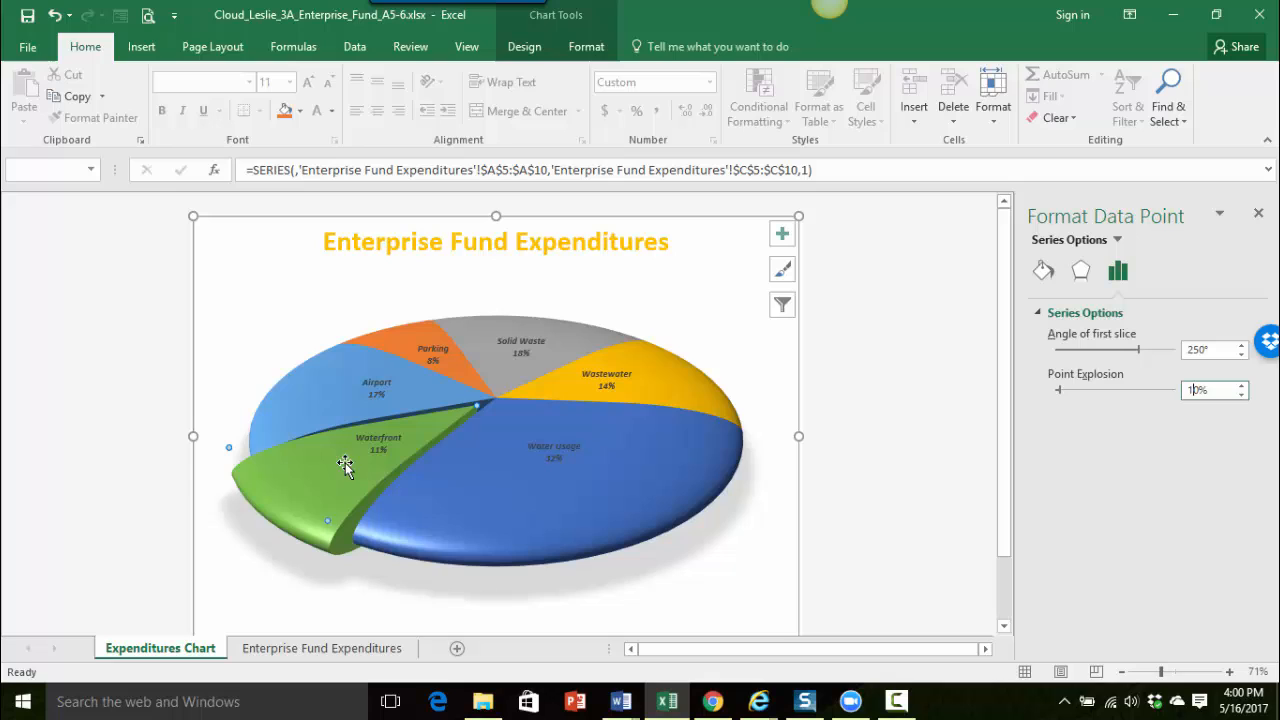
pyautogui.moveTo(646, 506)
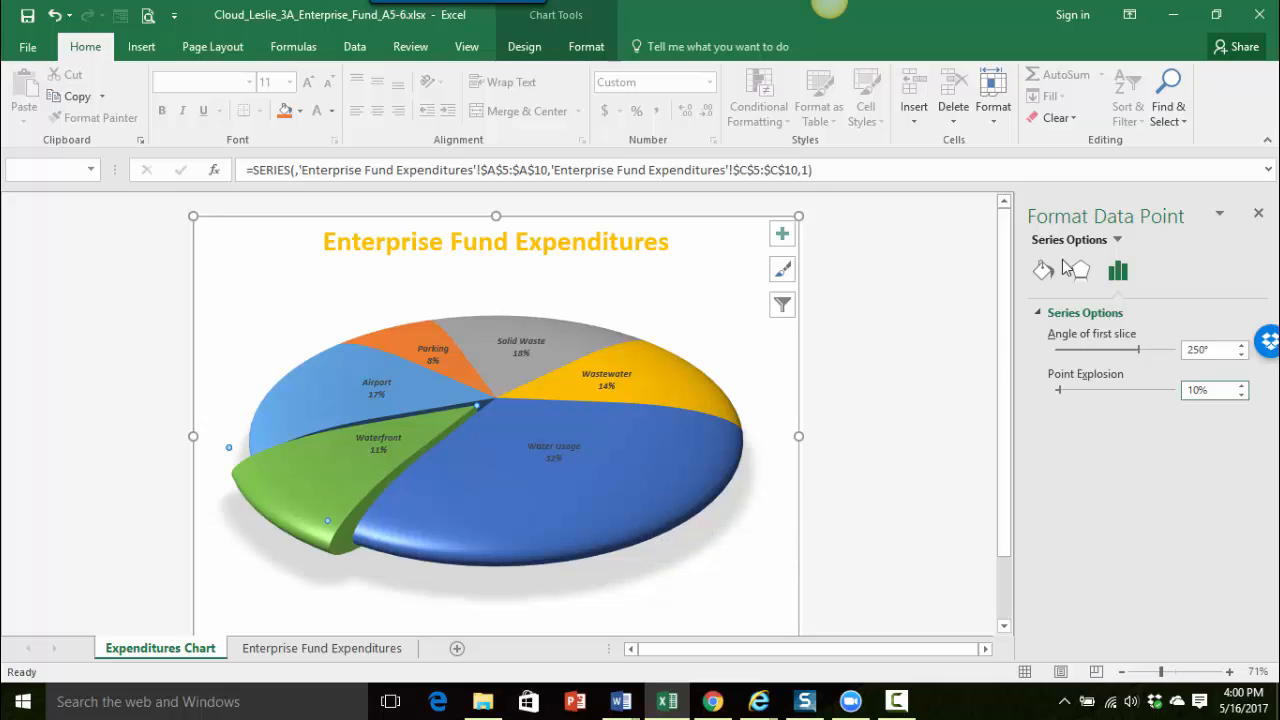
# Fill the Waterfront slice with the Bottom Spotlight - Accent 6 green gradient preset
pyautogui.click(1042, 270)
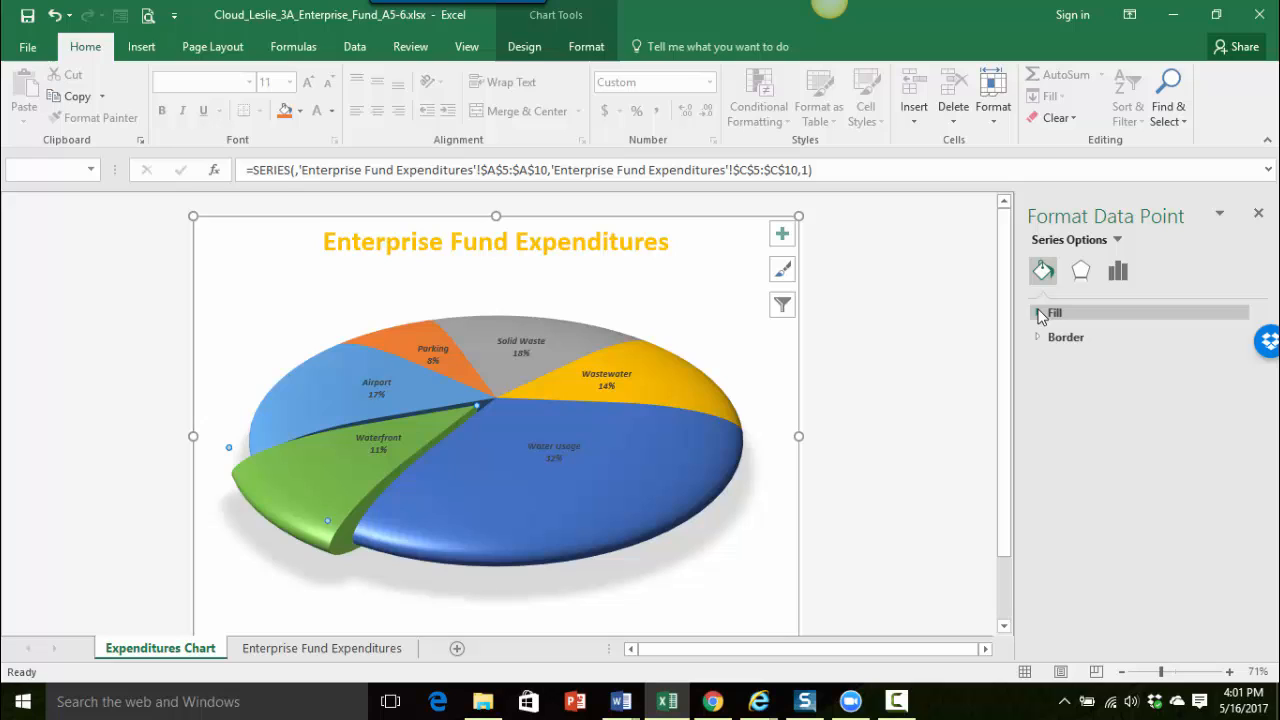
pyautogui.click(1040, 313)
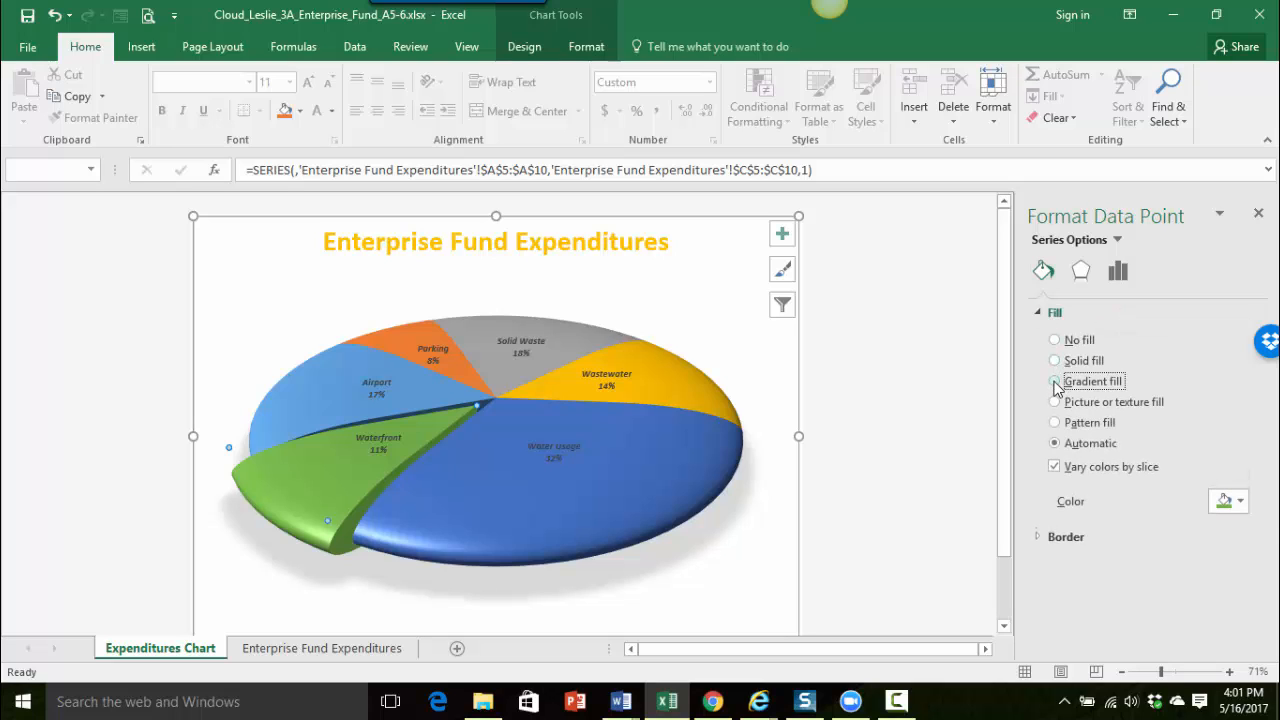
pyautogui.click(1054, 381)
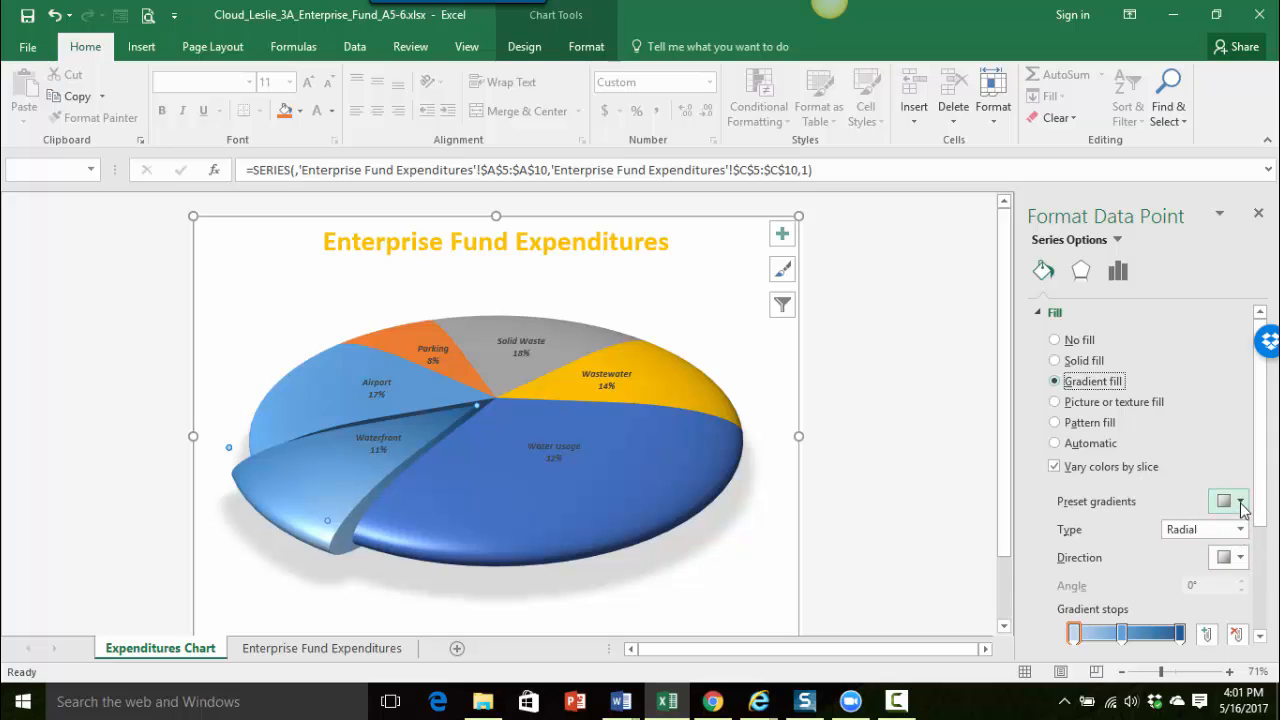
pyautogui.click(1240, 501)
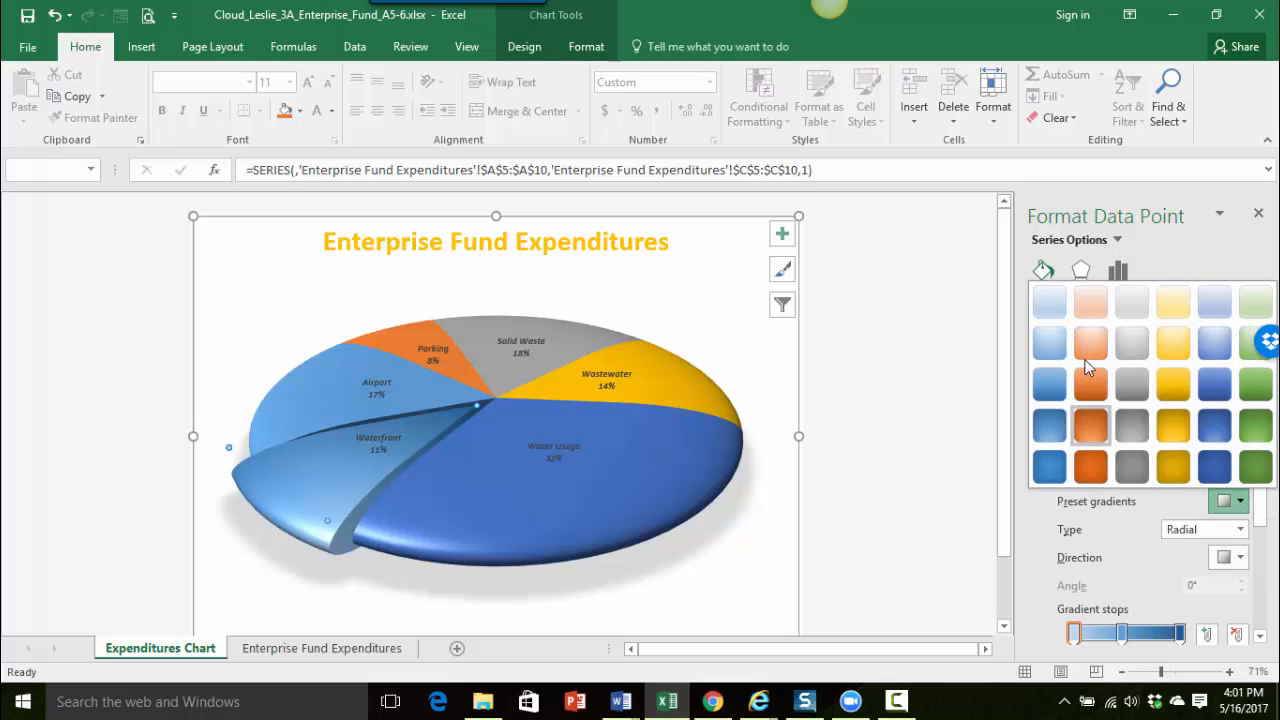
pyautogui.moveTo(1255, 425)
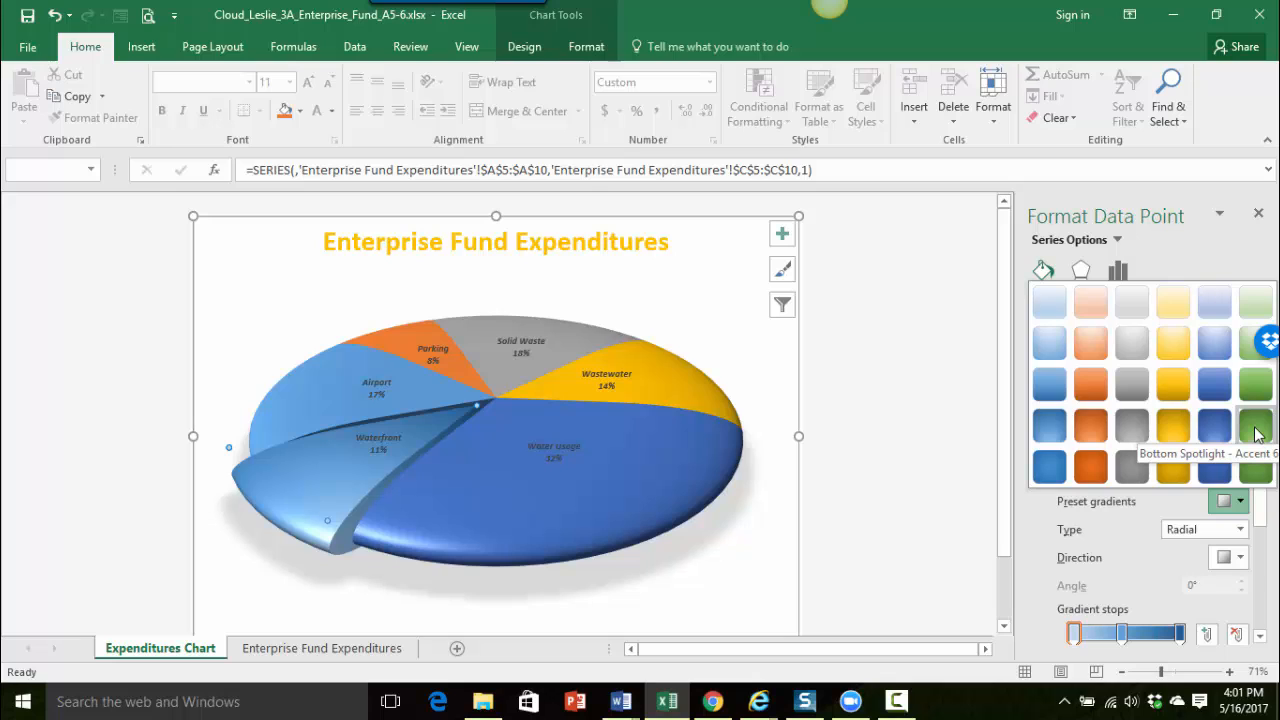
pyautogui.click(1255, 427)
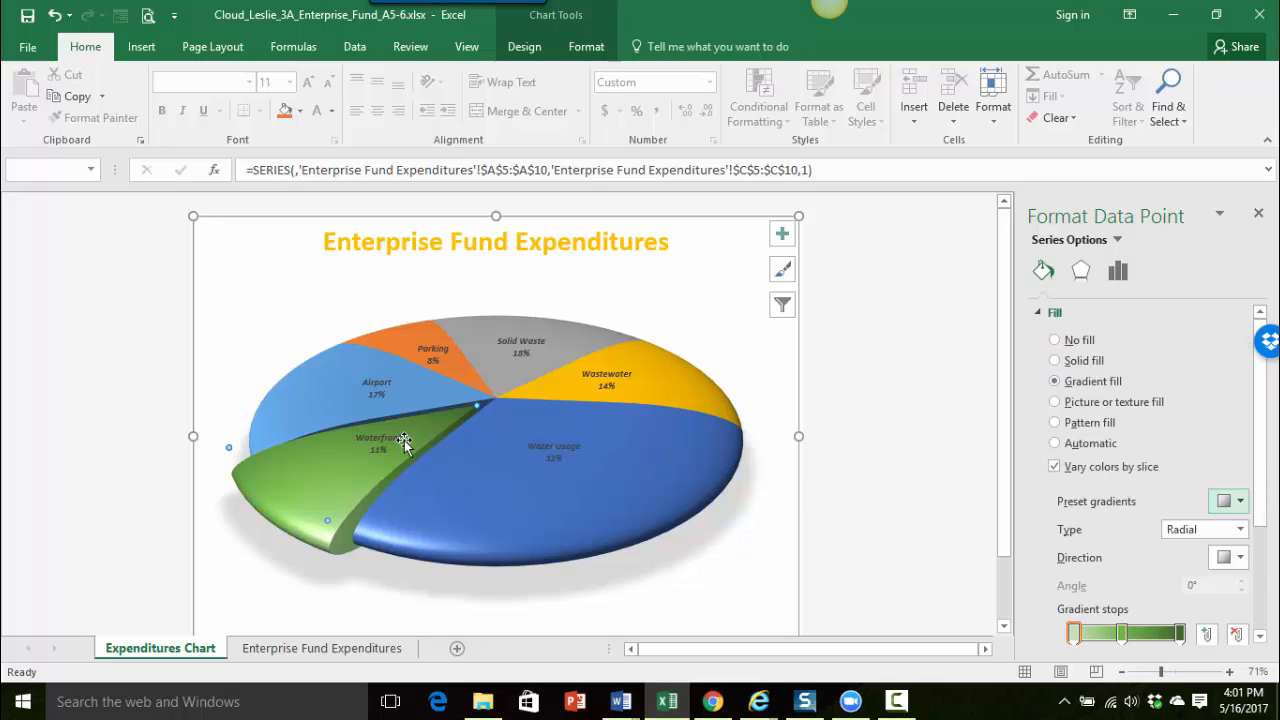
pyautogui.moveTo(413, 483)
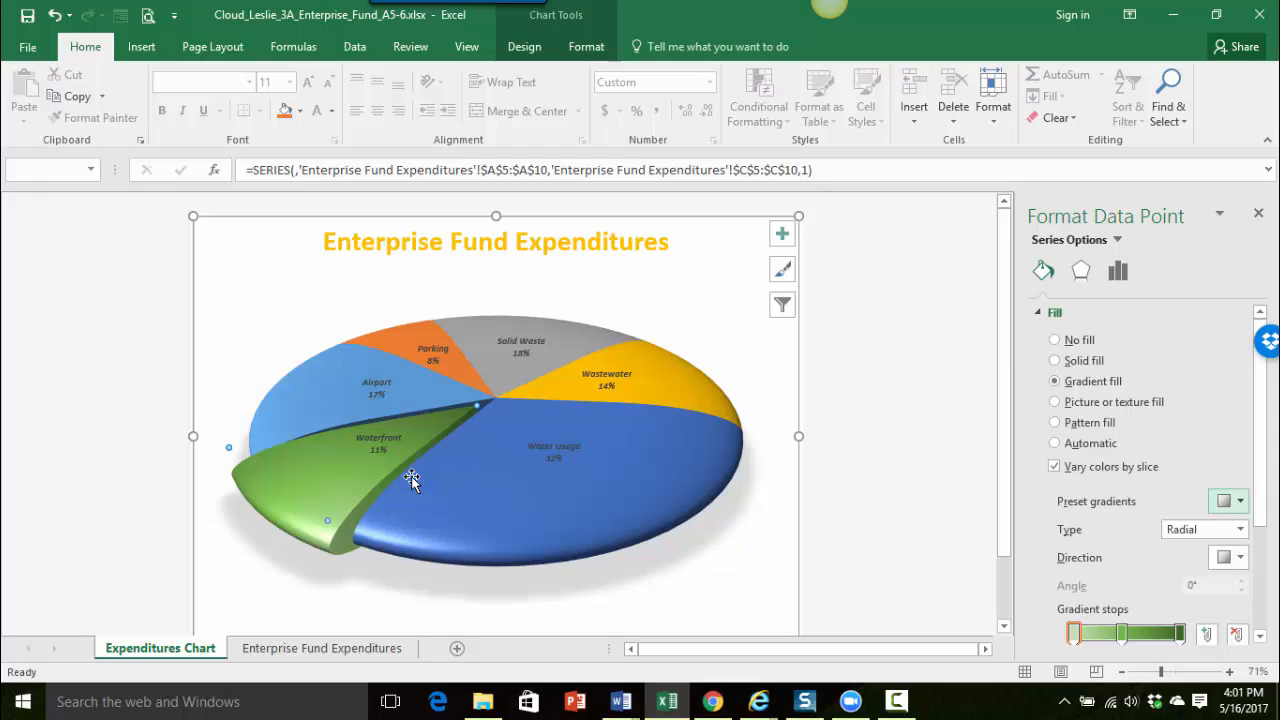
pyautogui.moveTo(797, 393)
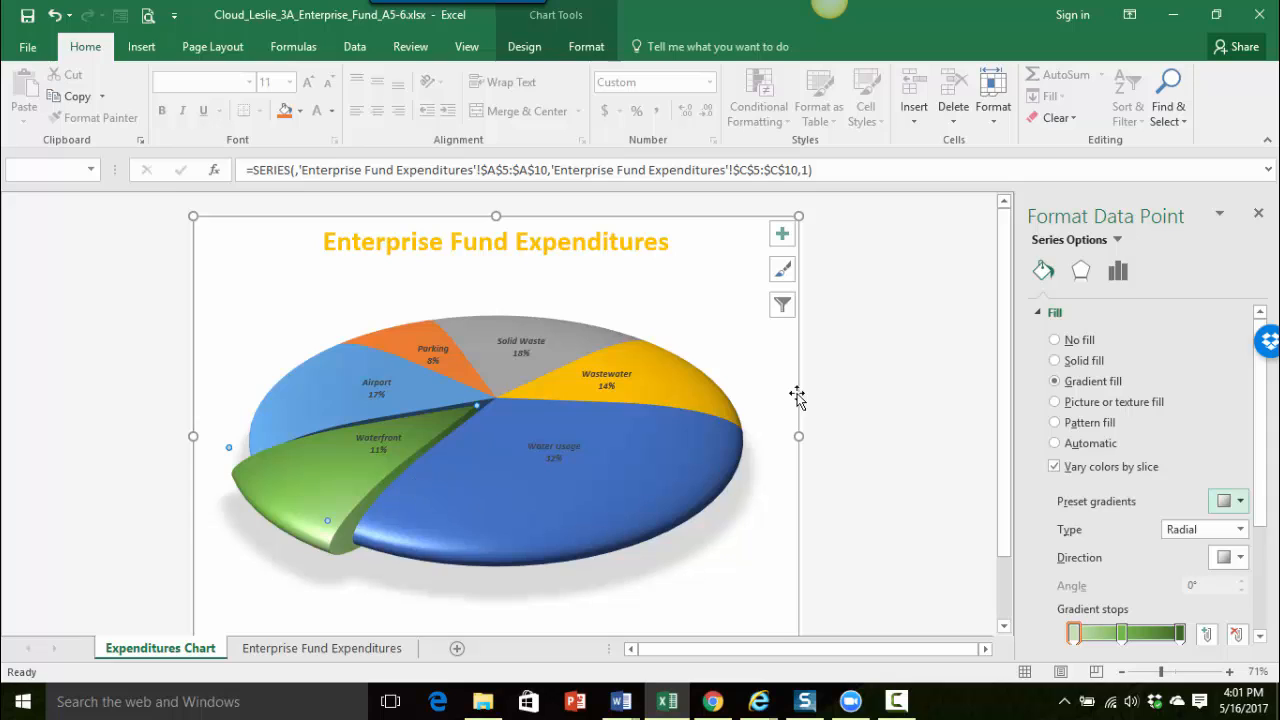
pyautogui.moveTo(729, 252)
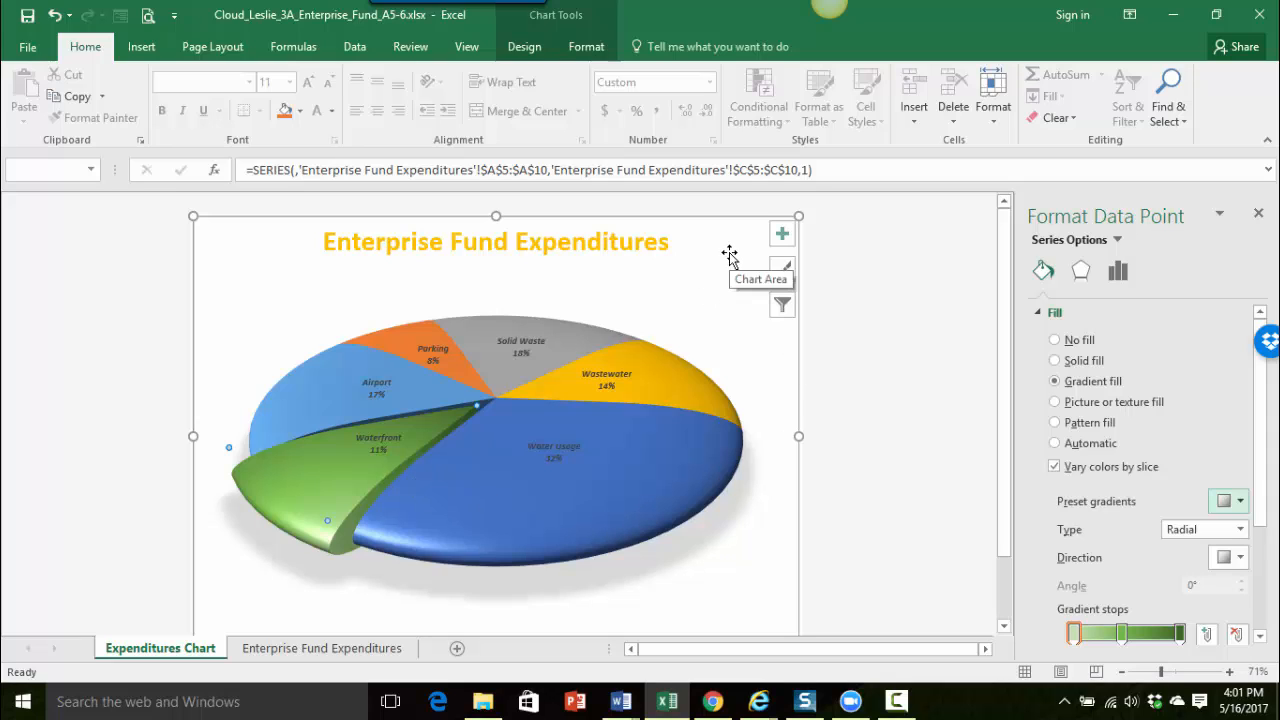
pyautogui.moveTo(600, 322)
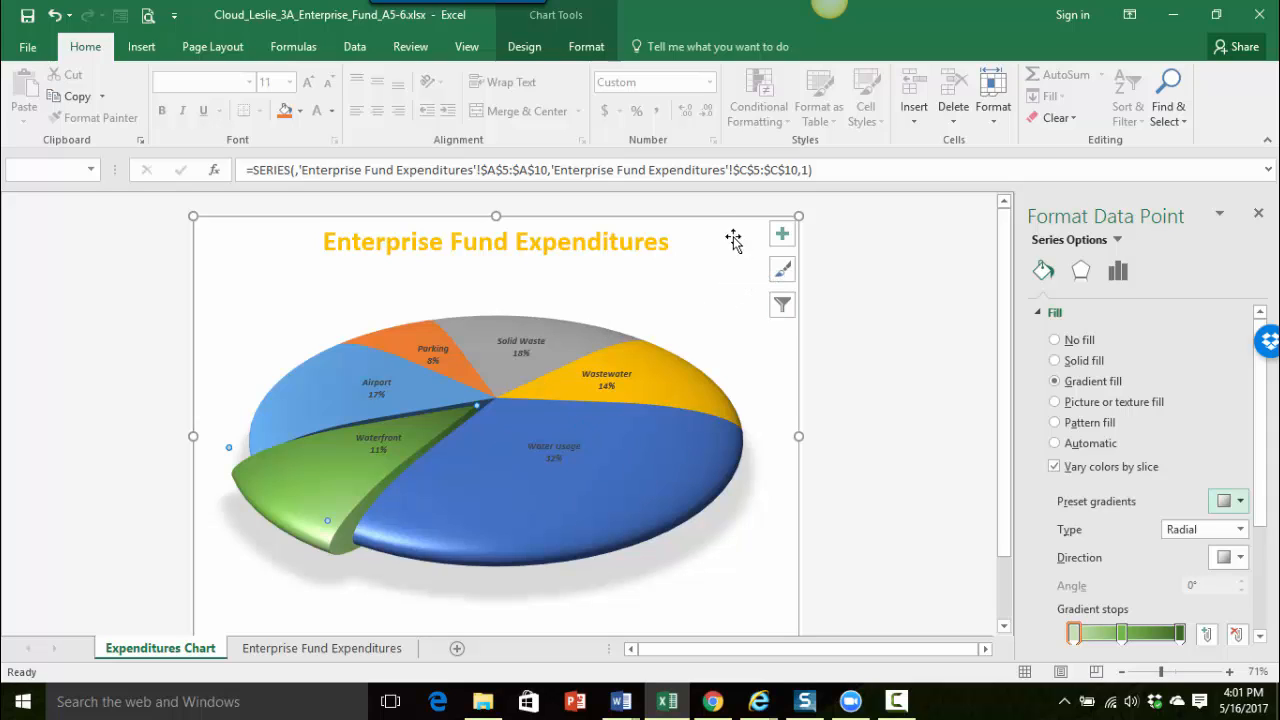
pyautogui.moveTo(737, 233)
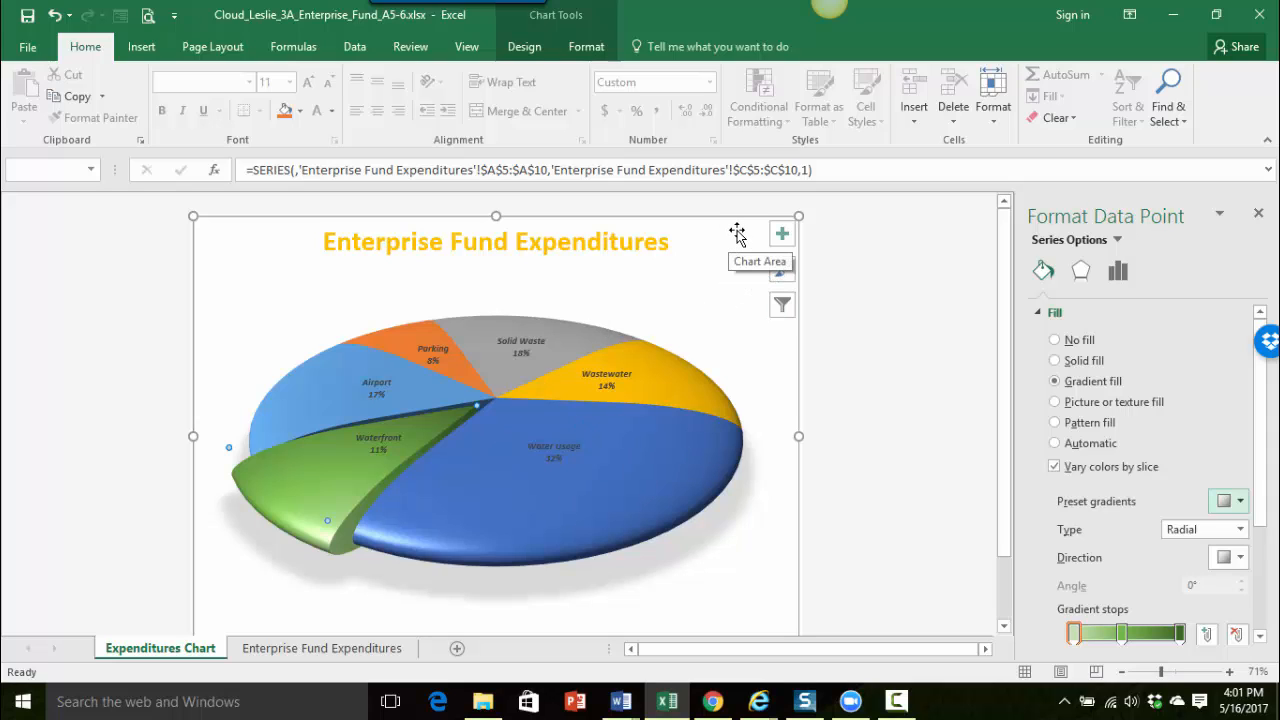
# Select the Chart Area by clicking an empty part of the chart
pyautogui.click(730, 232)
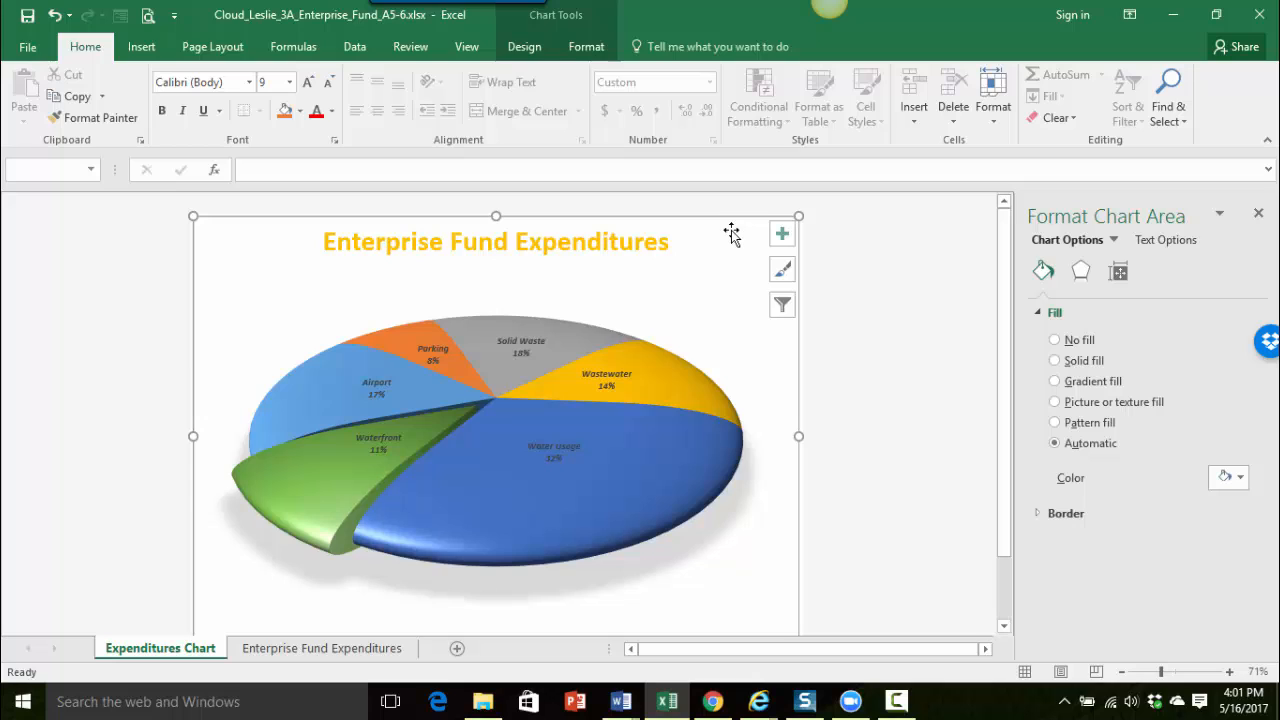
pyautogui.moveTo(1133, 227)
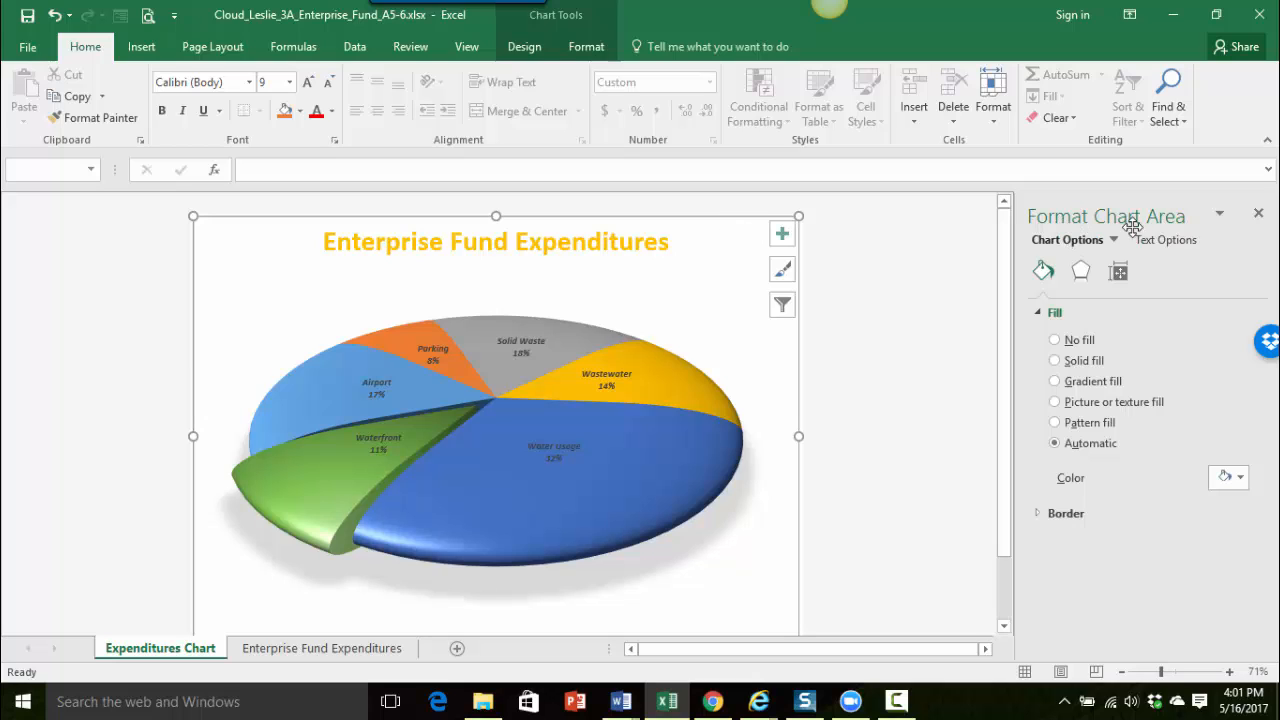
pyautogui.moveTo(760, 218)
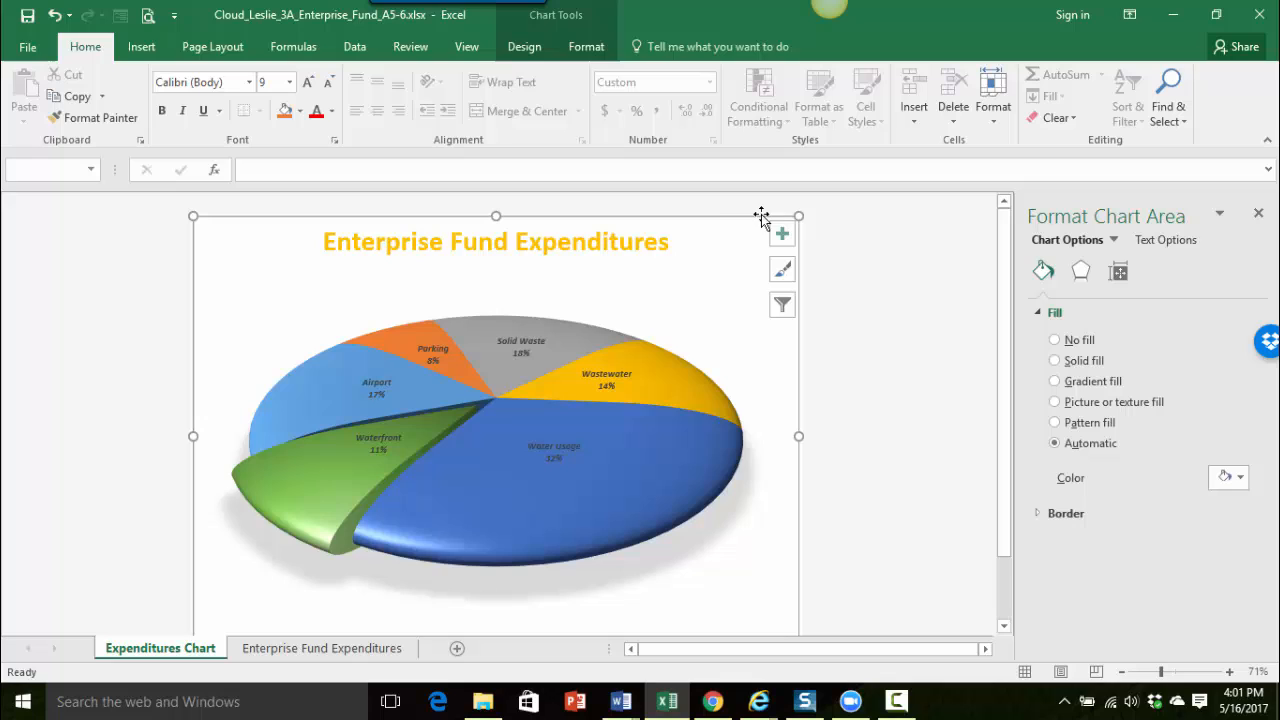
pyautogui.moveTo(708, 600)
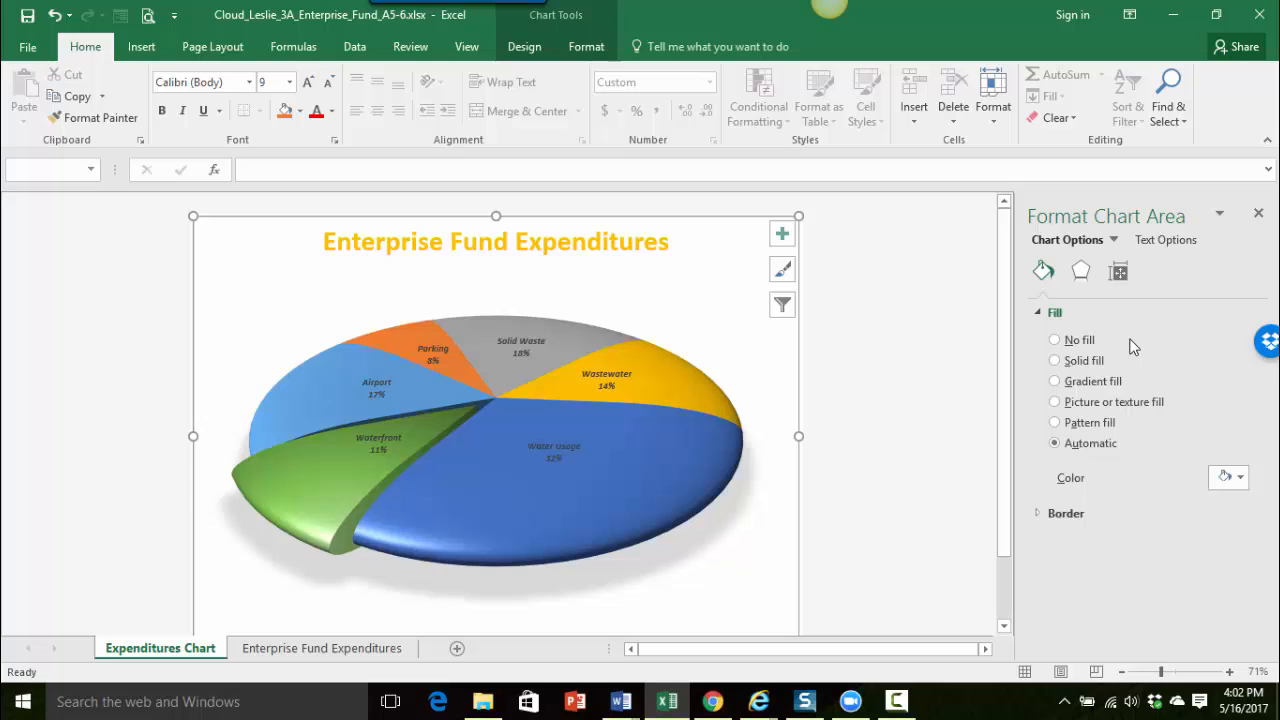
pyautogui.moveTo(1158, 223)
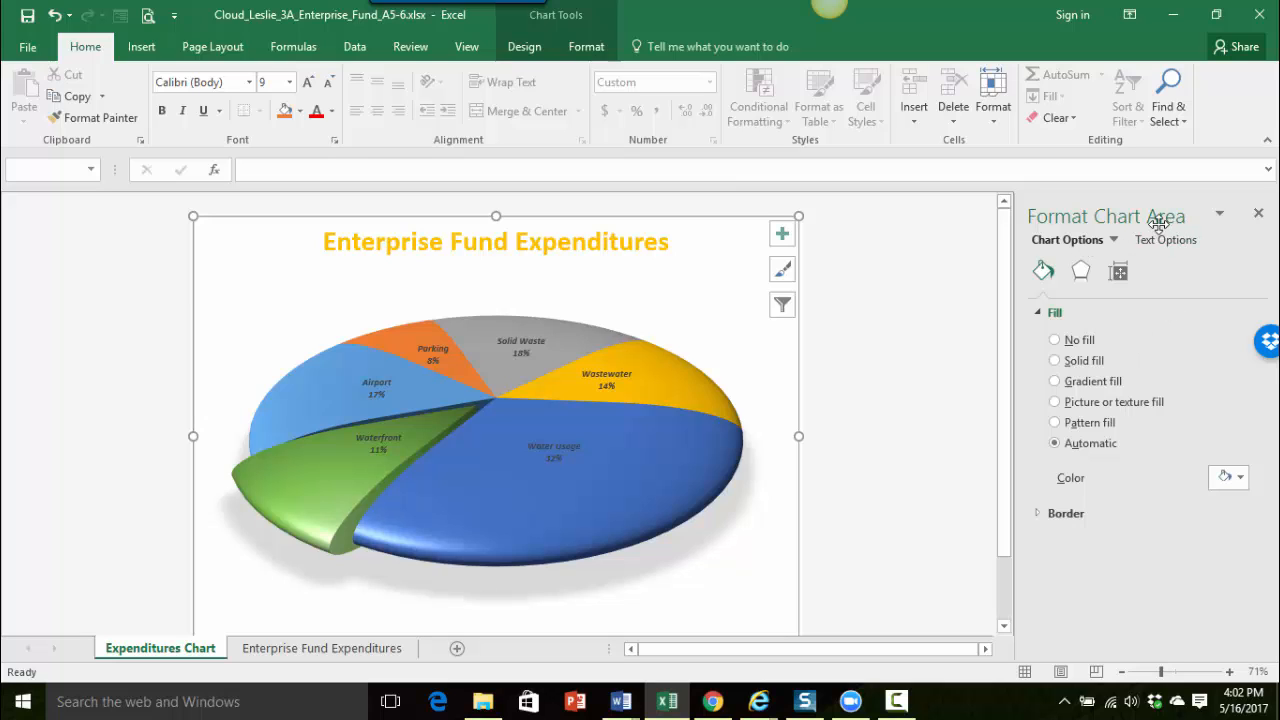
pyautogui.moveTo(1146, 225)
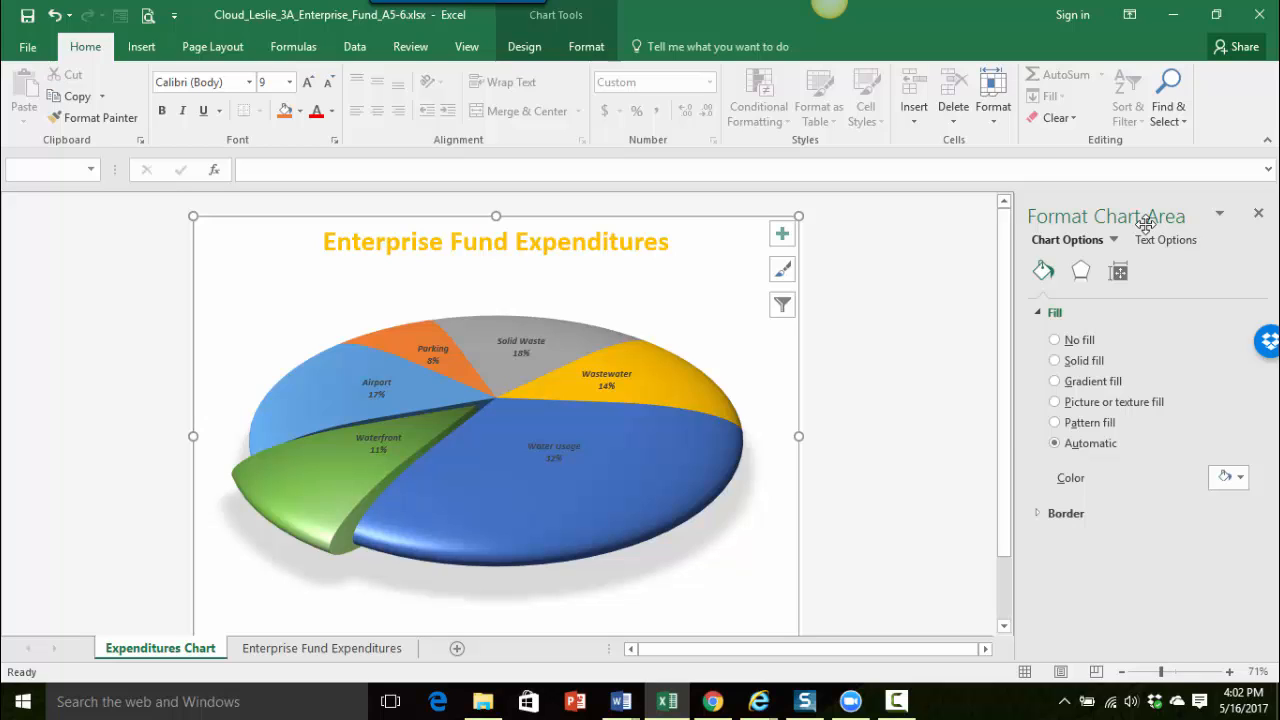
pyautogui.moveTo(1043, 270)
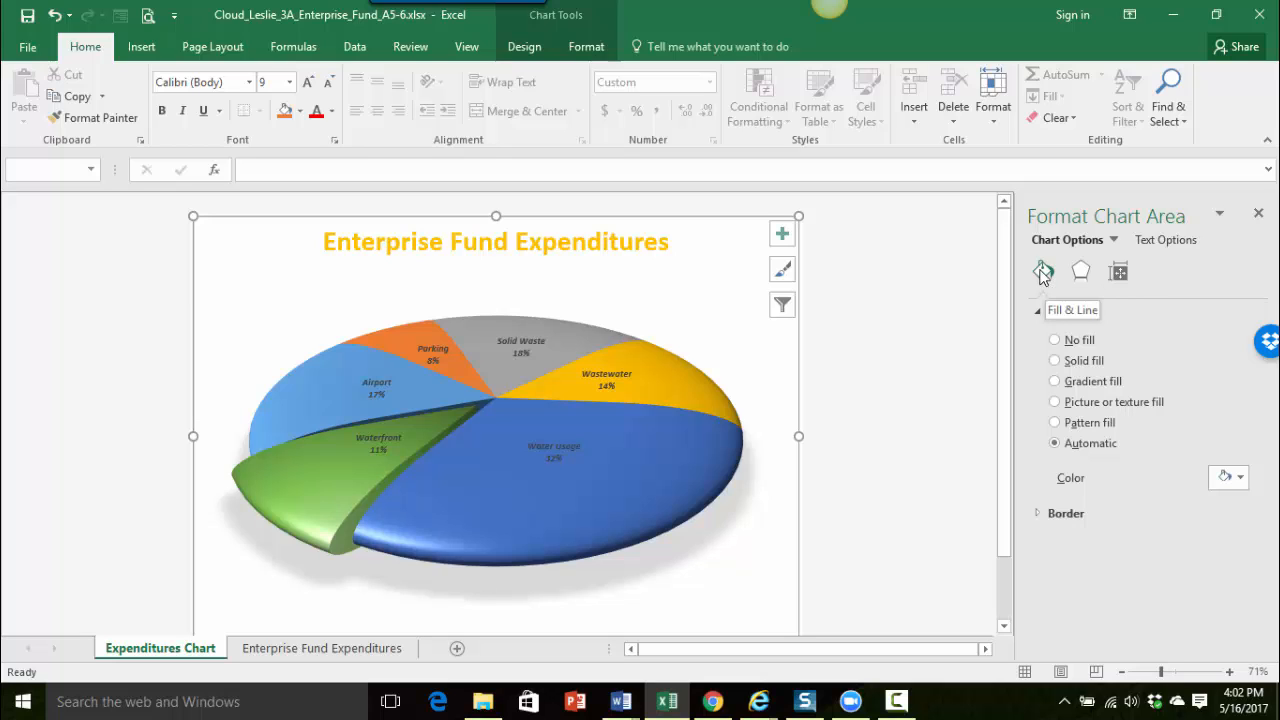
# Apply the Bottom Spotlight - Accent 1 blue gradient preset to the chart area
pyautogui.click(1042, 271)
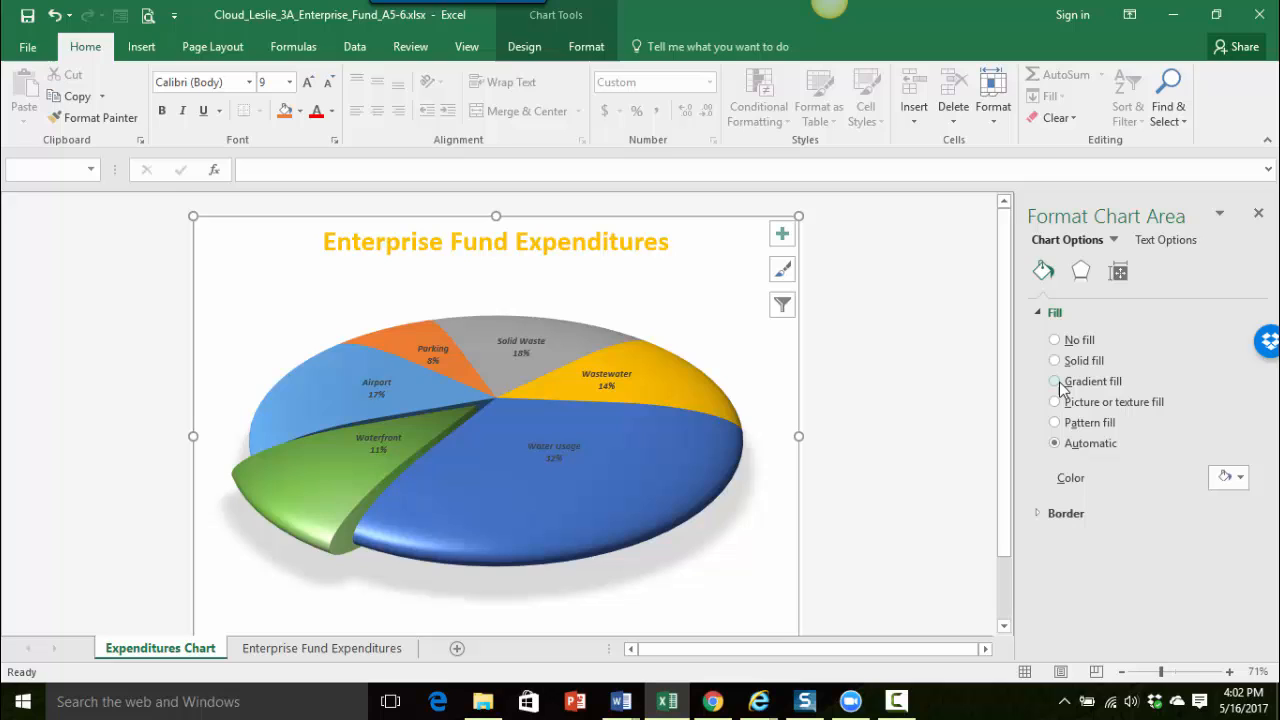
pyautogui.click(1054, 381)
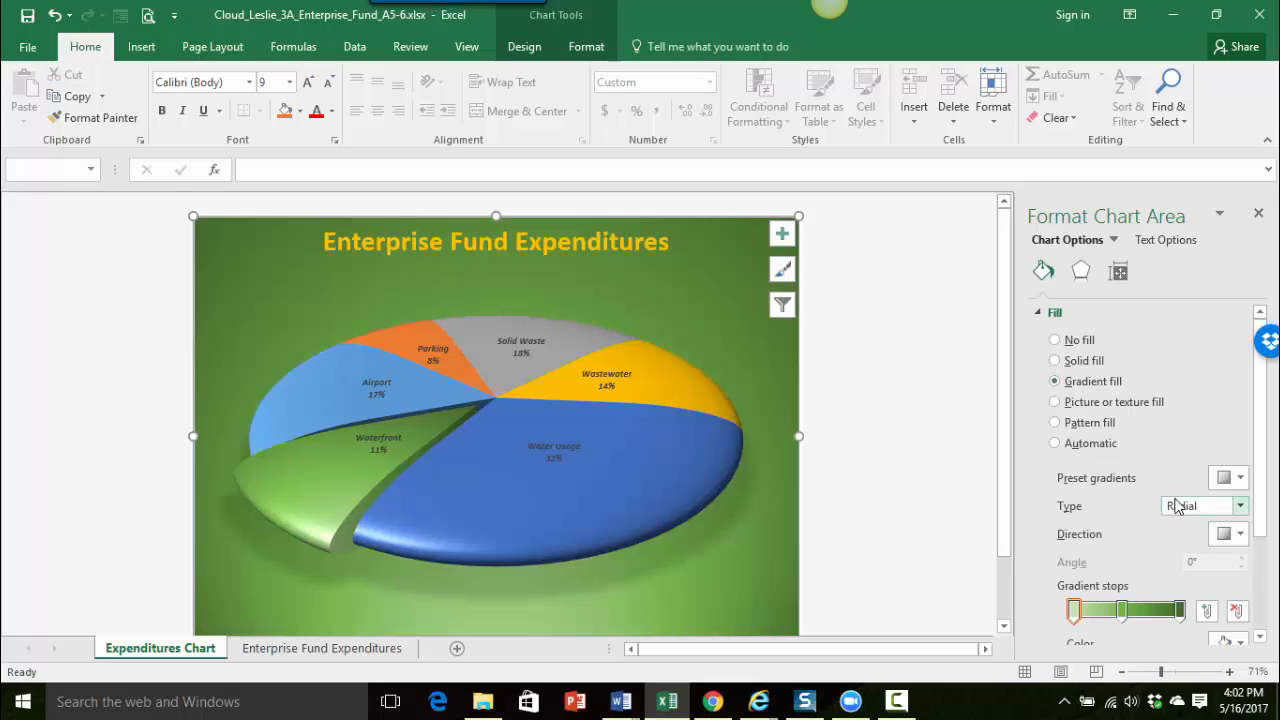
pyautogui.click(1238, 477)
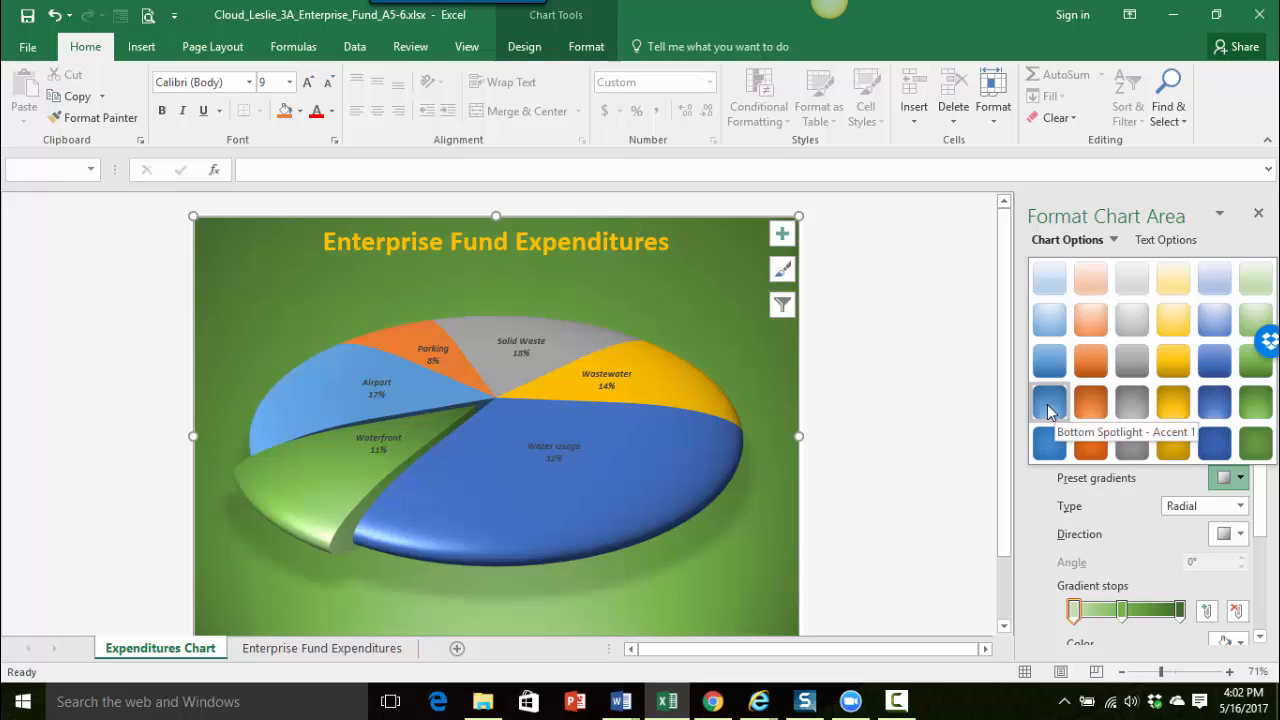
pyautogui.click(1049, 402)
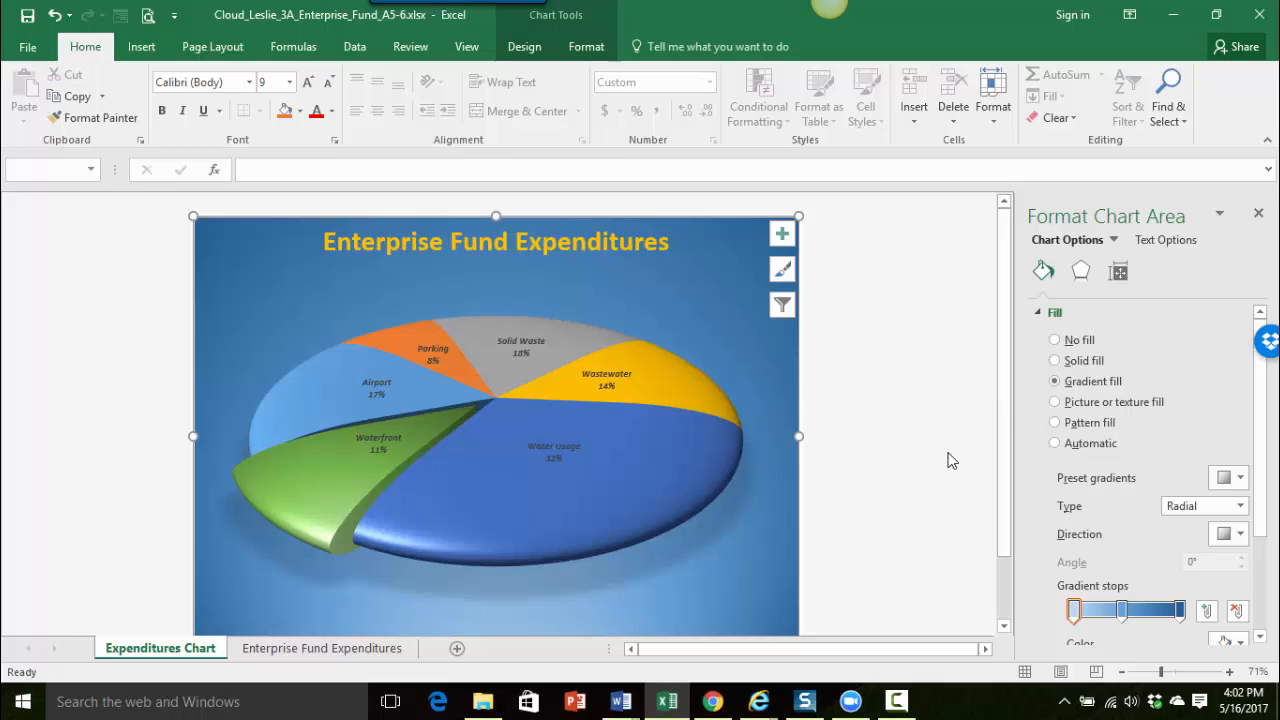
pyautogui.moveTo(958, 460)
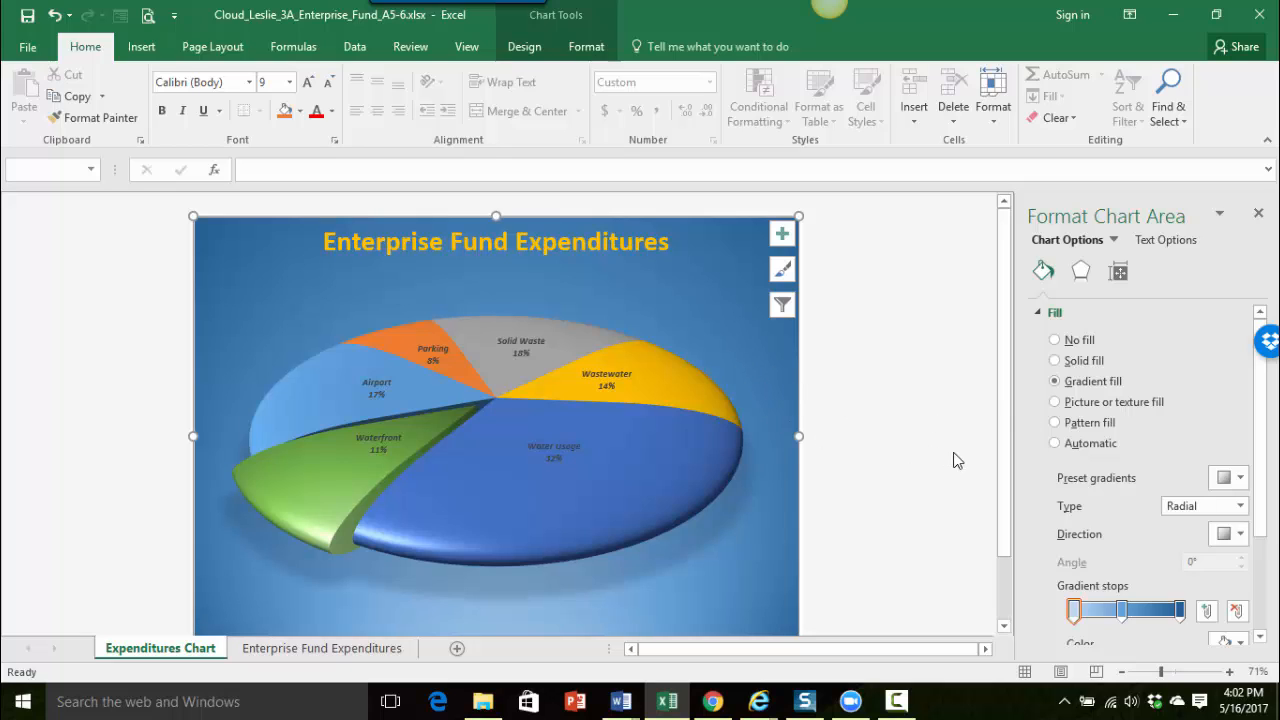
pyautogui.moveTo(1062, 460)
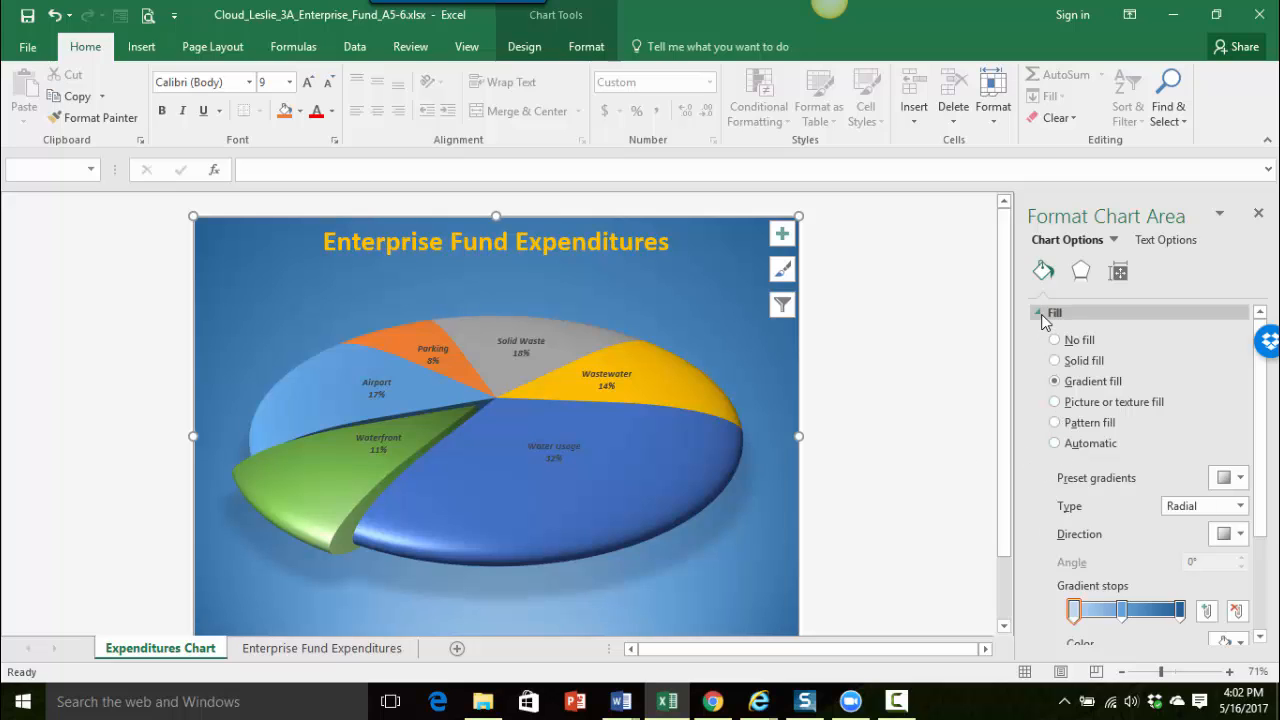
# Make the chart border a solid Blue-Gray, Text 2 line and select its width
pyautogui.click(1040, 312)
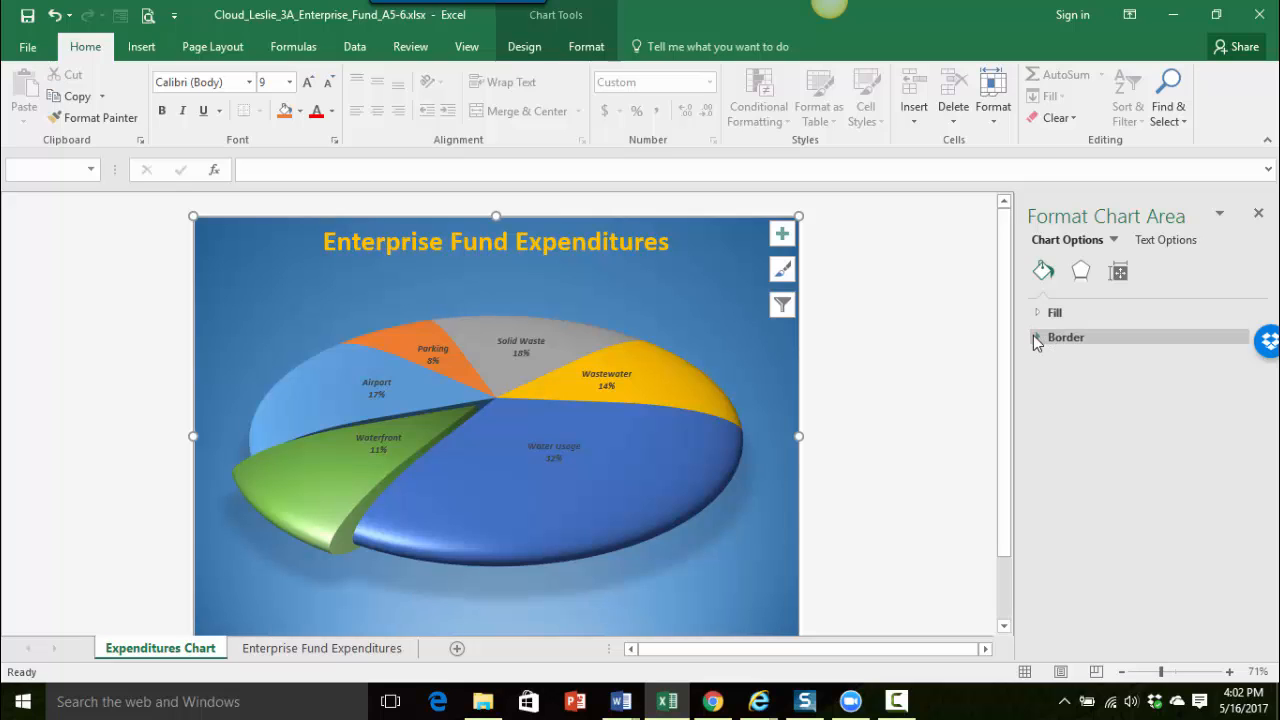
pyautogui.click(1040, 337)
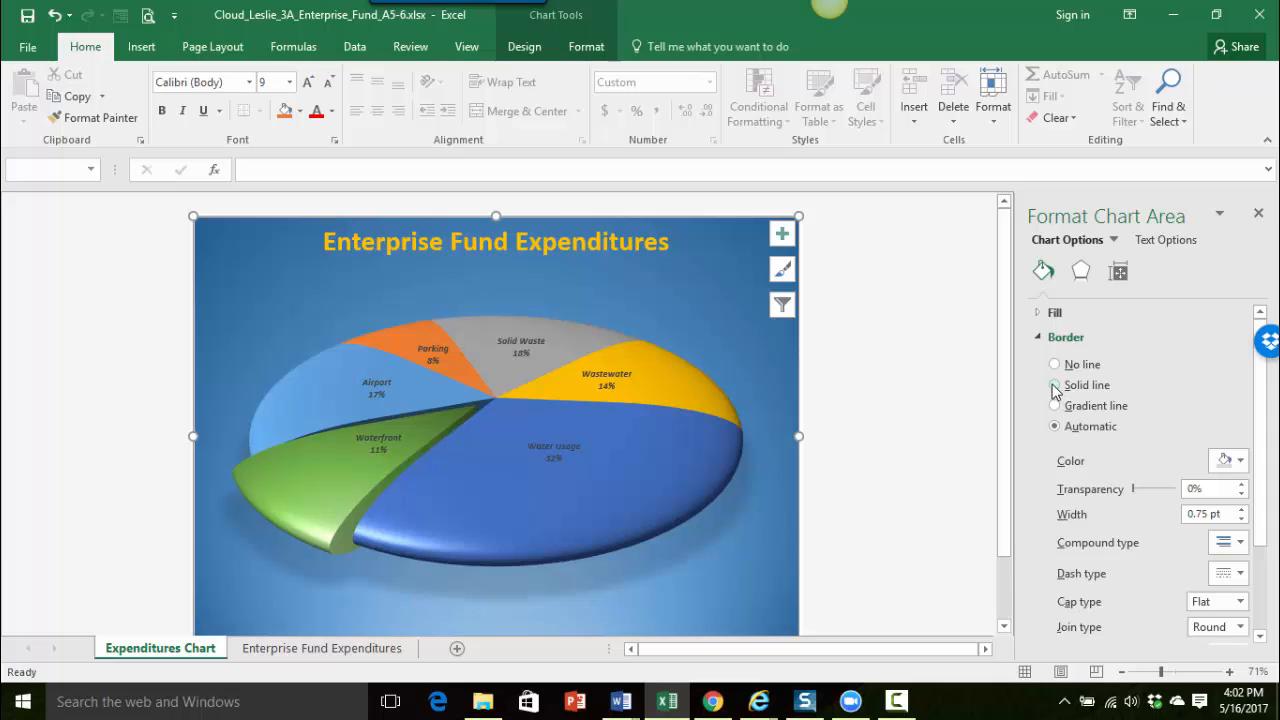
pyautogui.click(1054, 385)
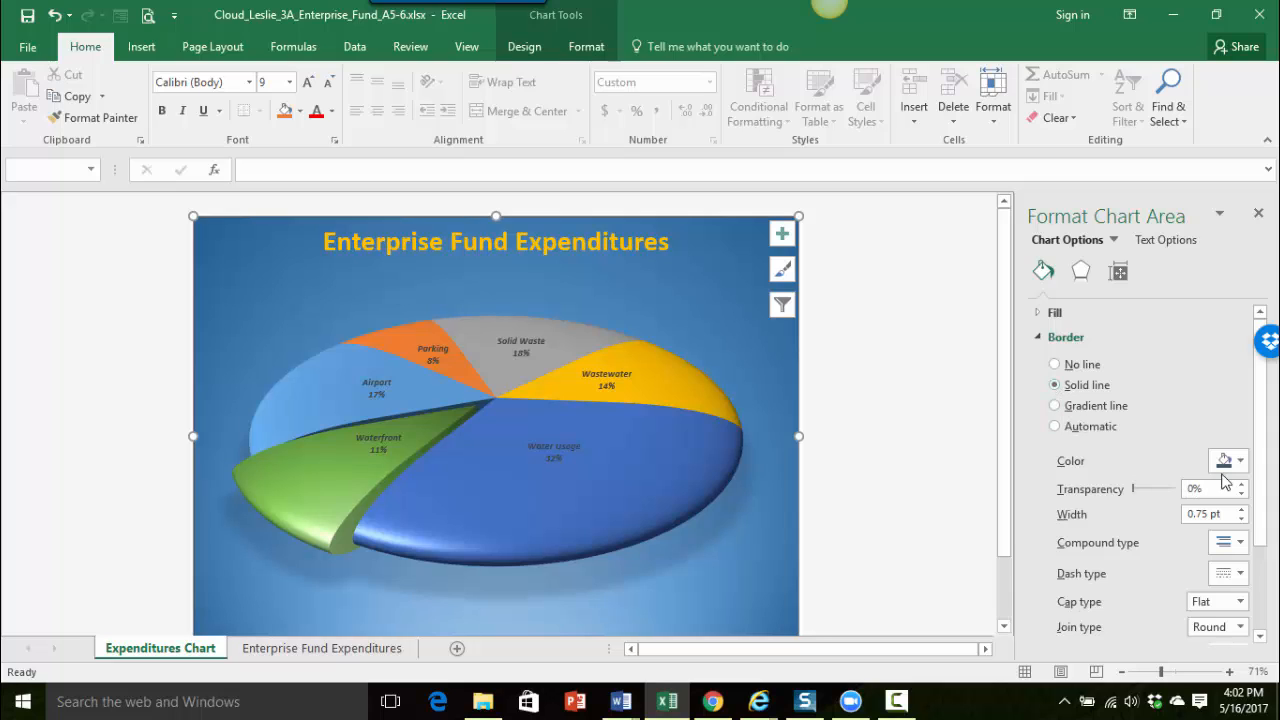
pyautogui.click(1240, 461)
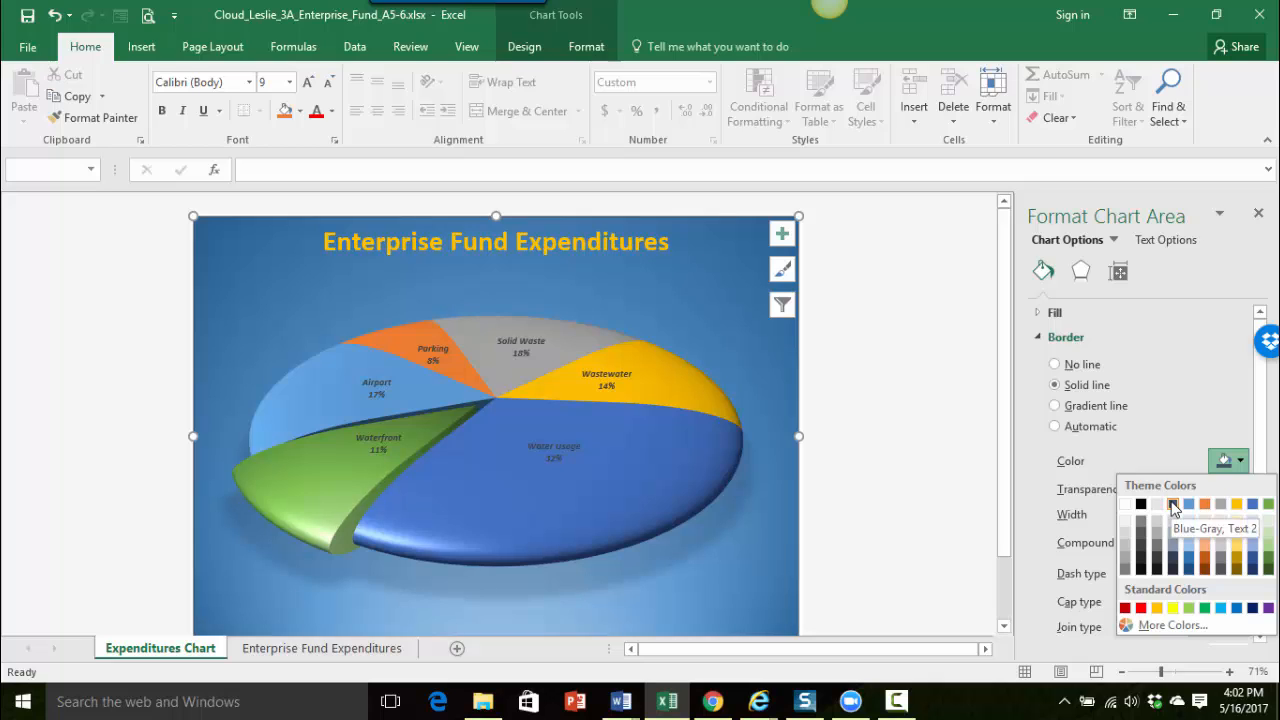
pyautogui.click(1173, 504)
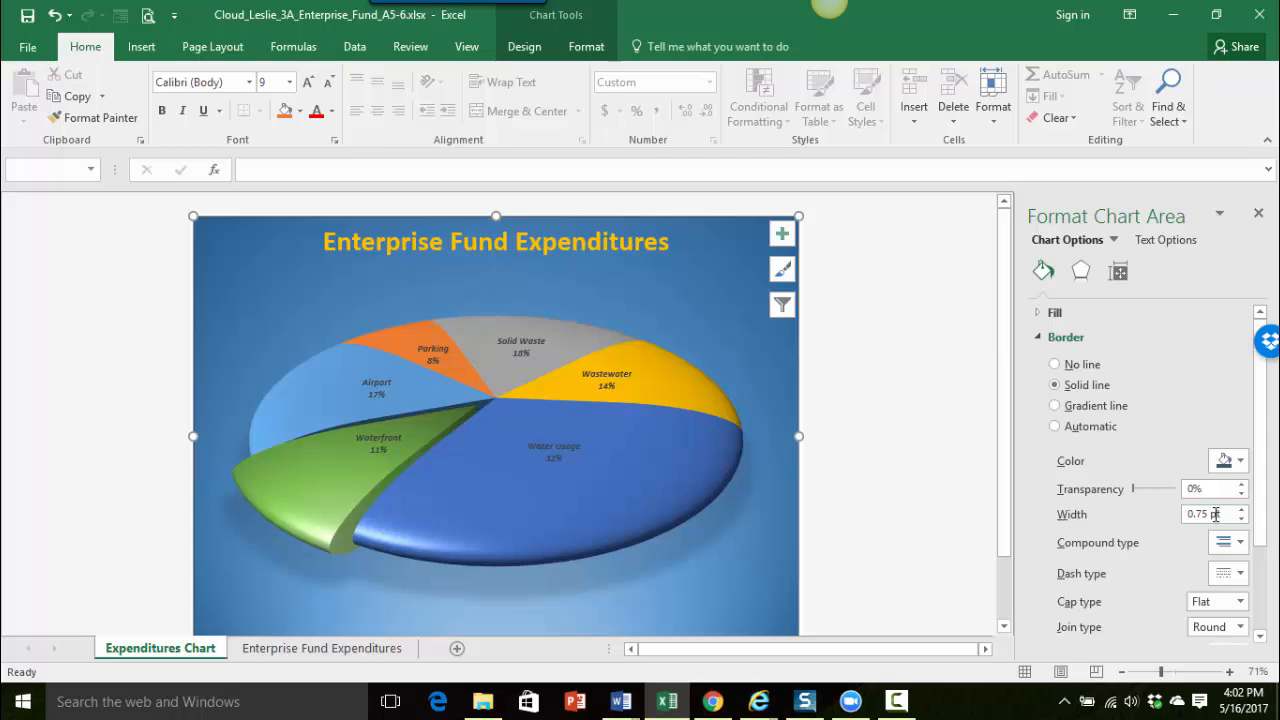
pyautogui.tripleClick(1205, 513)
pyautogui.write('5')
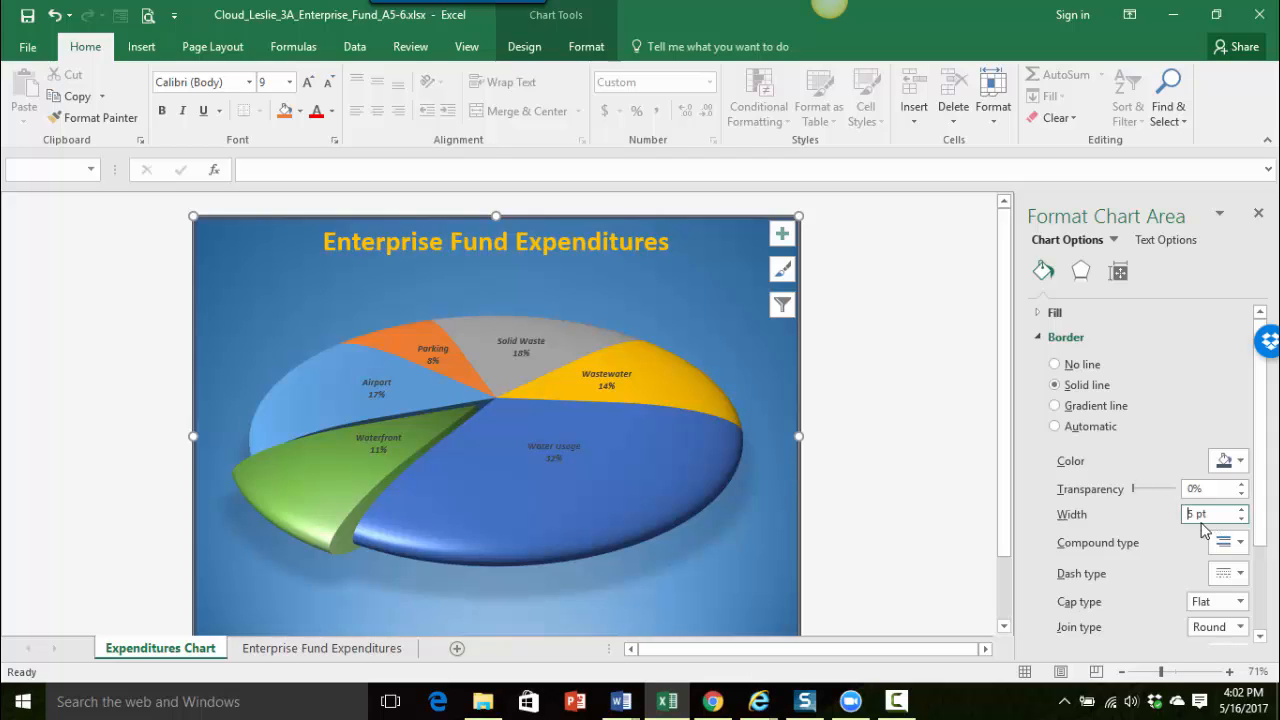
pyautogui.moveTo(1080, 510)
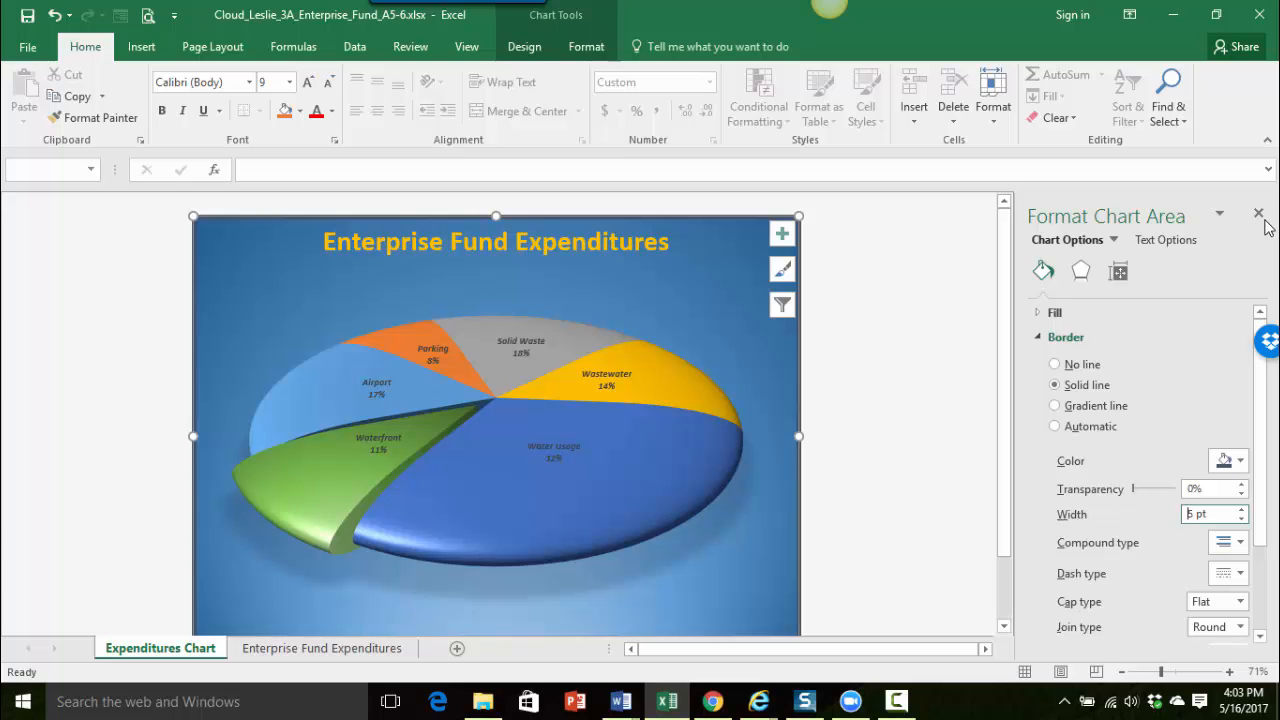
# Close the Format Chart Area pane
pyautogui.click(1259, 213)
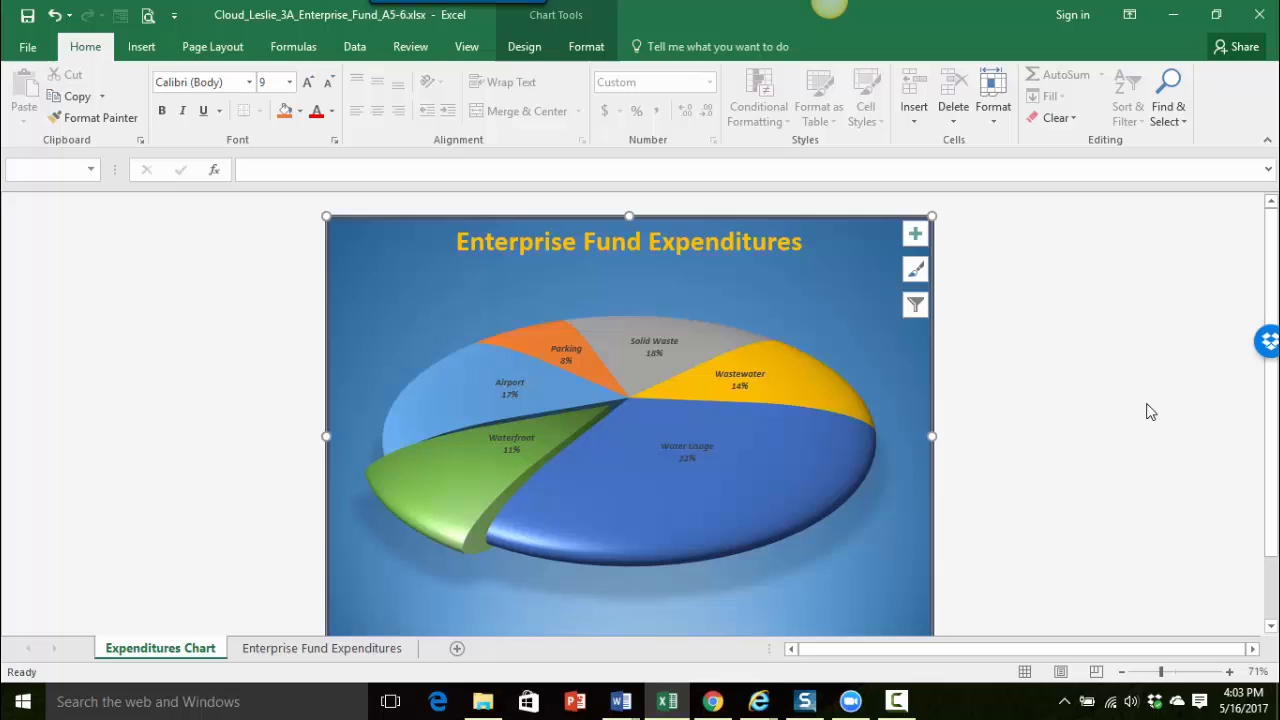
pyautogui.moveTo(1085, 408)
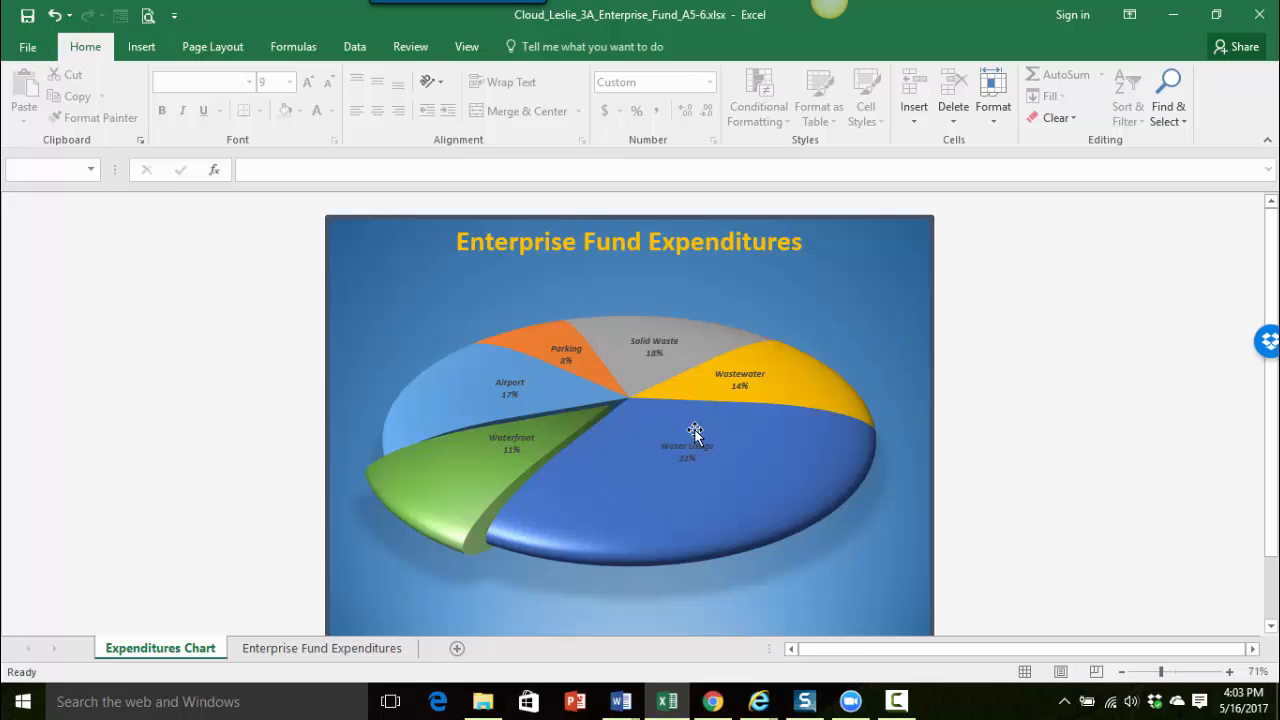
pyautogui.moveTo(472, 480)
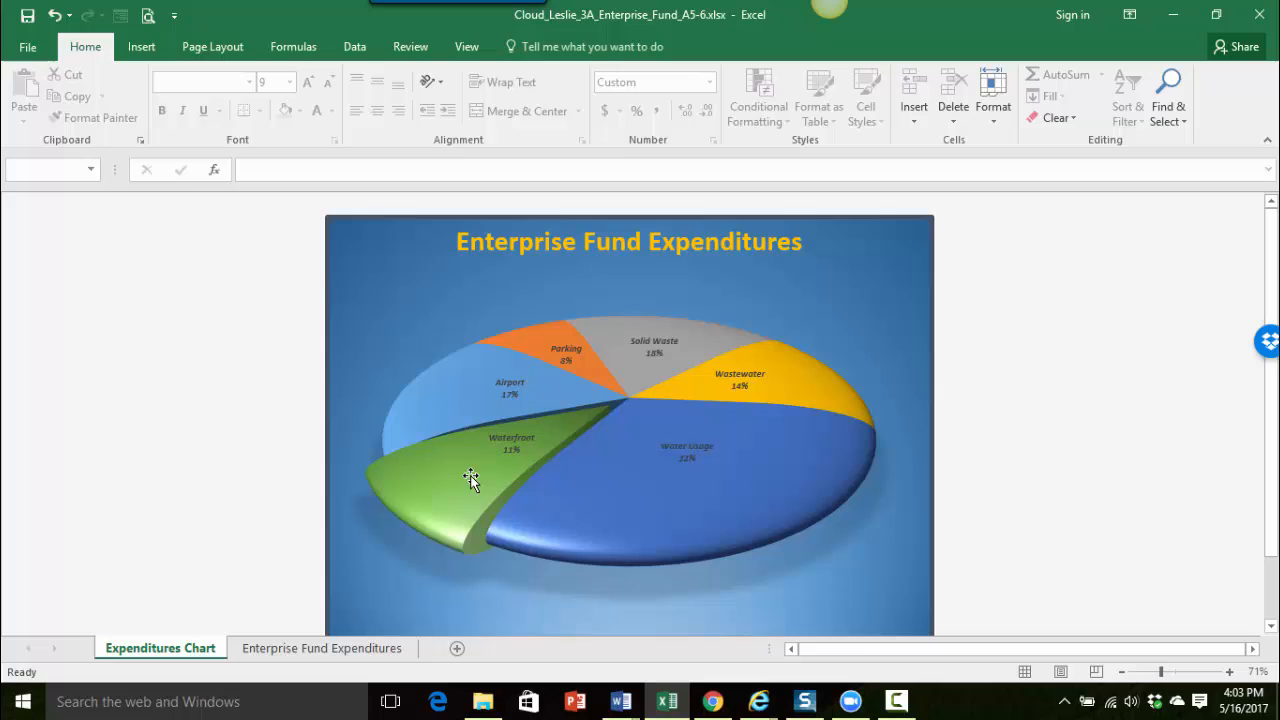
pyautogui.moveTo(455, 481)
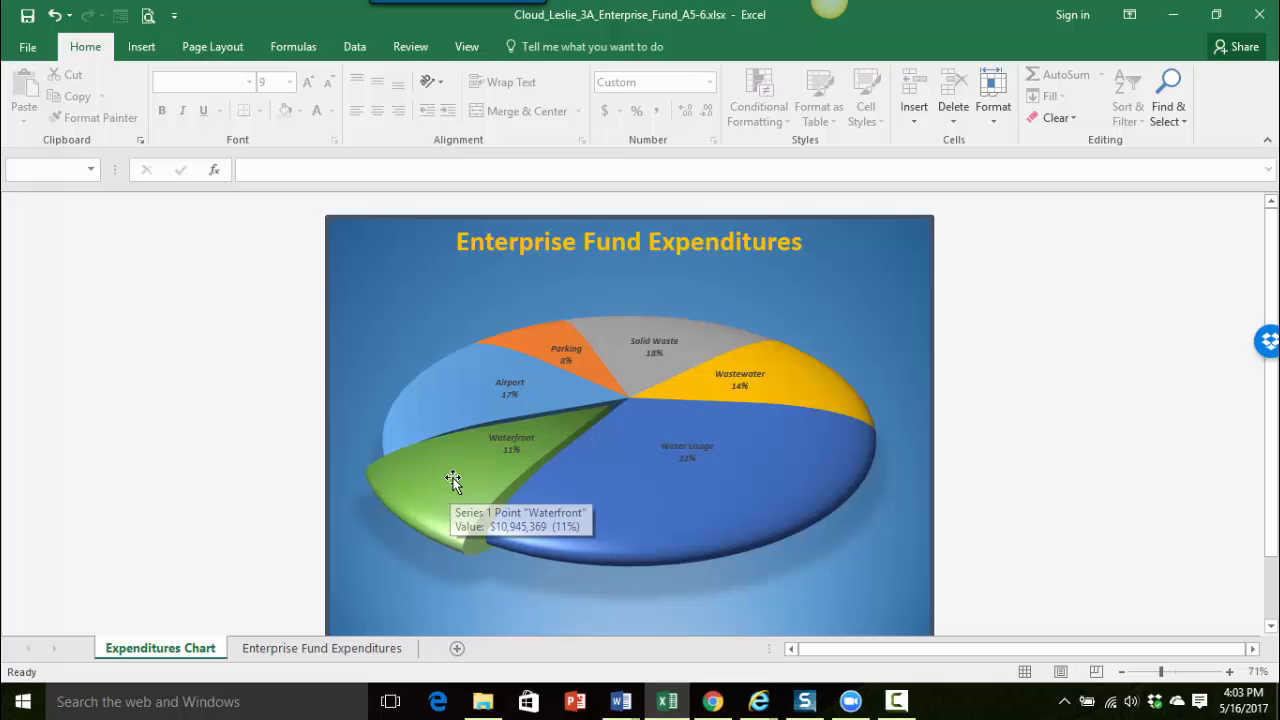
pyautogui.moveTo(794, 547)
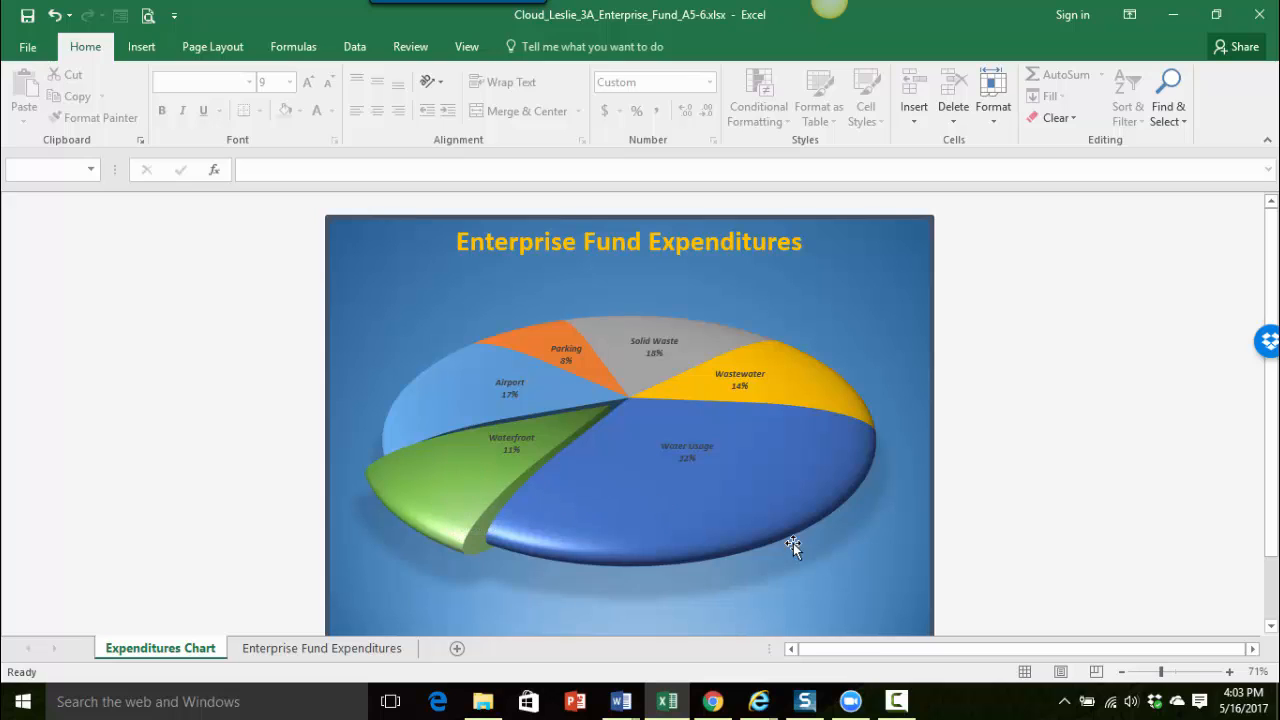
pyautogui.moveTo(902, 472)
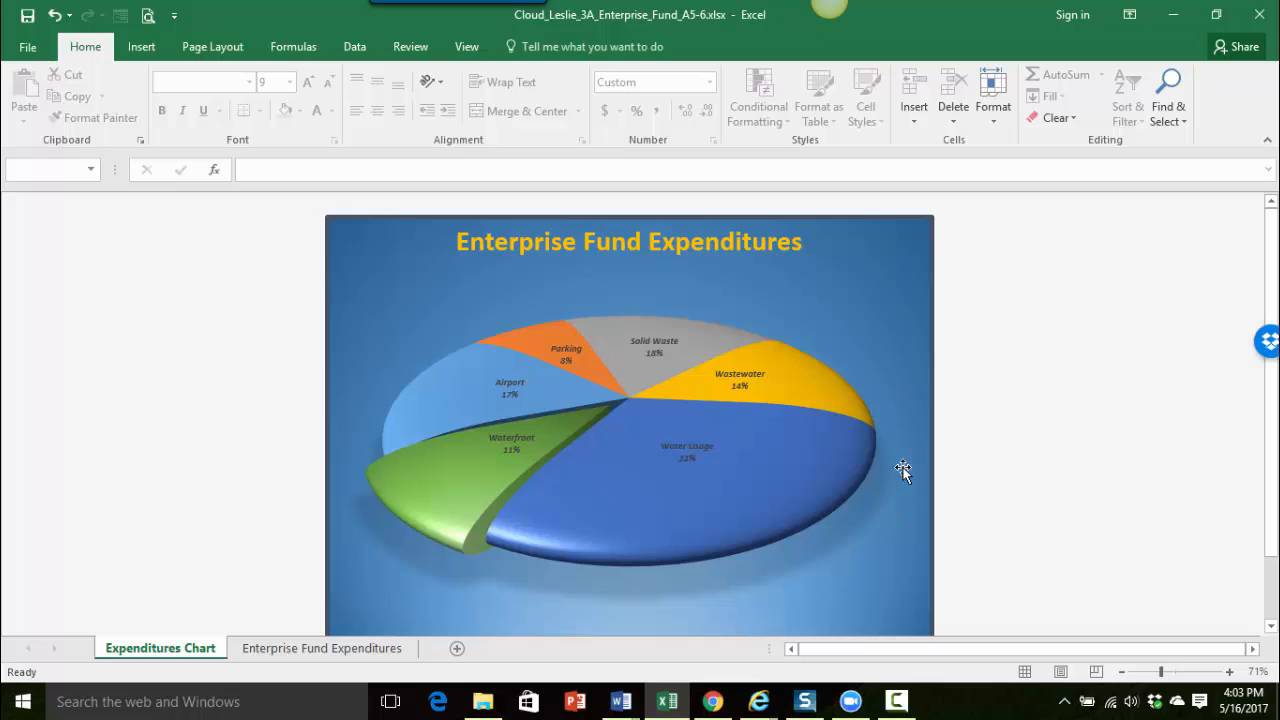
pyautogui.moveTo(878, 271)
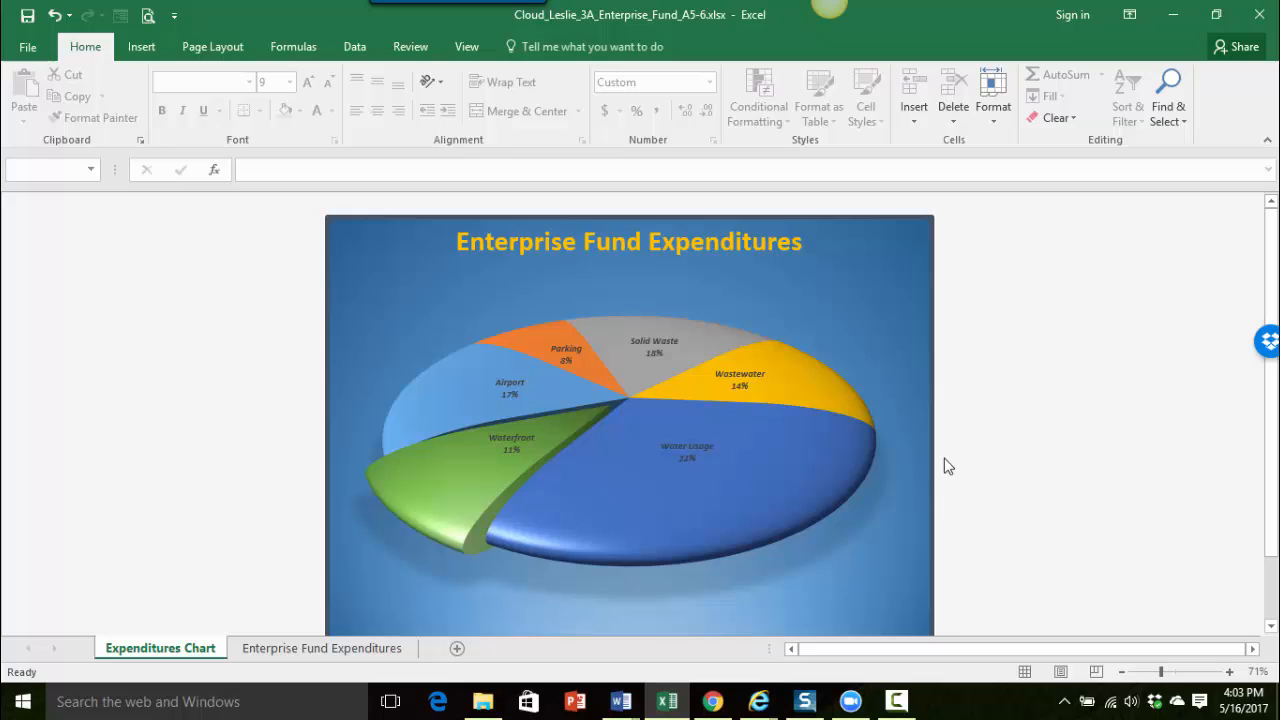
pyautogui.moveTo(1059, 531)
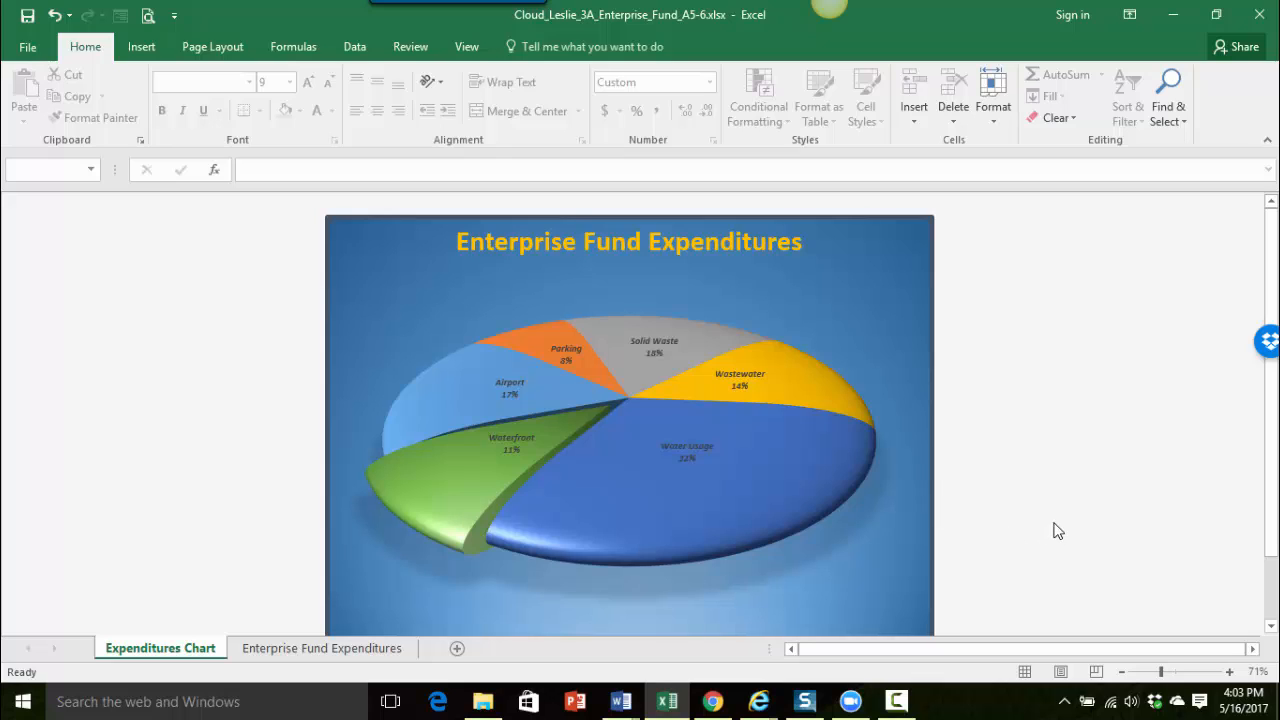